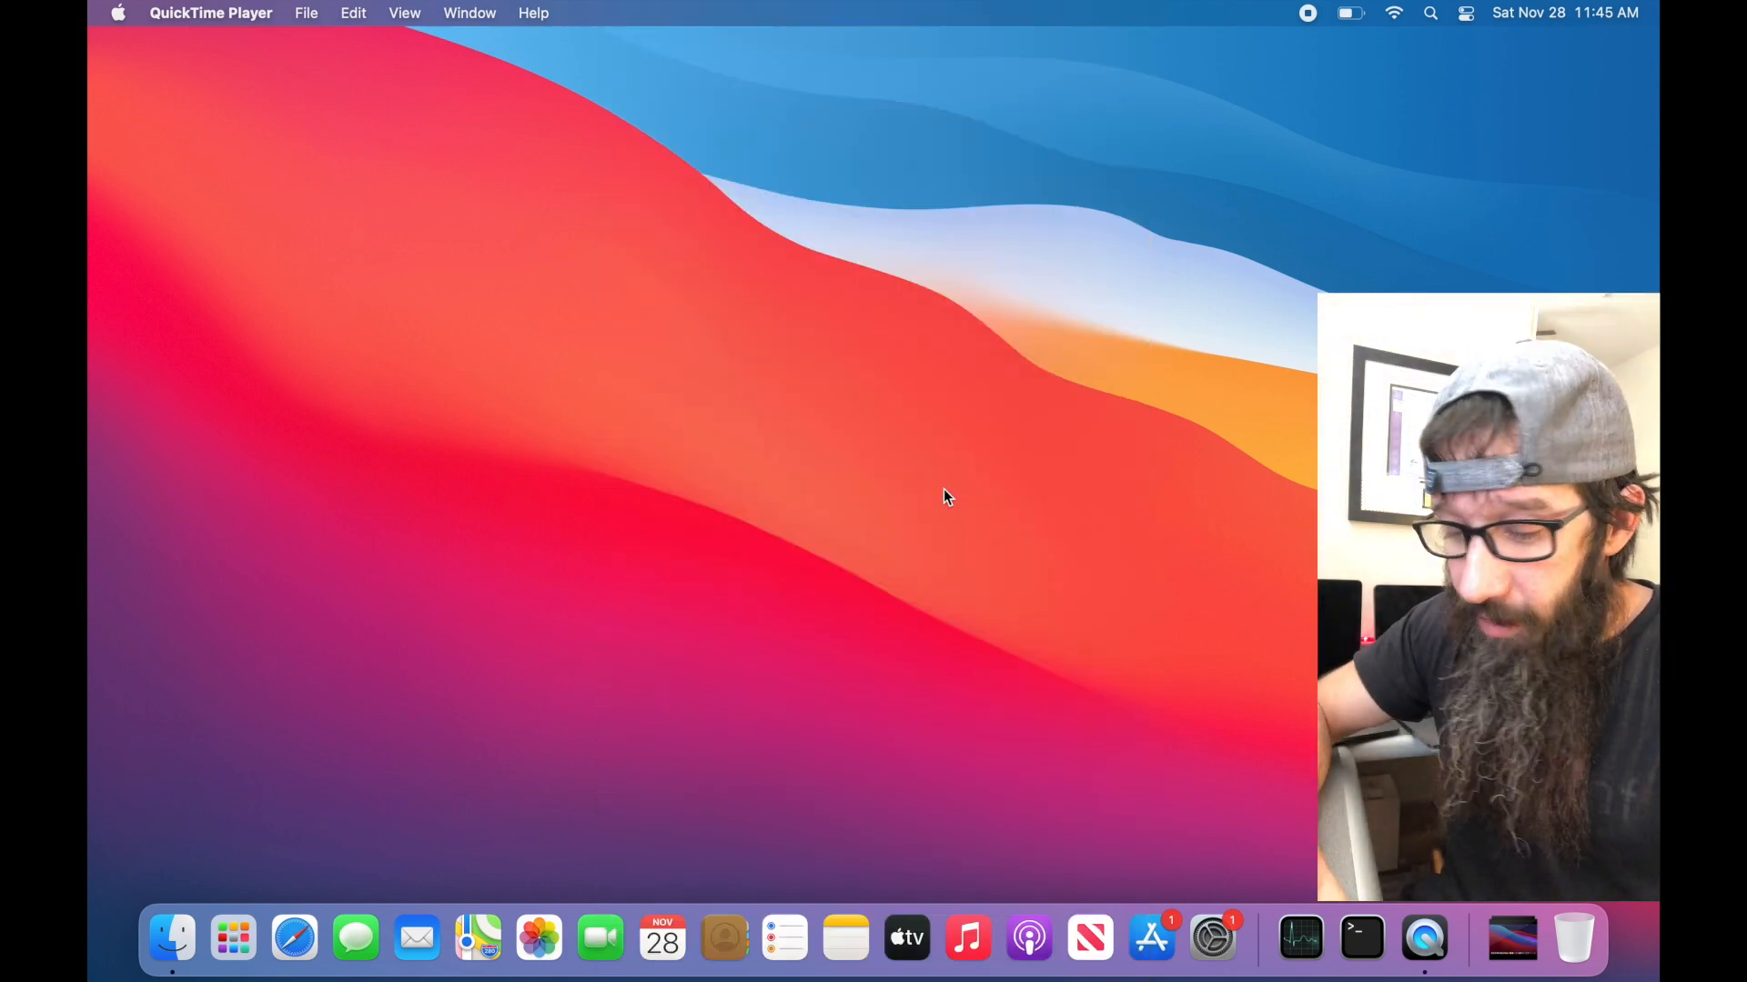
# Step: Search Spotlight for 'macos' to confirm indexing, then search for and launch Activity Monitor
pyautogui.click(1430, 12)
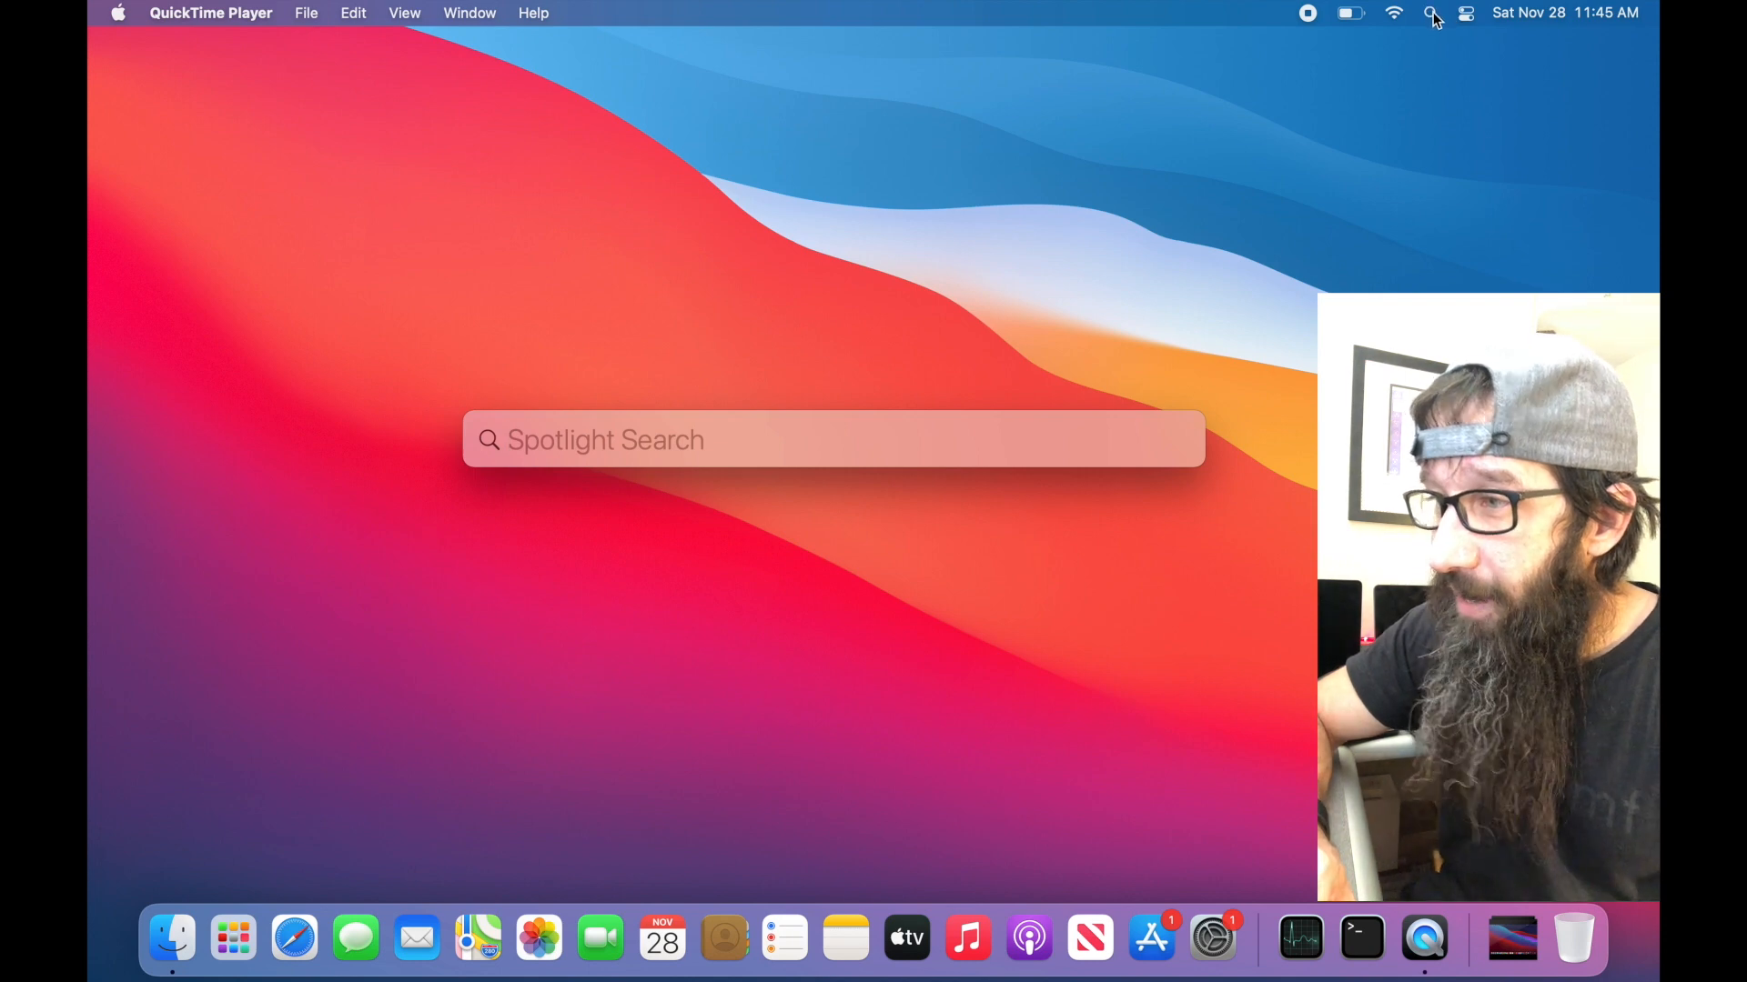
pyautogui.moveTo(919, 318)
pyautogui.write('macos')
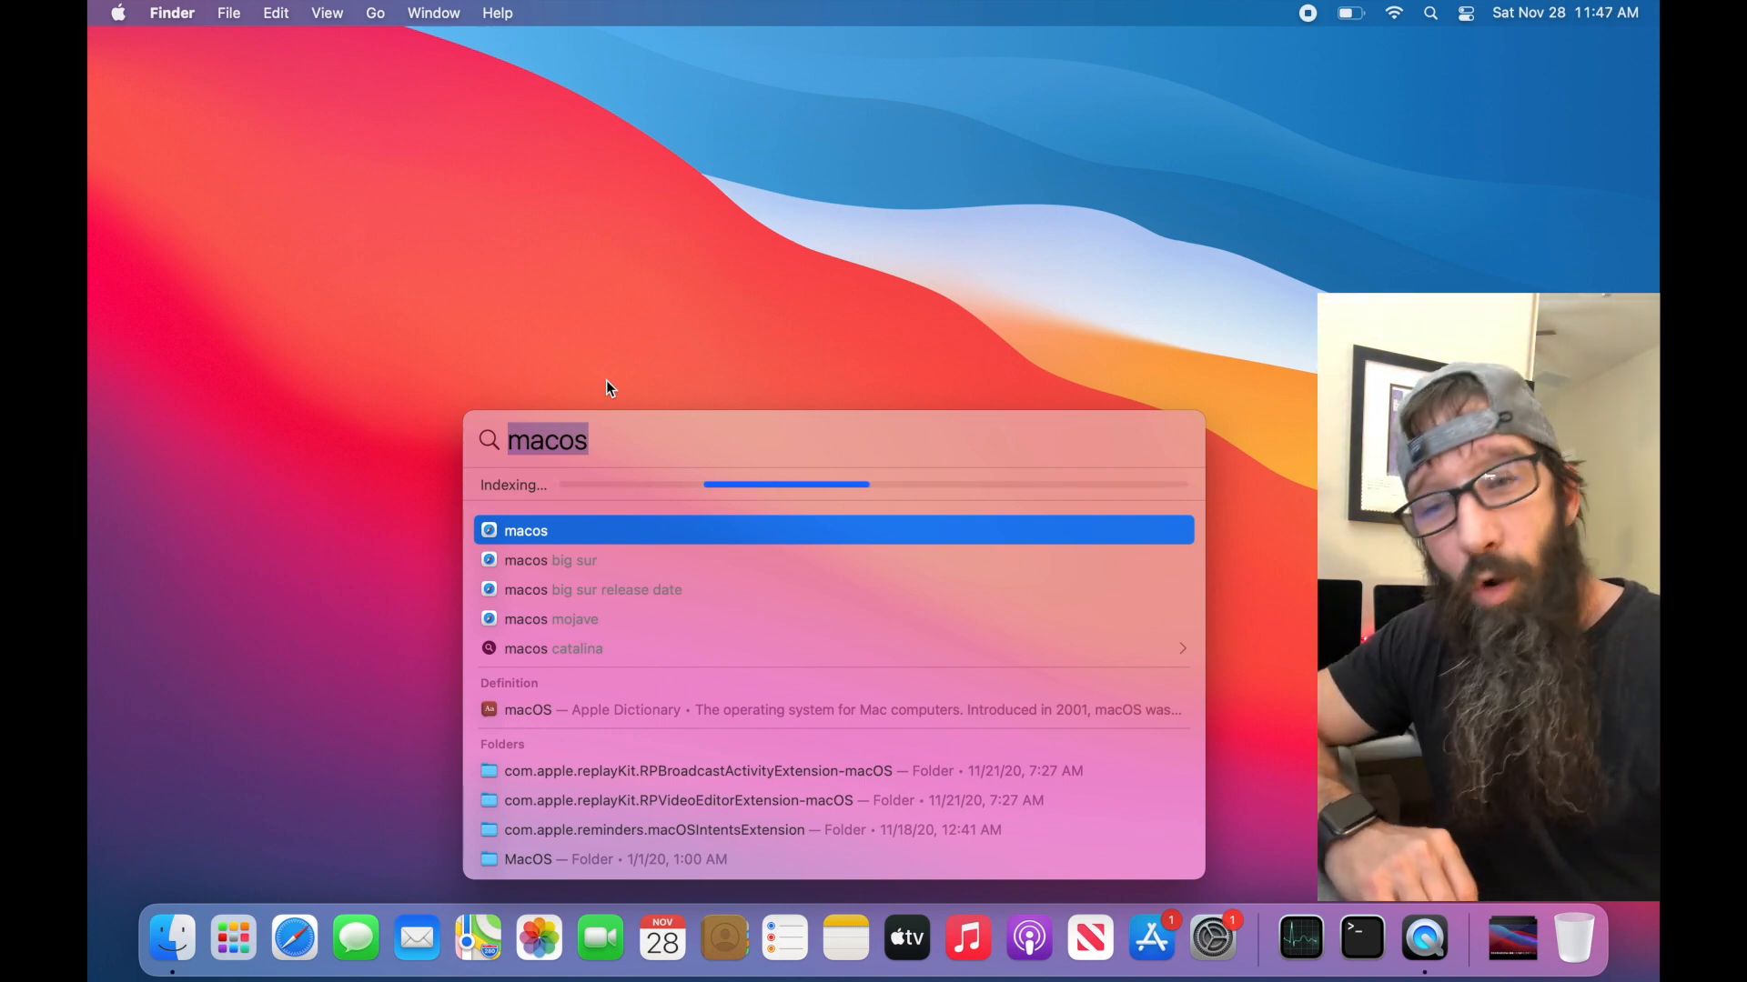
pyautogui.write('activii')
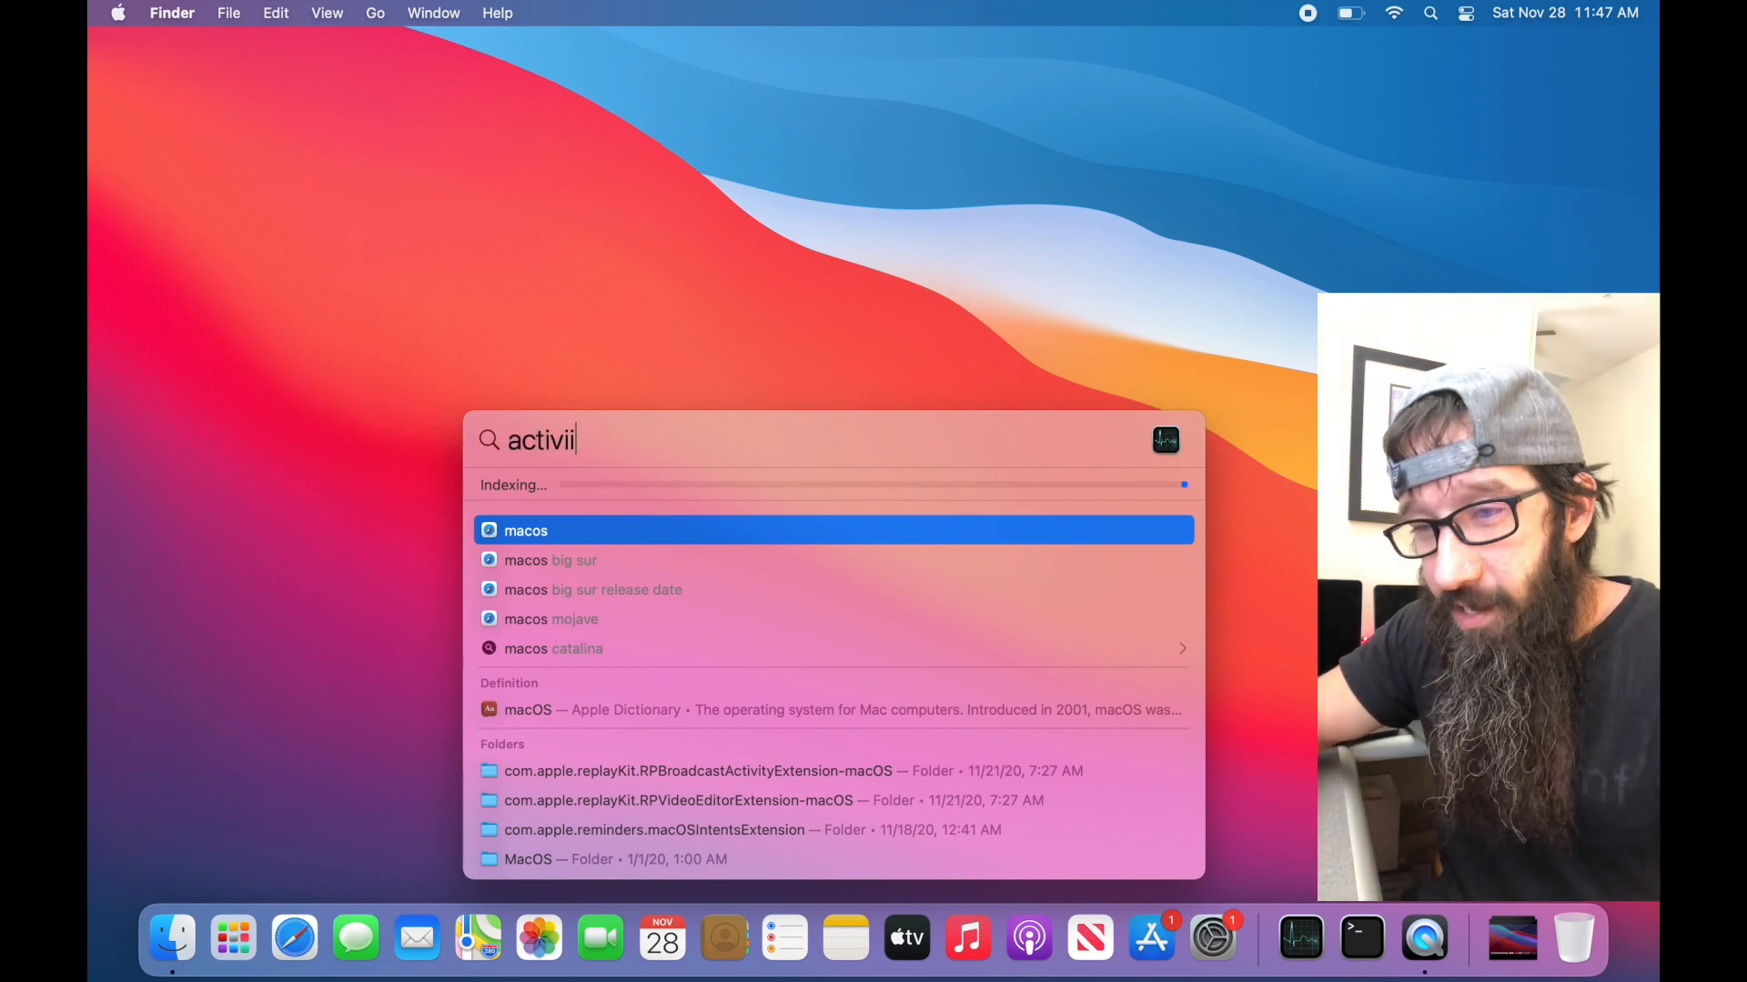
pyautogui.press('Escape')
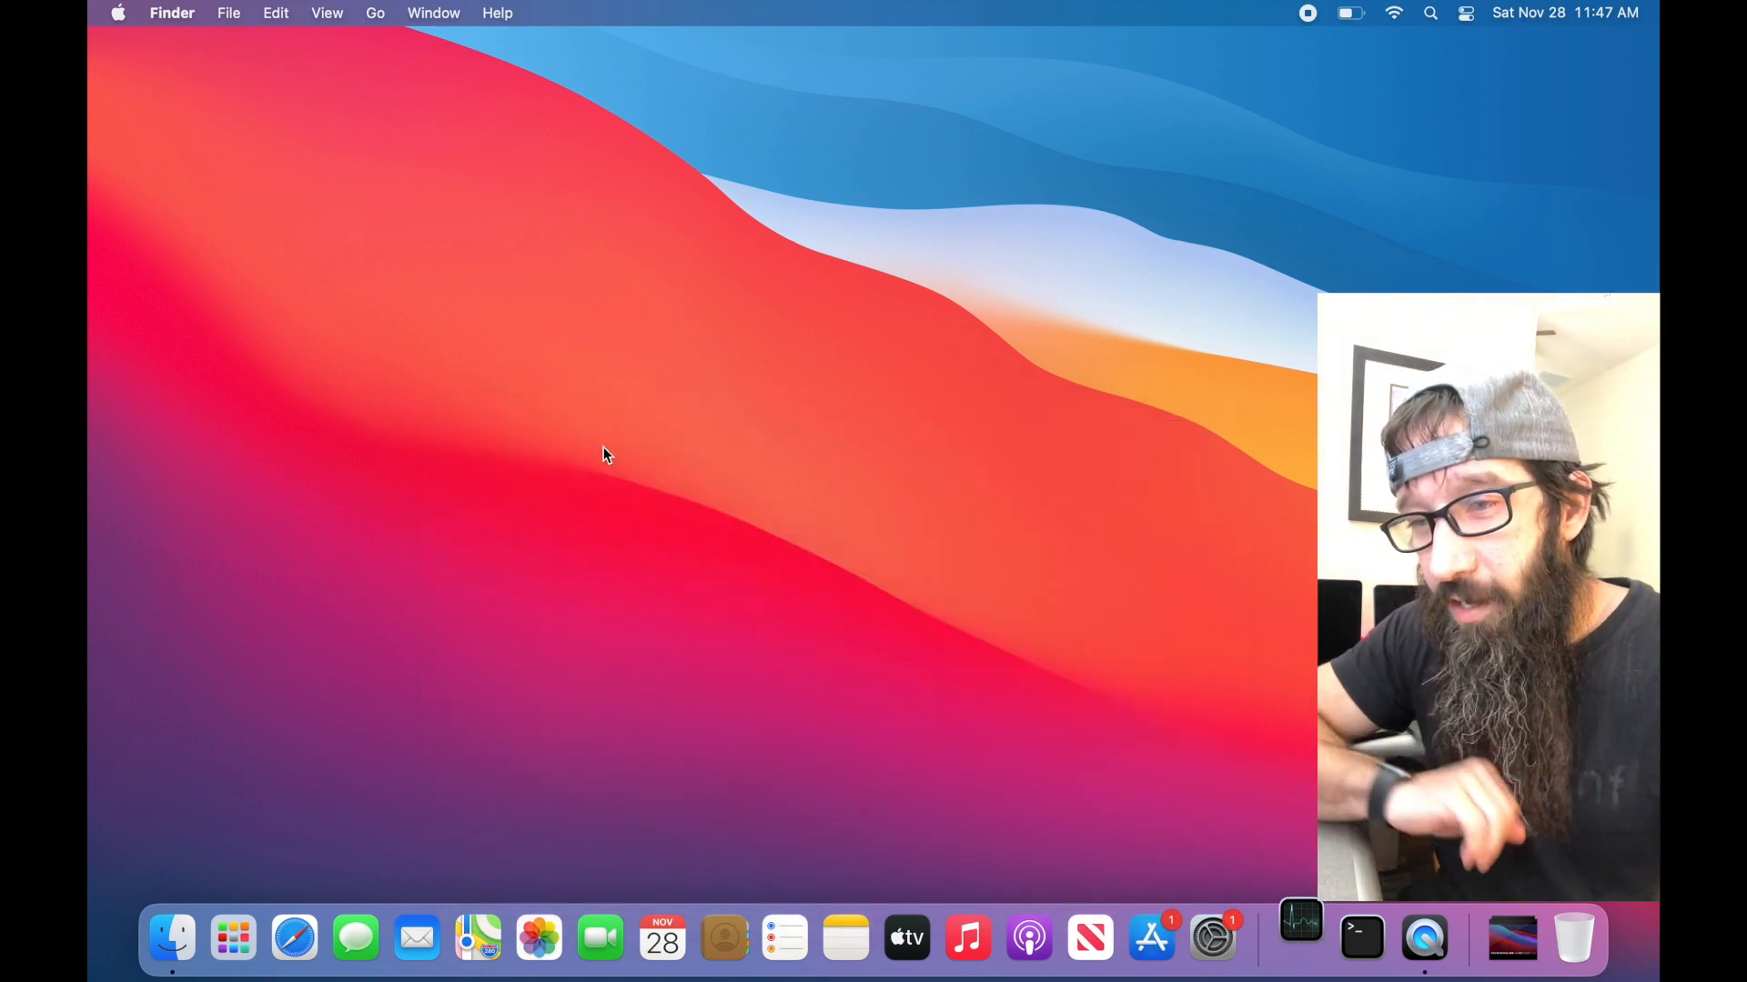
# Step: Set Activity Monitor's View to show only Active Processes
pyautogui.click(1299, 937)
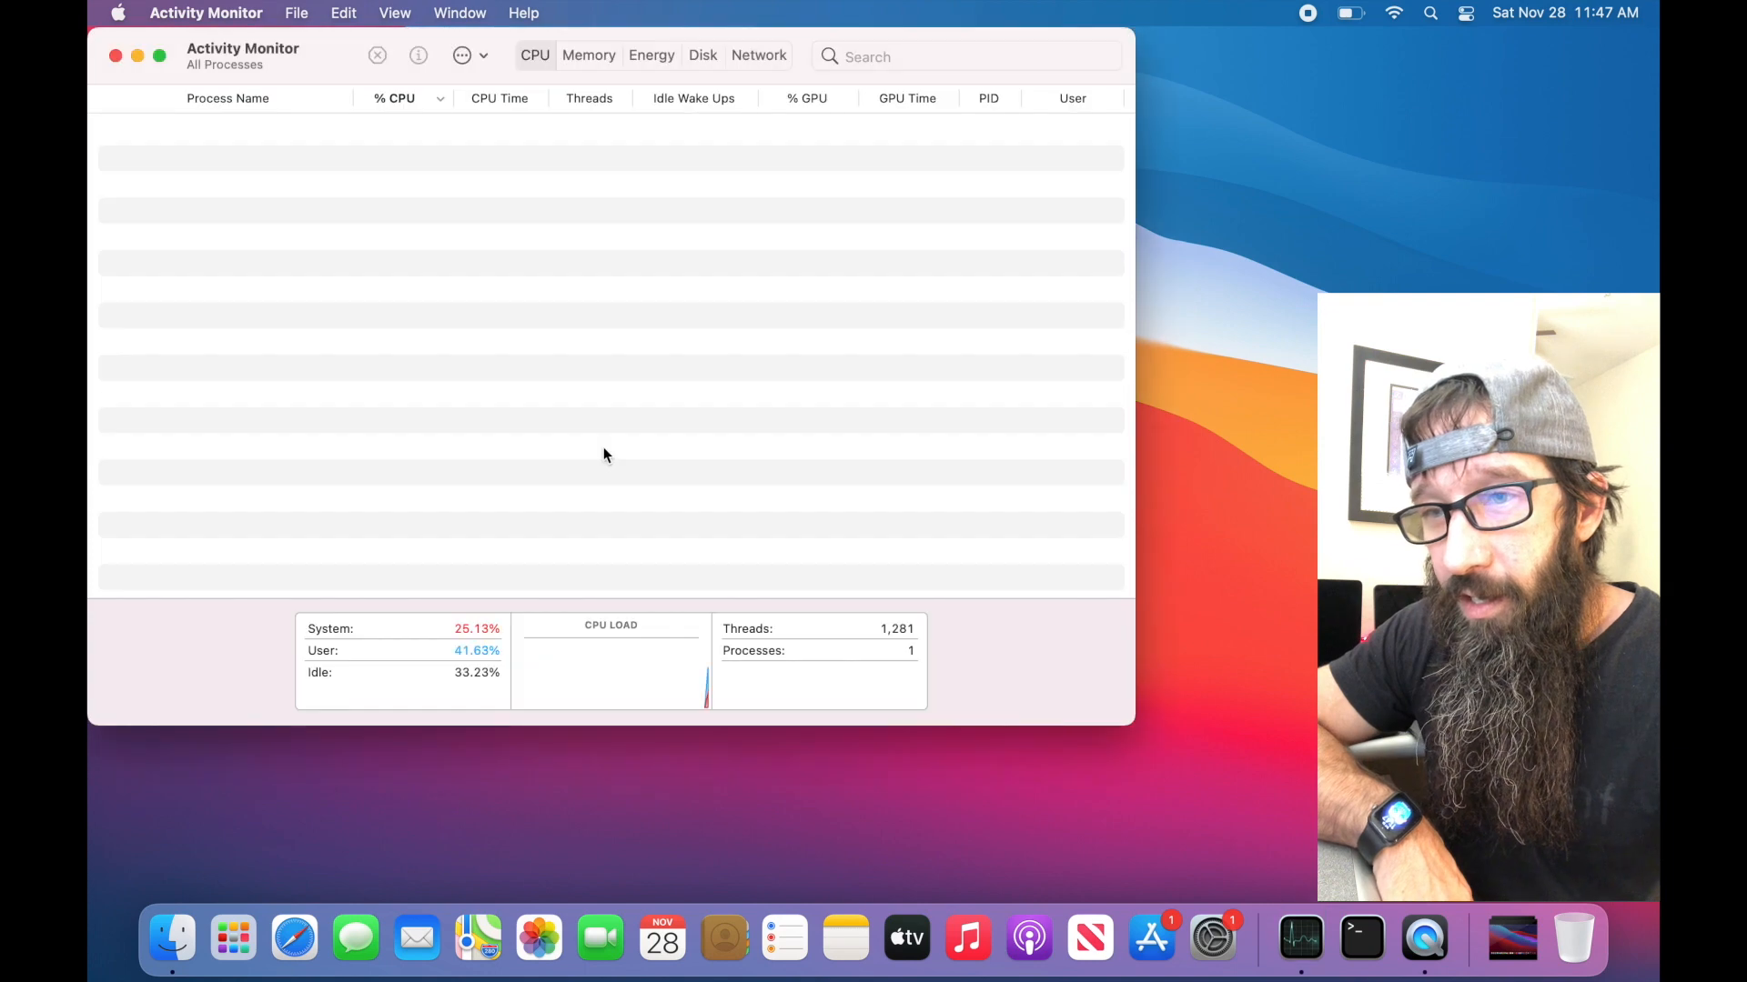
pyautogui.click(394, 12)
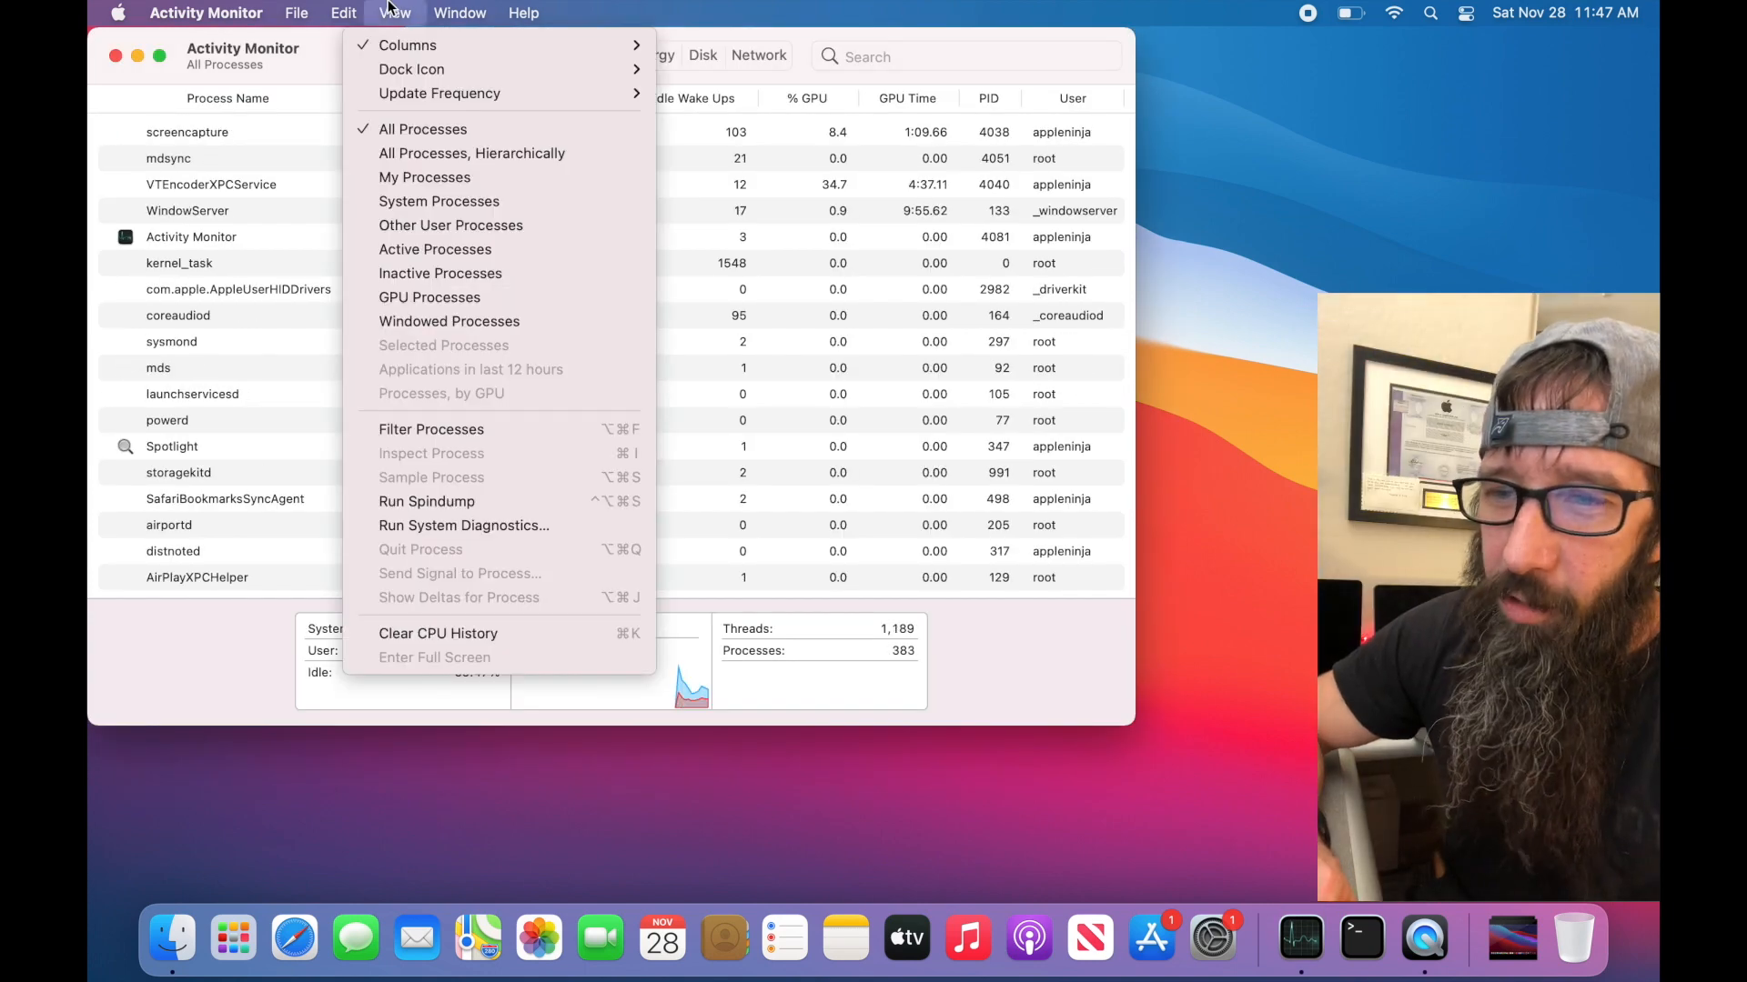
pyautogui.click(435, 248)
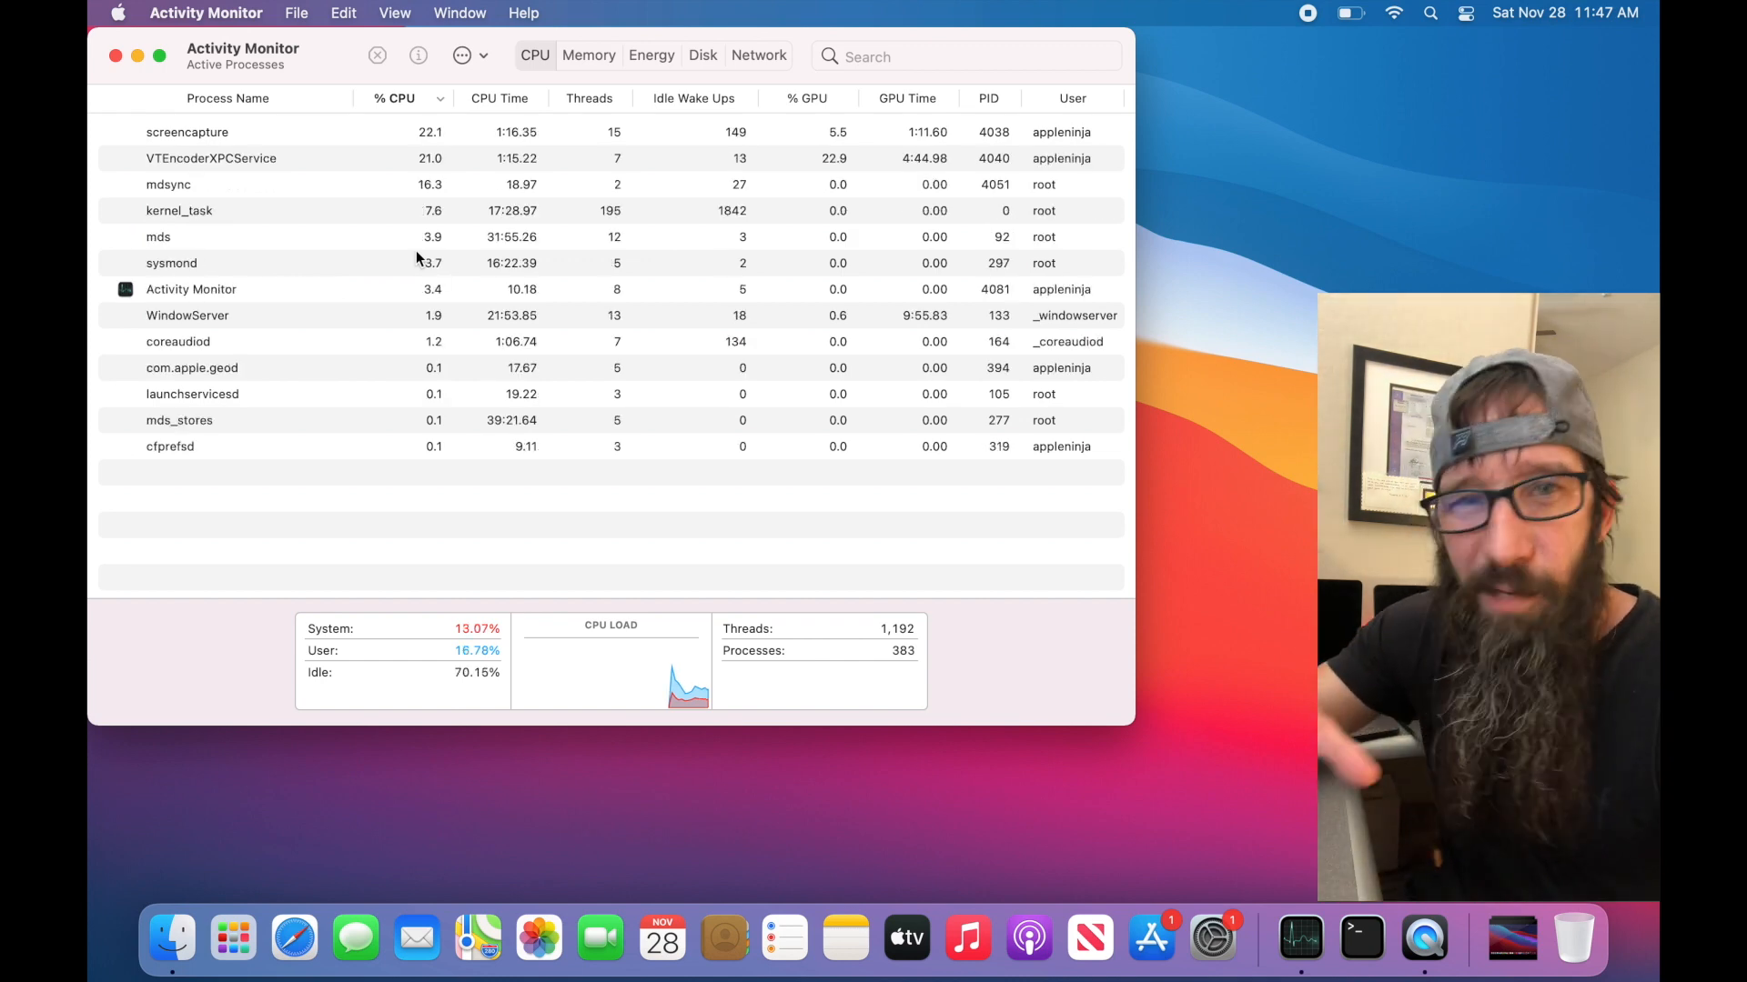
# Step: Filter the process list by 'spotlight'
pyautogui.click(158, 56)
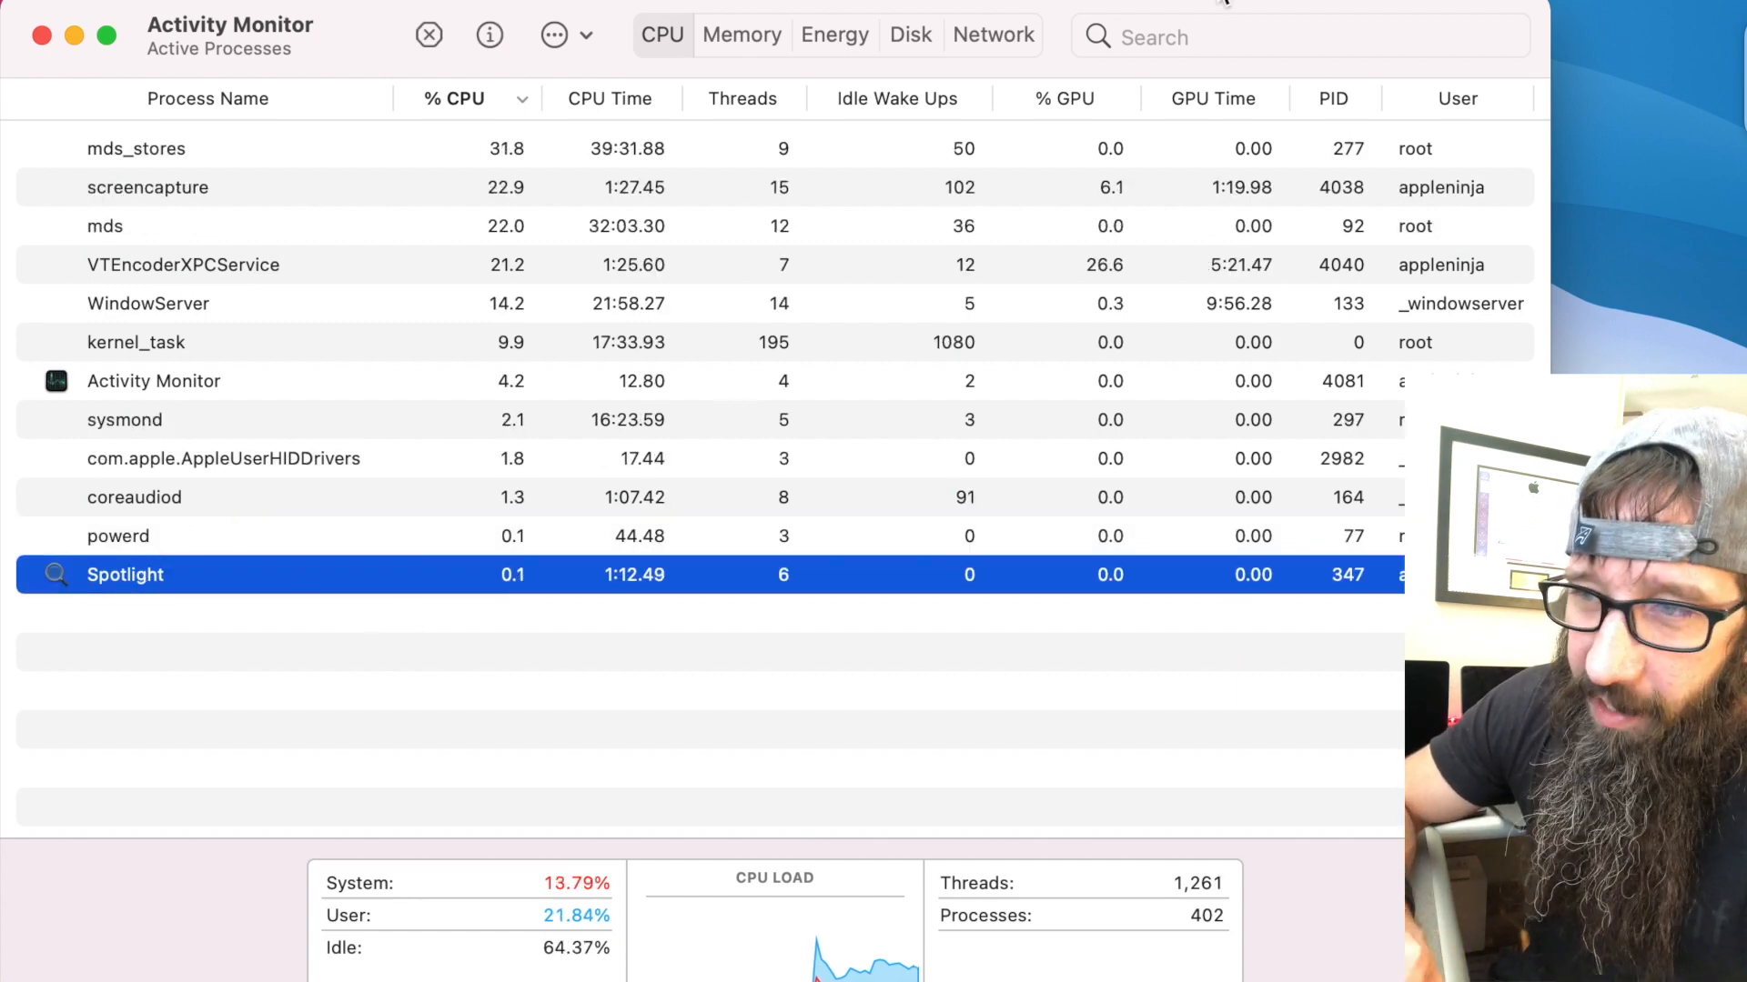
pyautogui.write('sp')
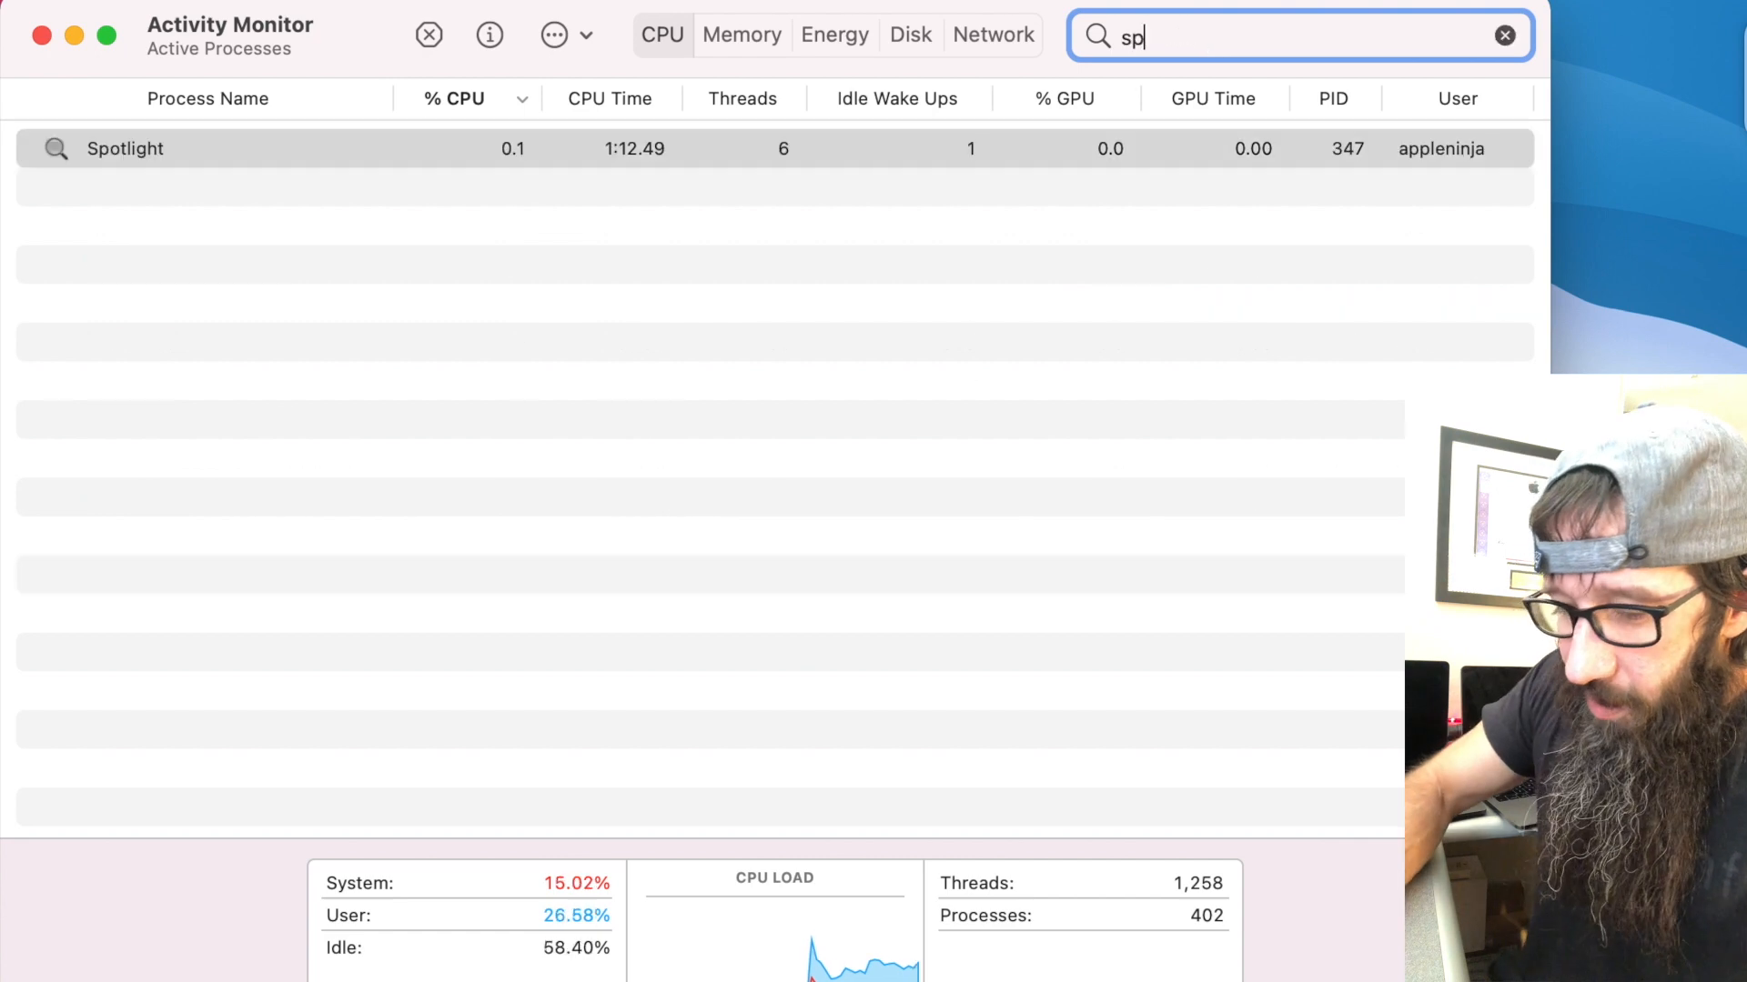
pyautogui.write('otlight')
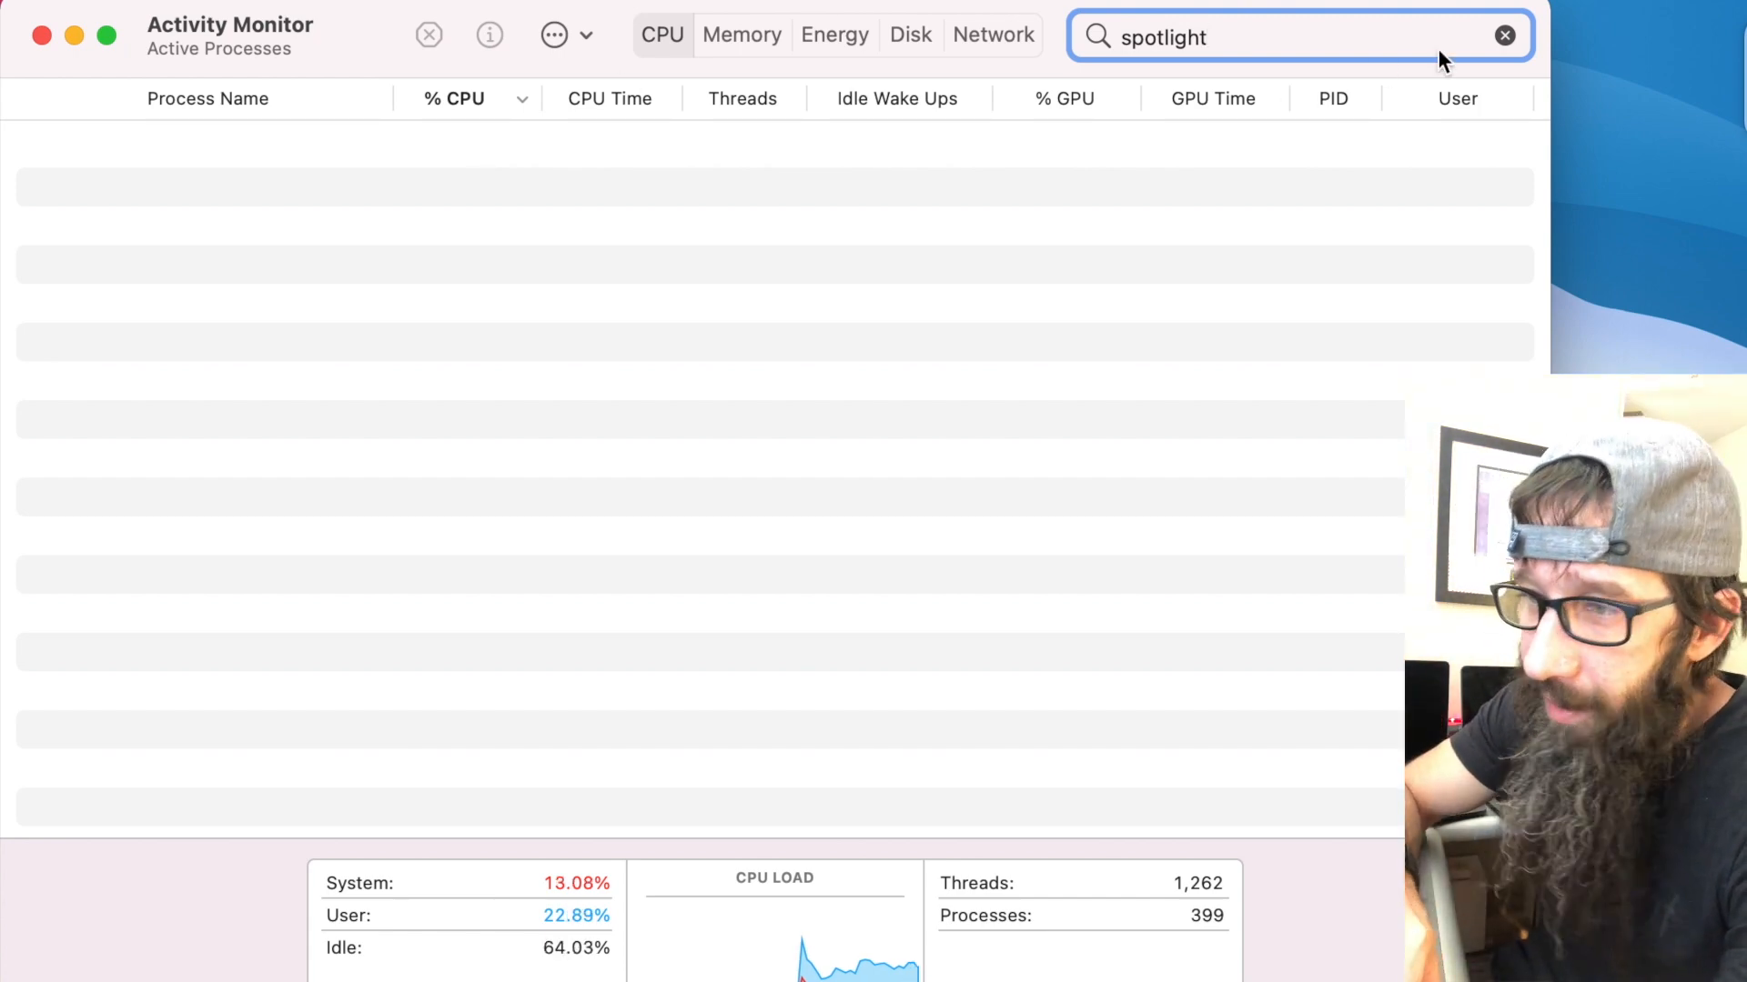
# Step: Clear the 'spotlight' filter, select mds_stores, and view its memory usage (48.8 MB)
pyautogui.click(1504, 35)
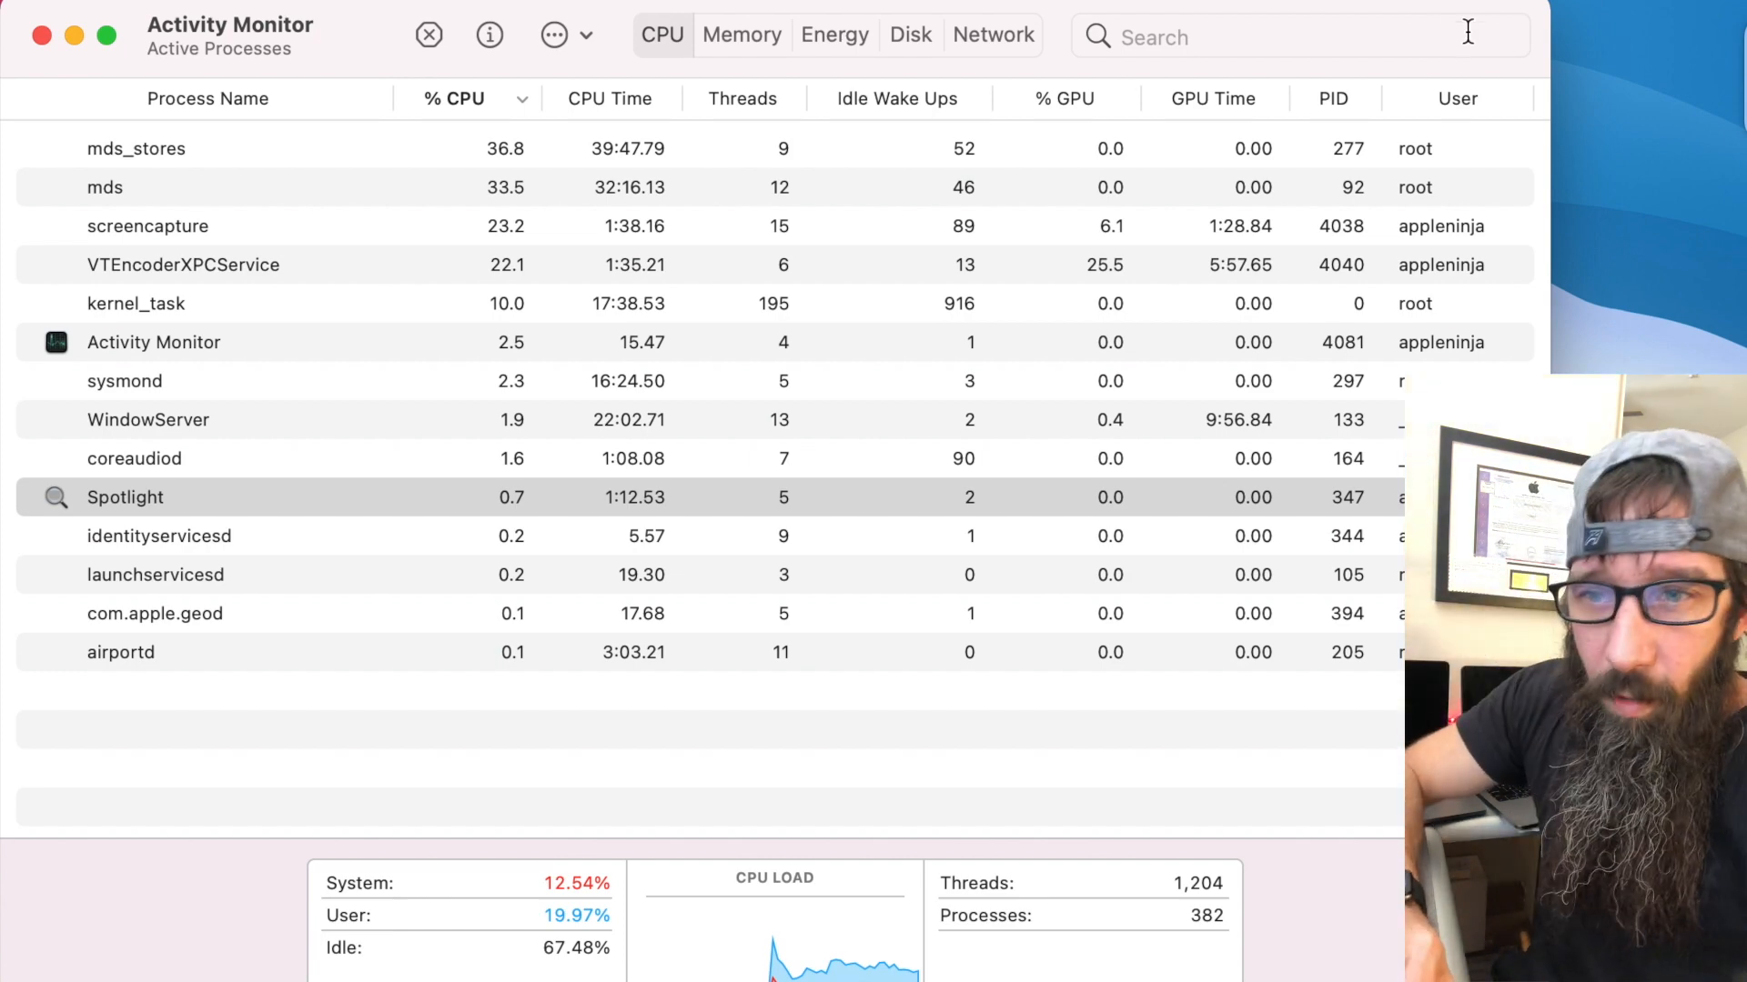
pyautogui.moveTo(212, 164)
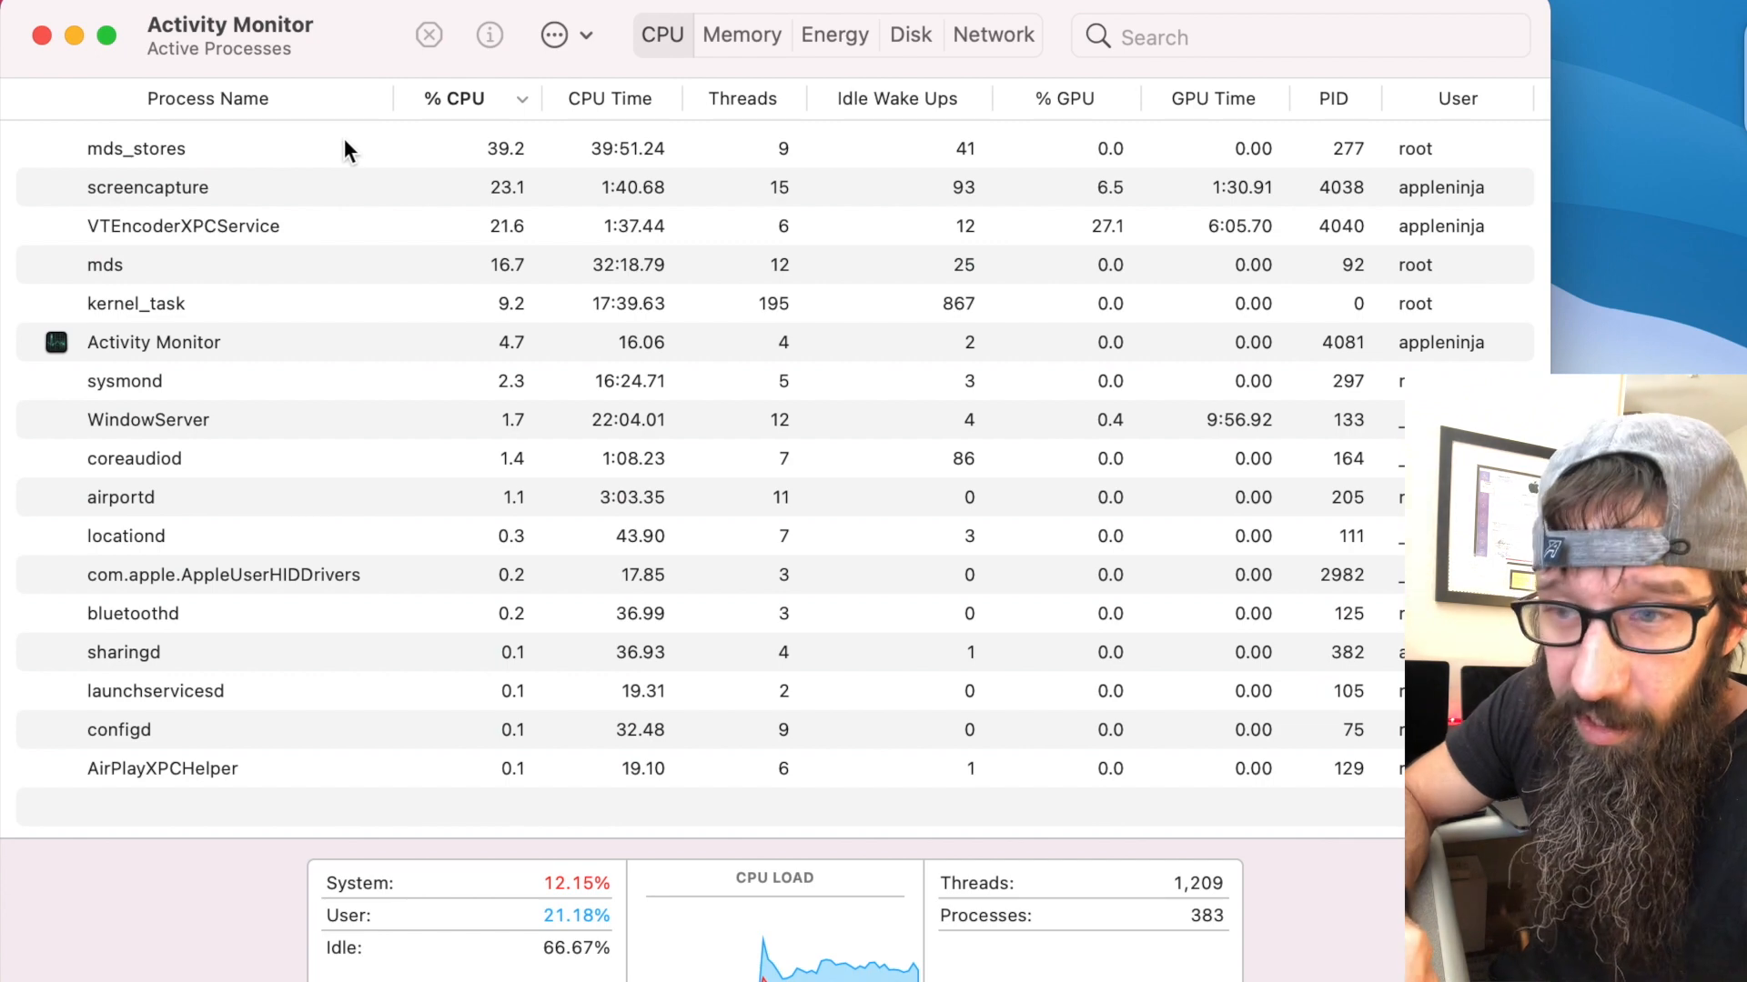
pyautogui.click(136, 148)
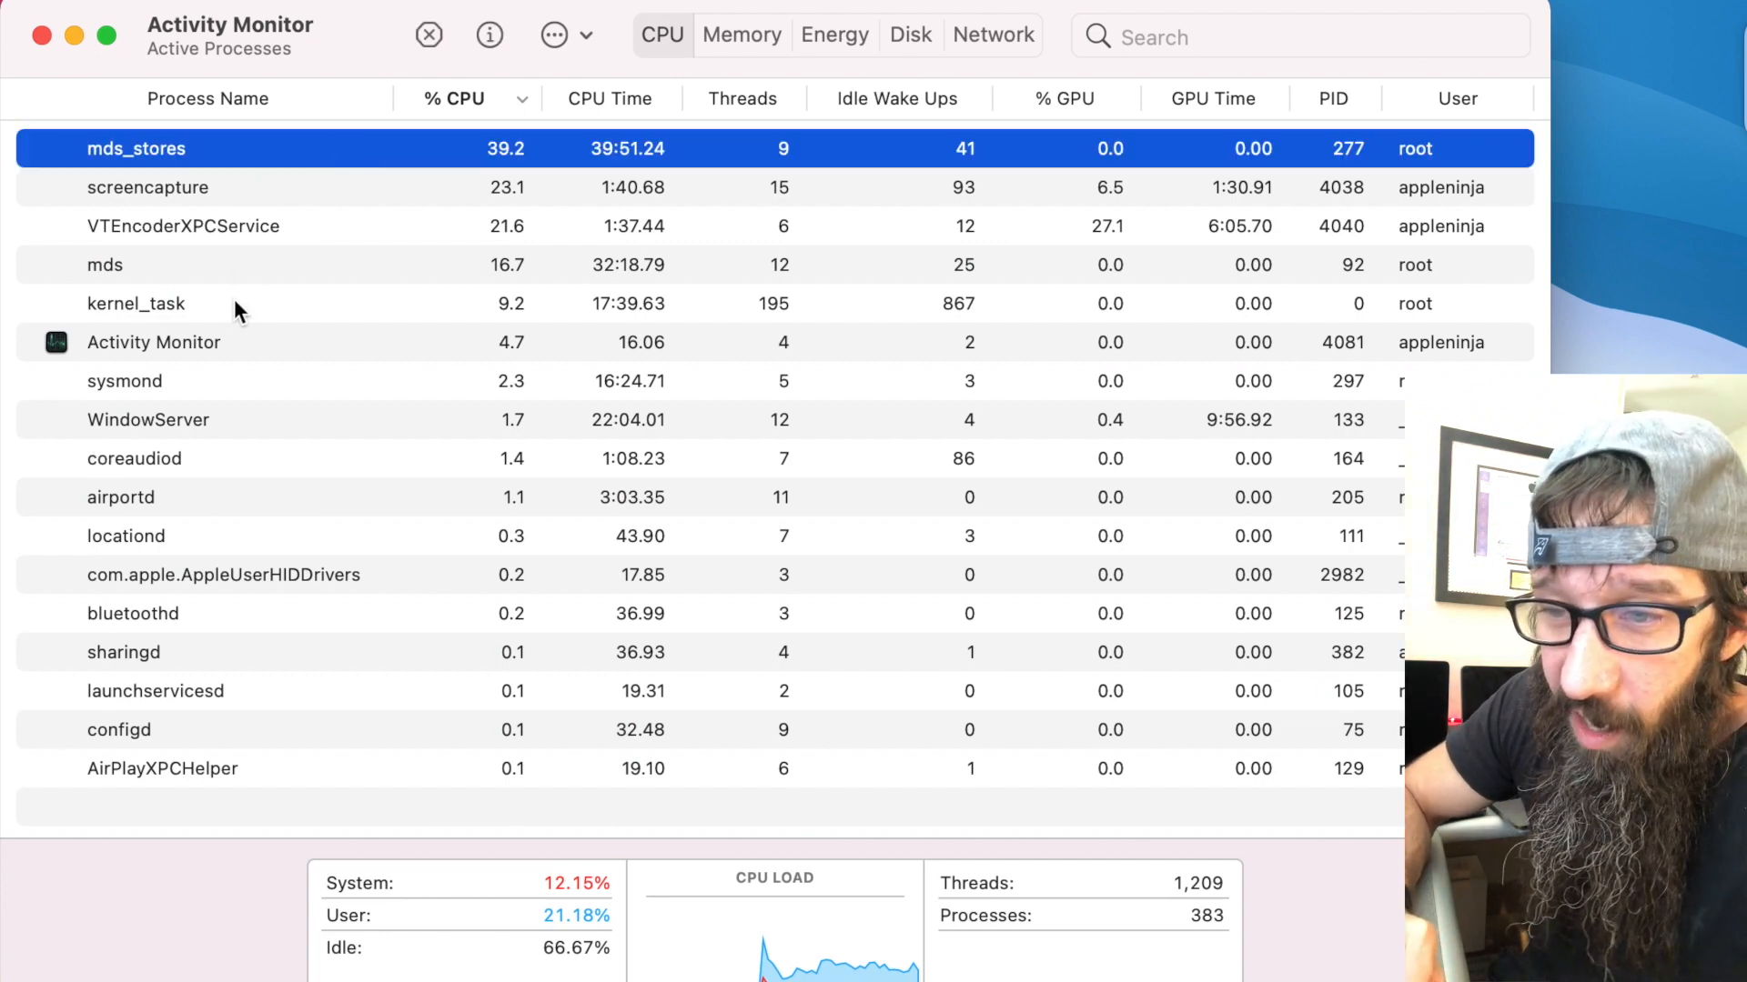
pyautogui.moveTo(486, 147)
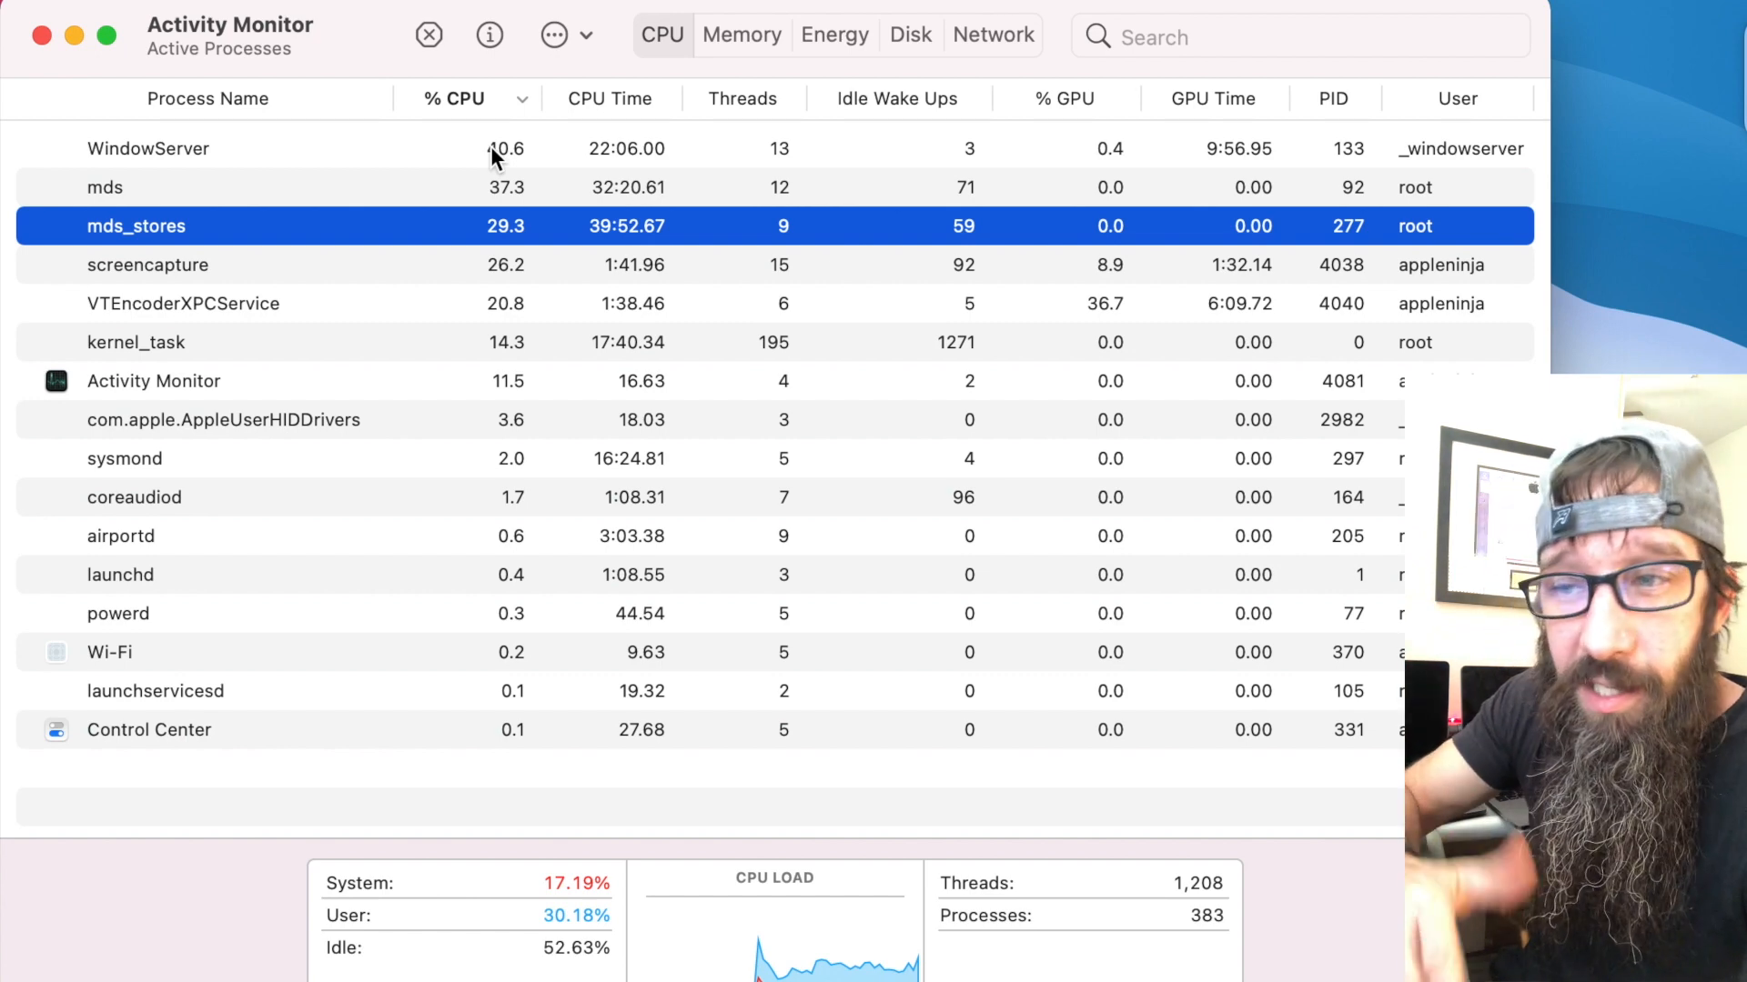
pyautogui.click(741, 34)
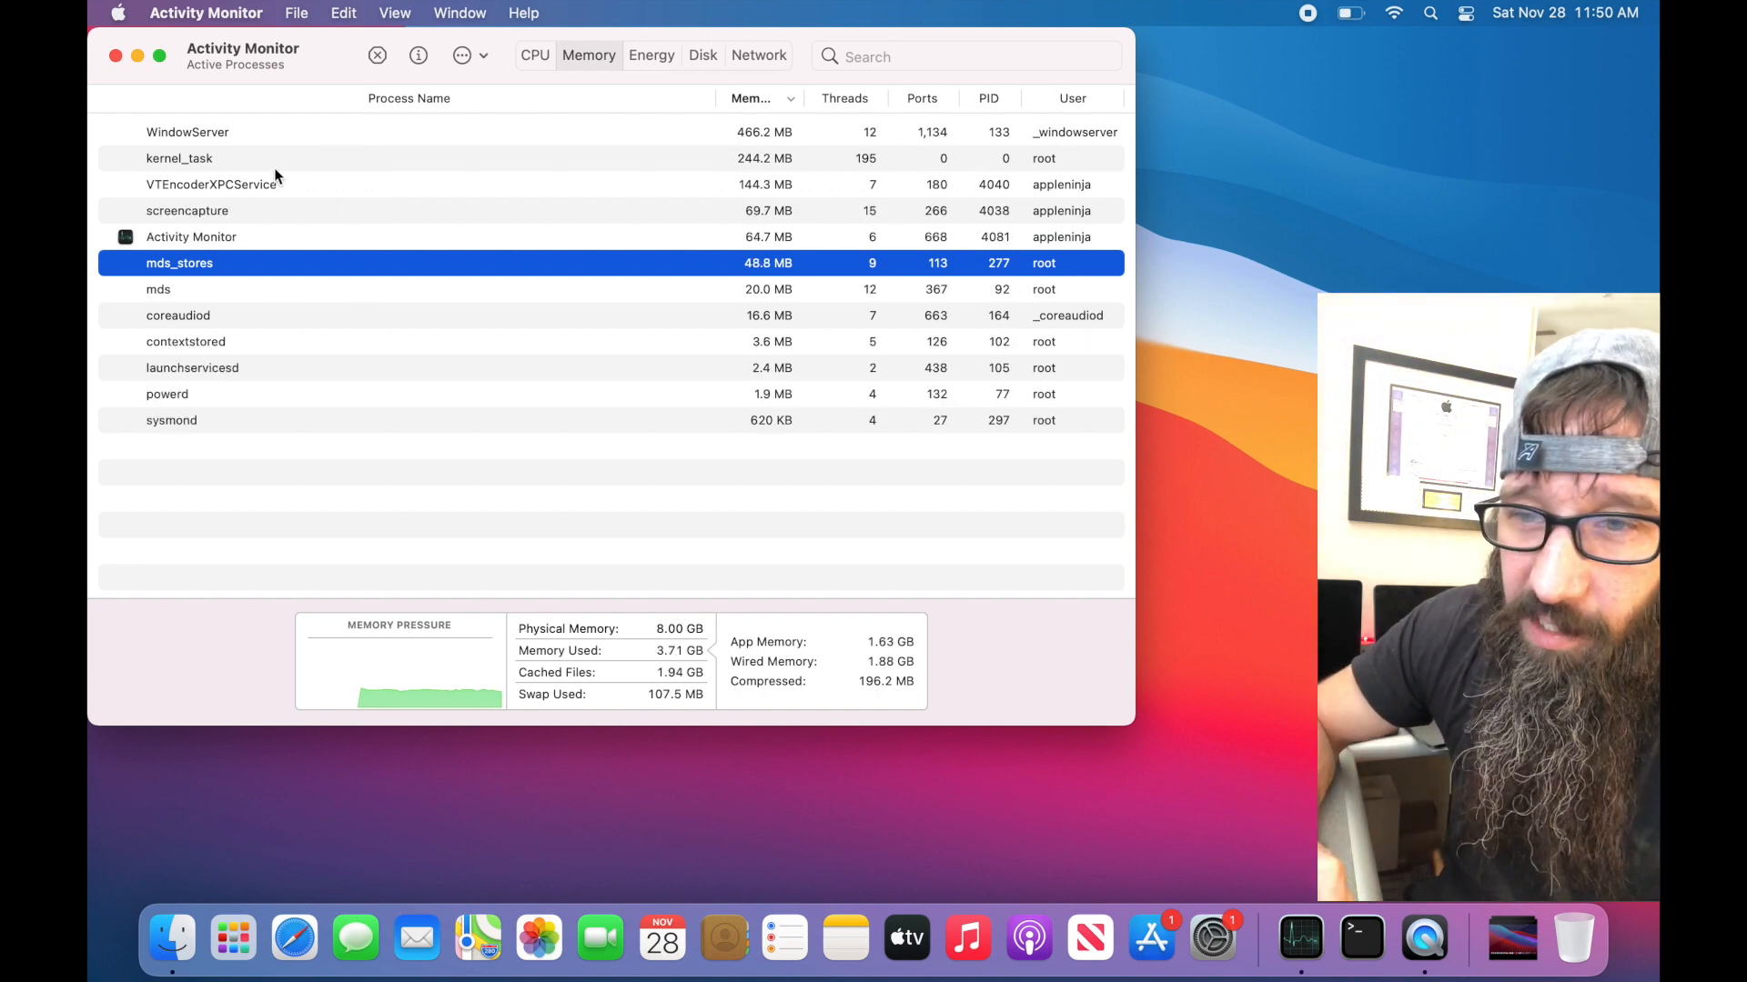
pyautogui.moveTo(375, 53)
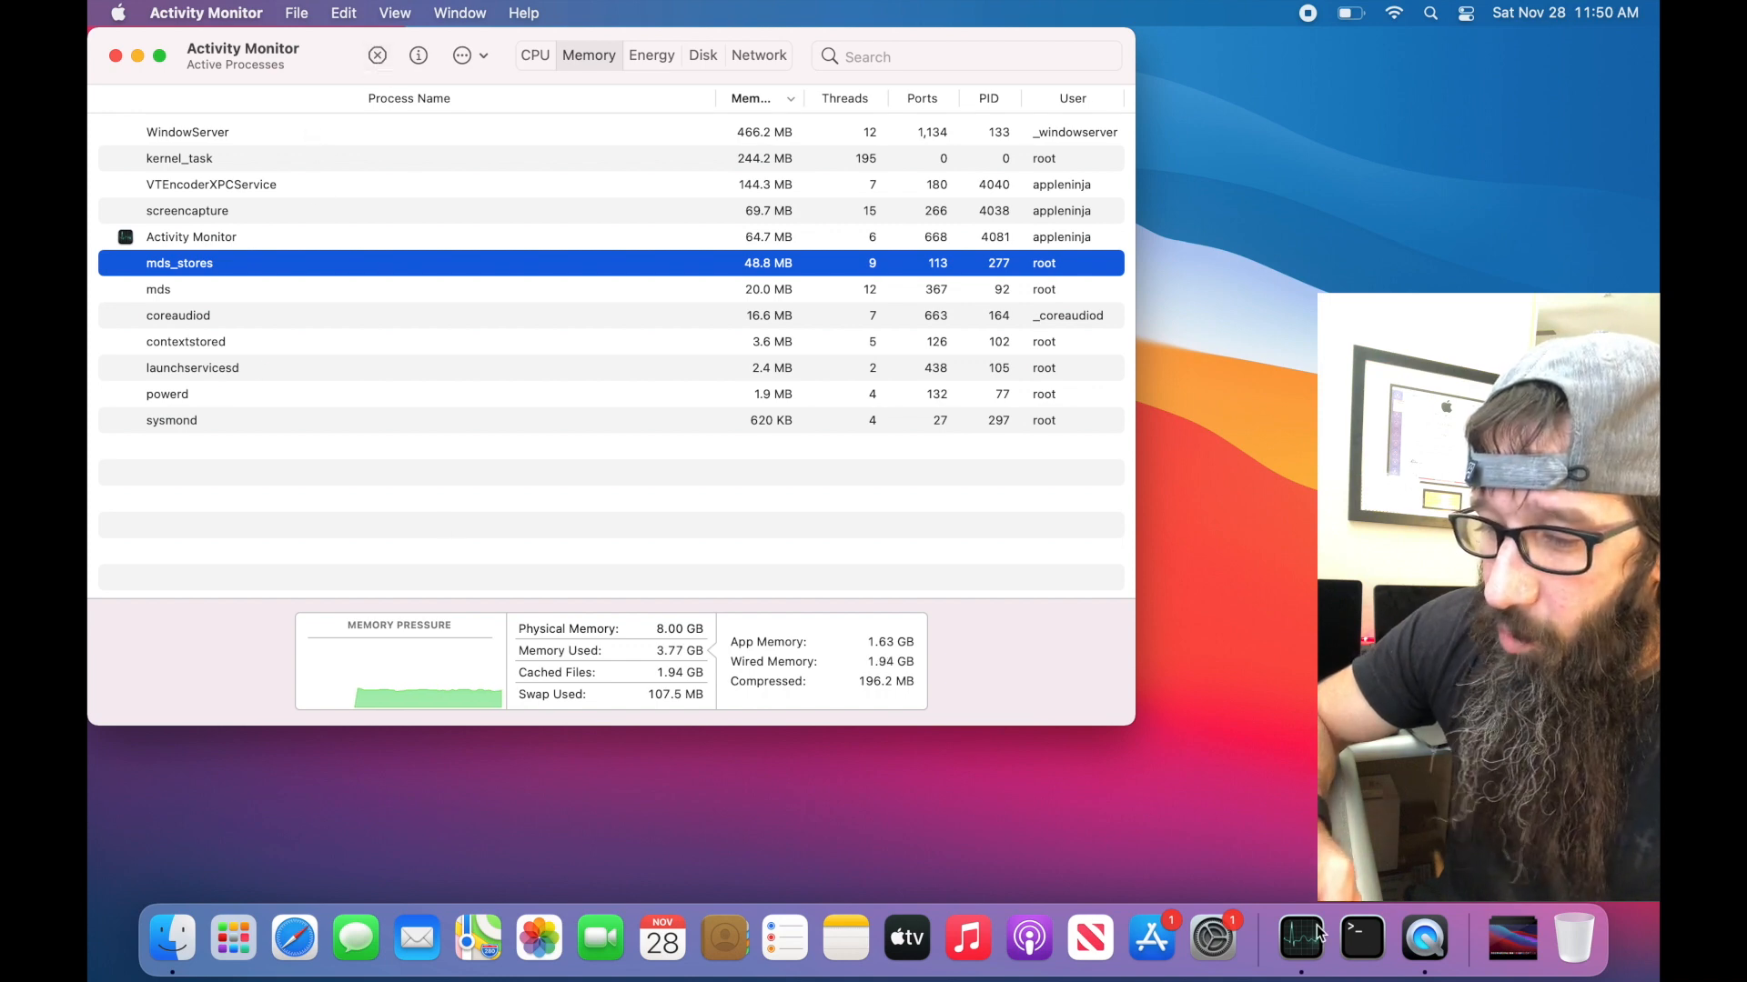
# Step: Run 'sudo mdutil -E /' in Terminal with the admin password to rebuild the index
pyautogui.click(1360, 937)
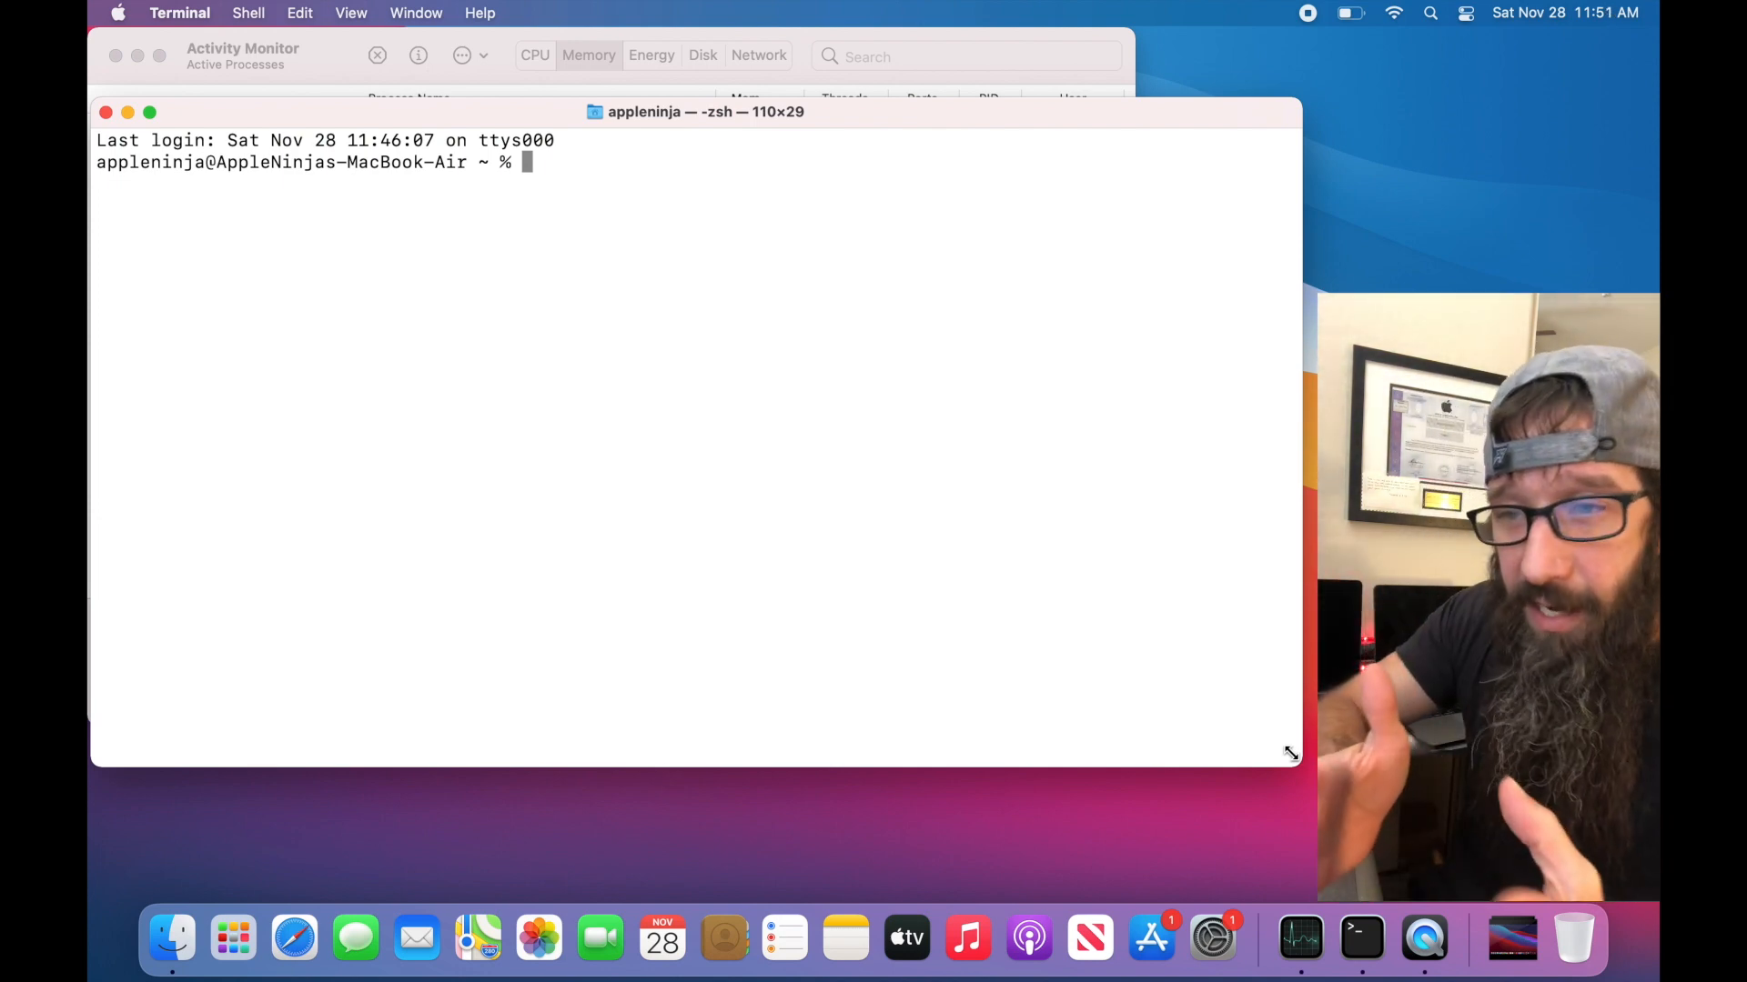
pyautogui.write('sudo')
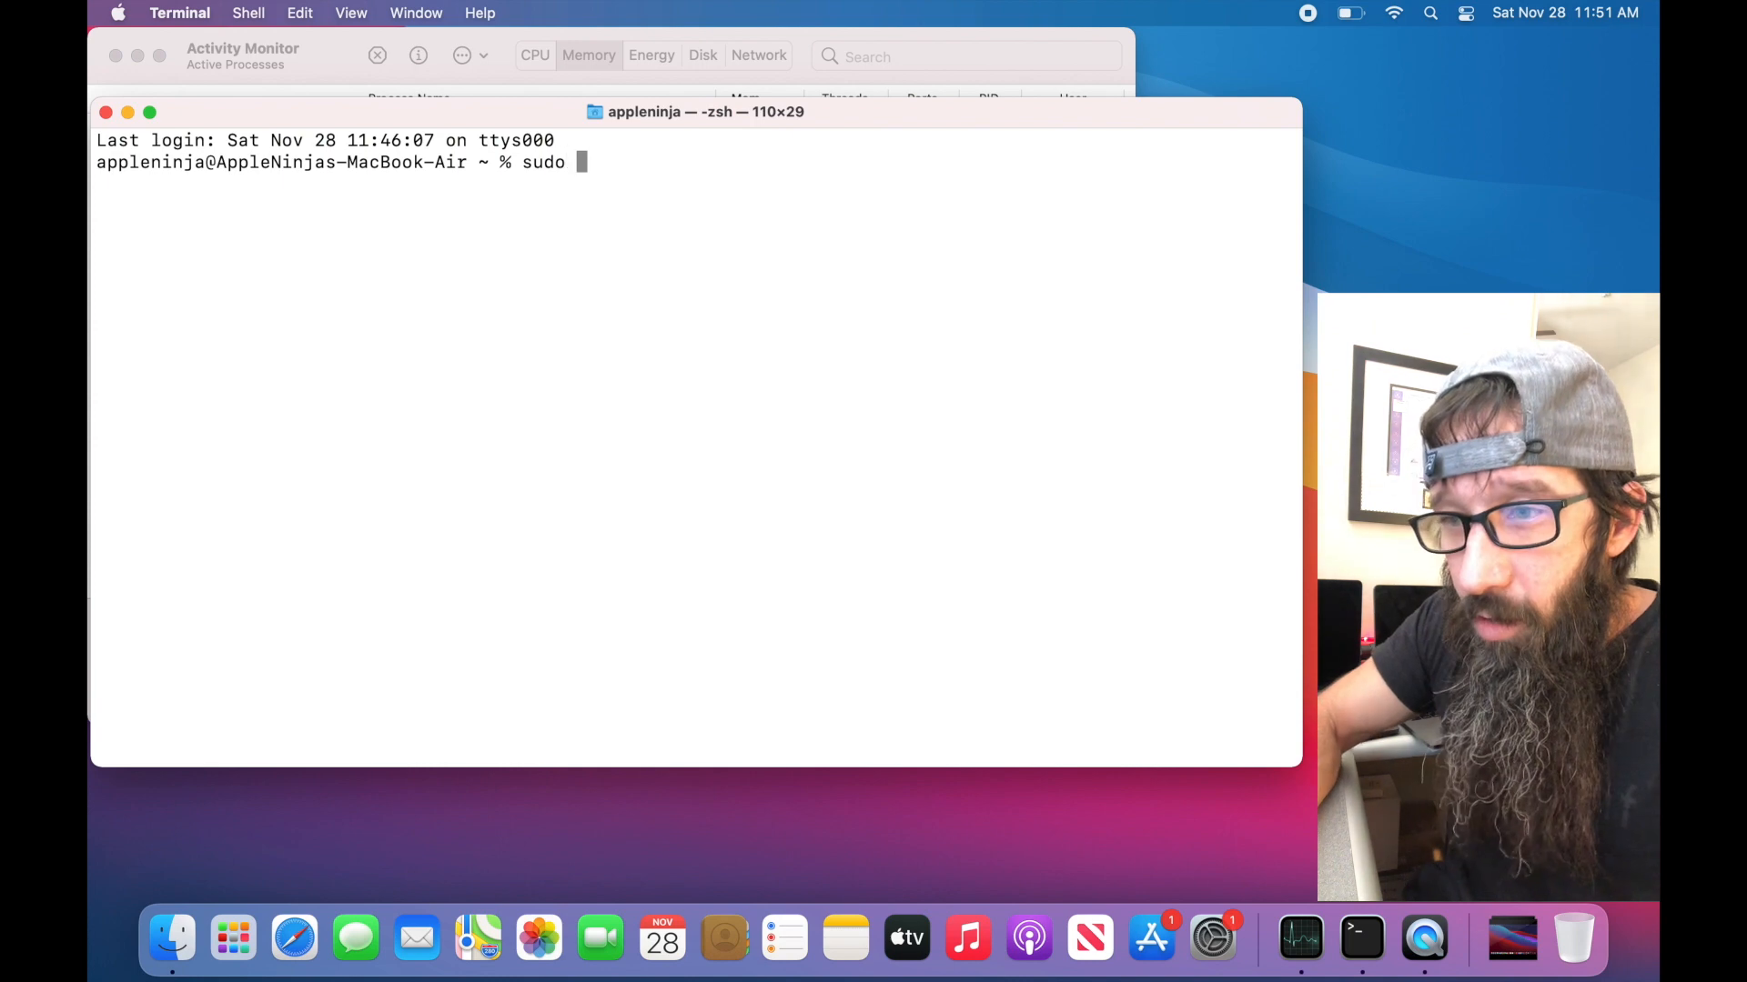
pyautogui.write('mdutil')
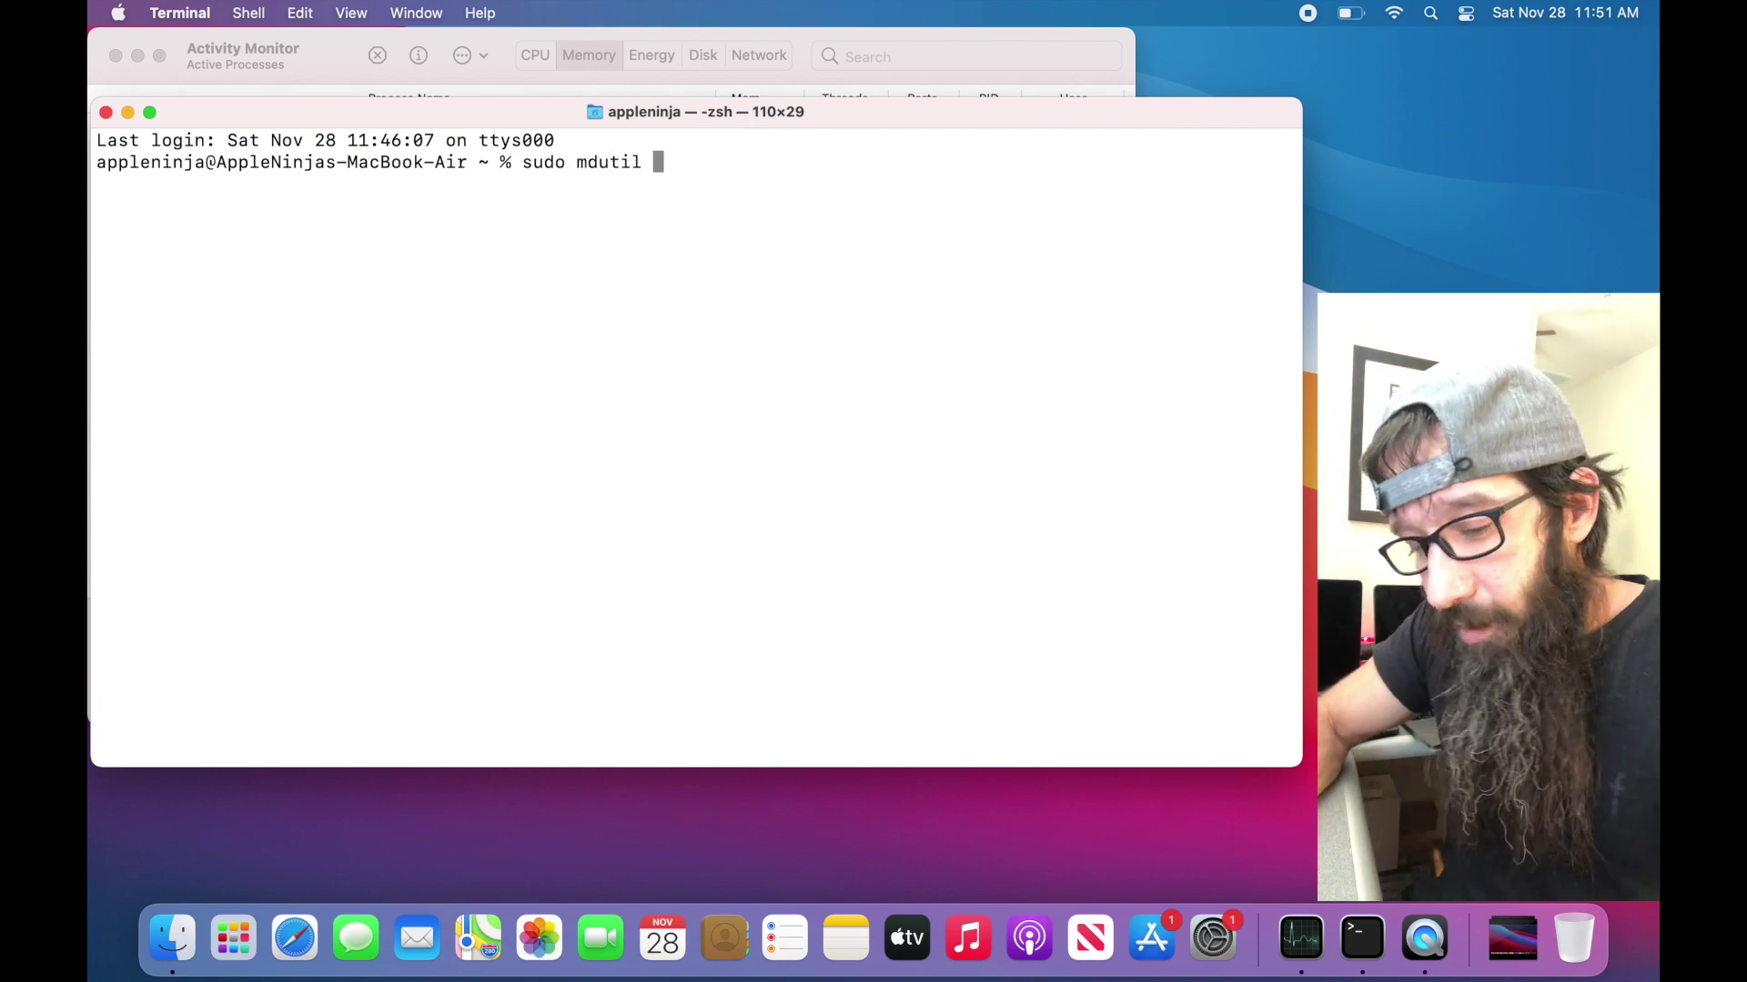
pyautogui.write('-E')
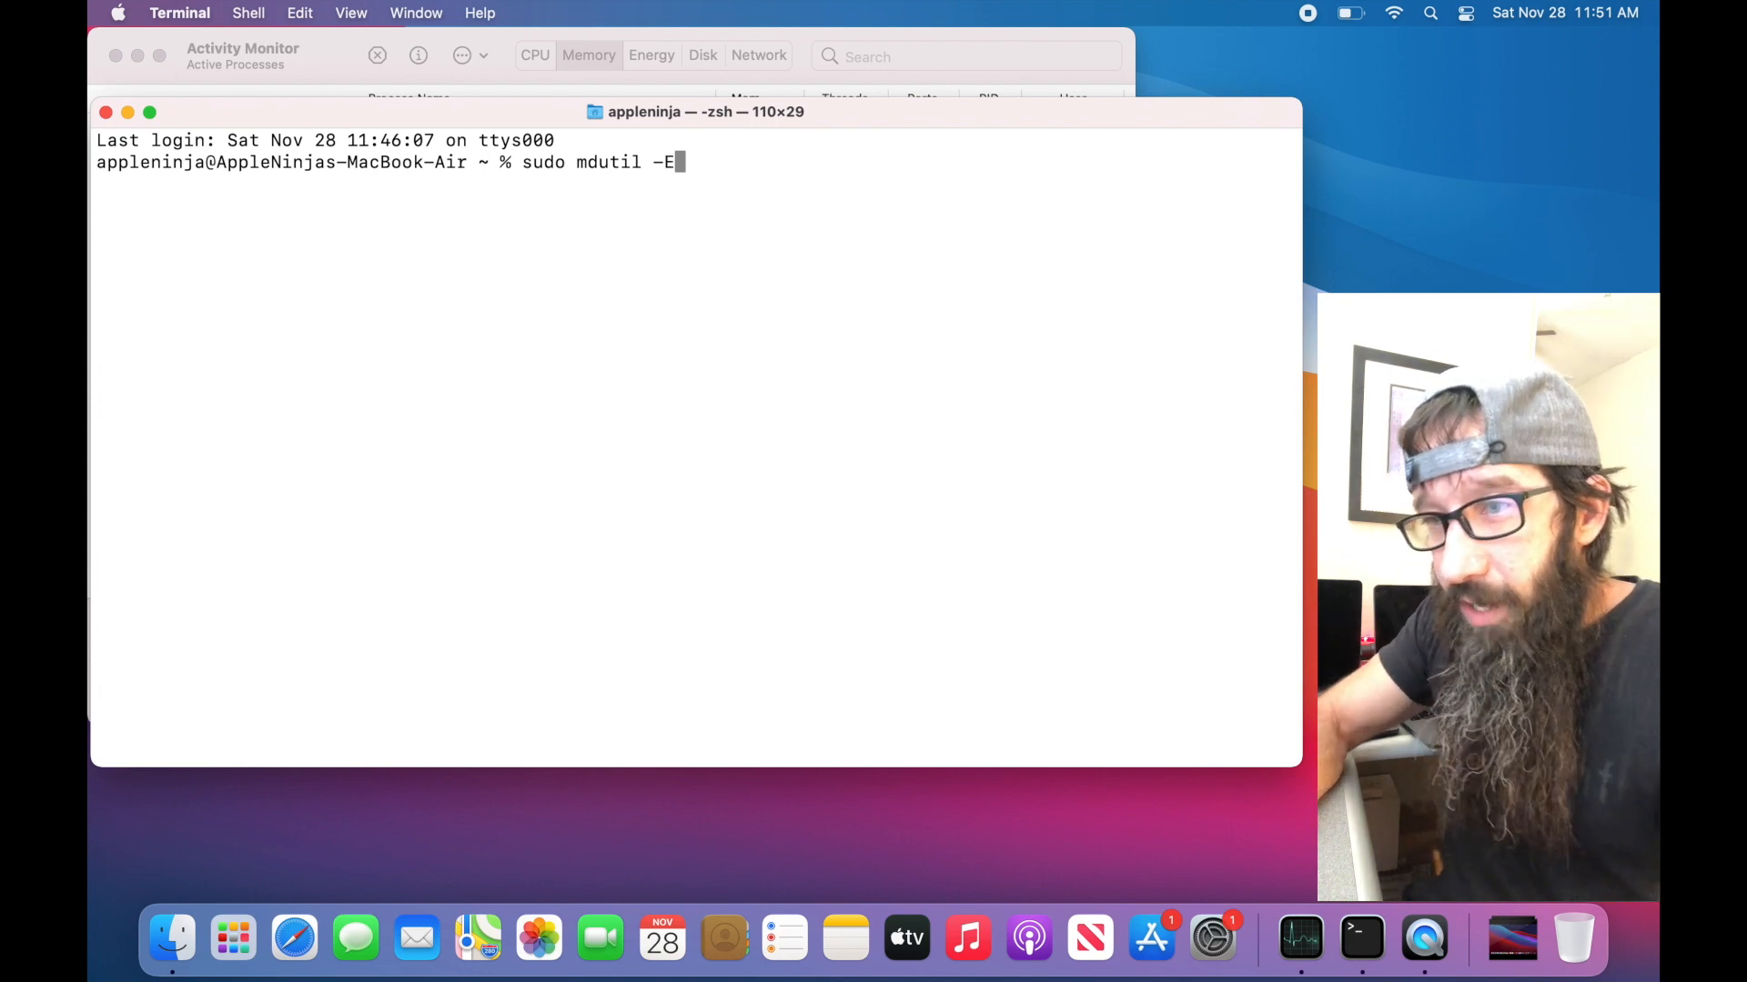
pyautogui.write('/')
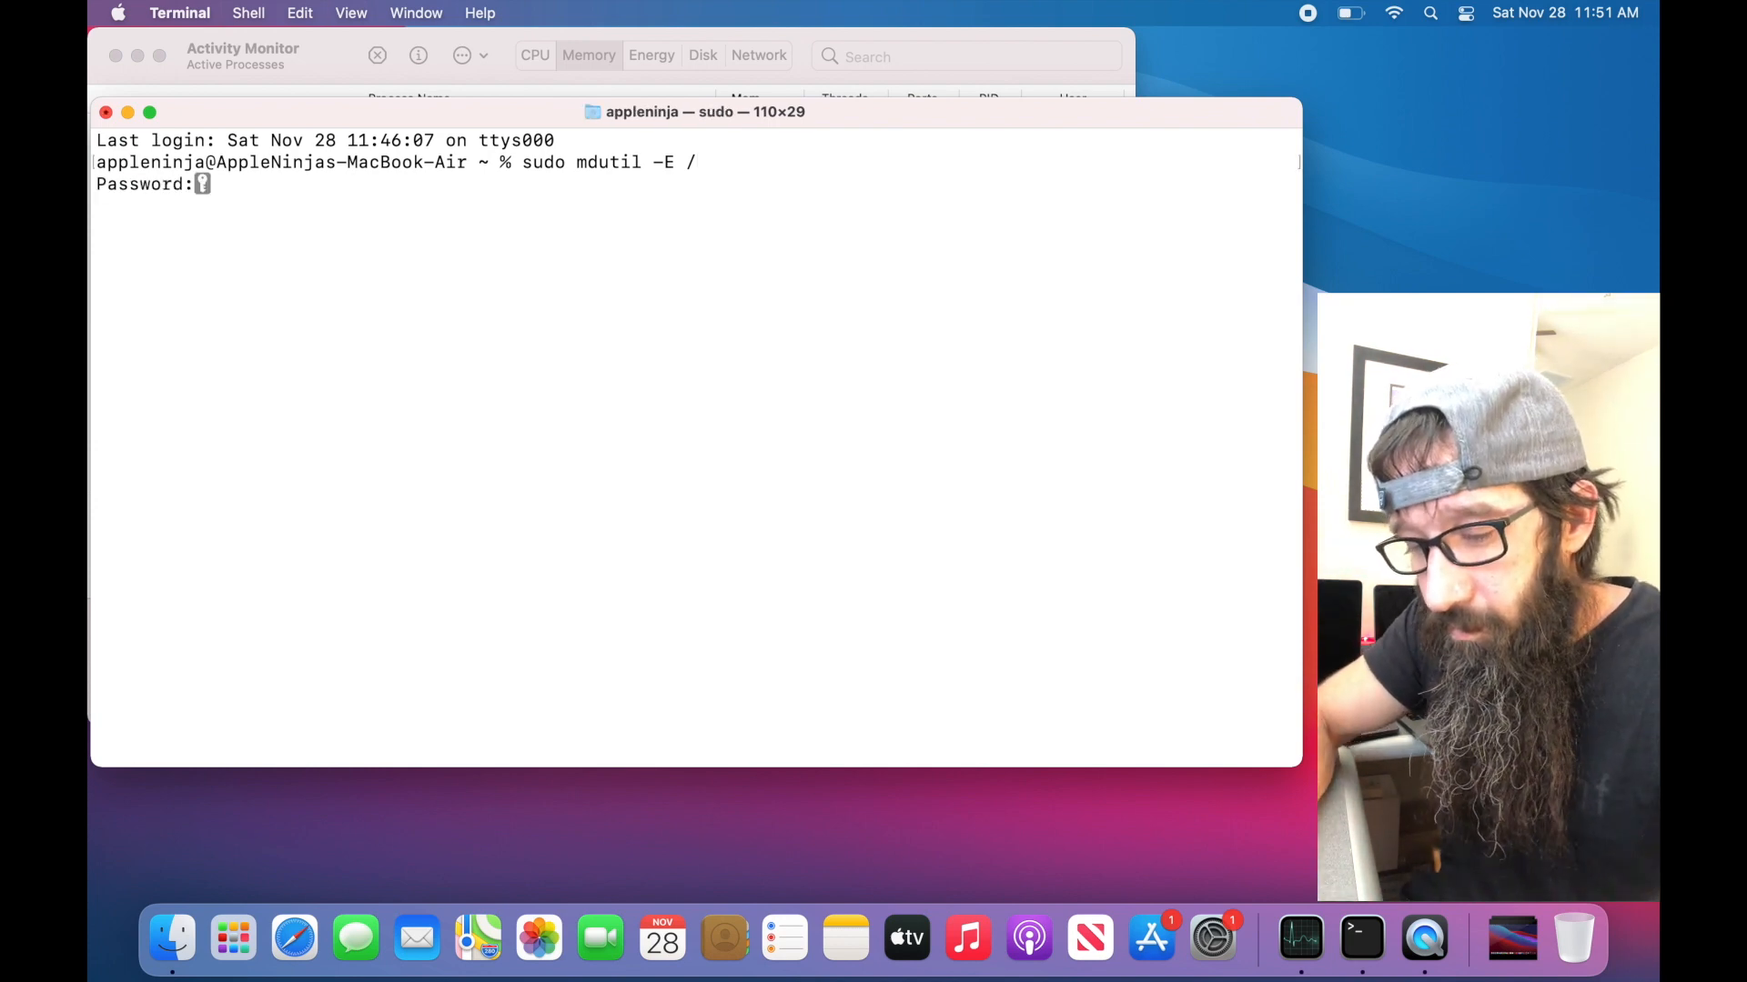
pyautogui.press('Return')
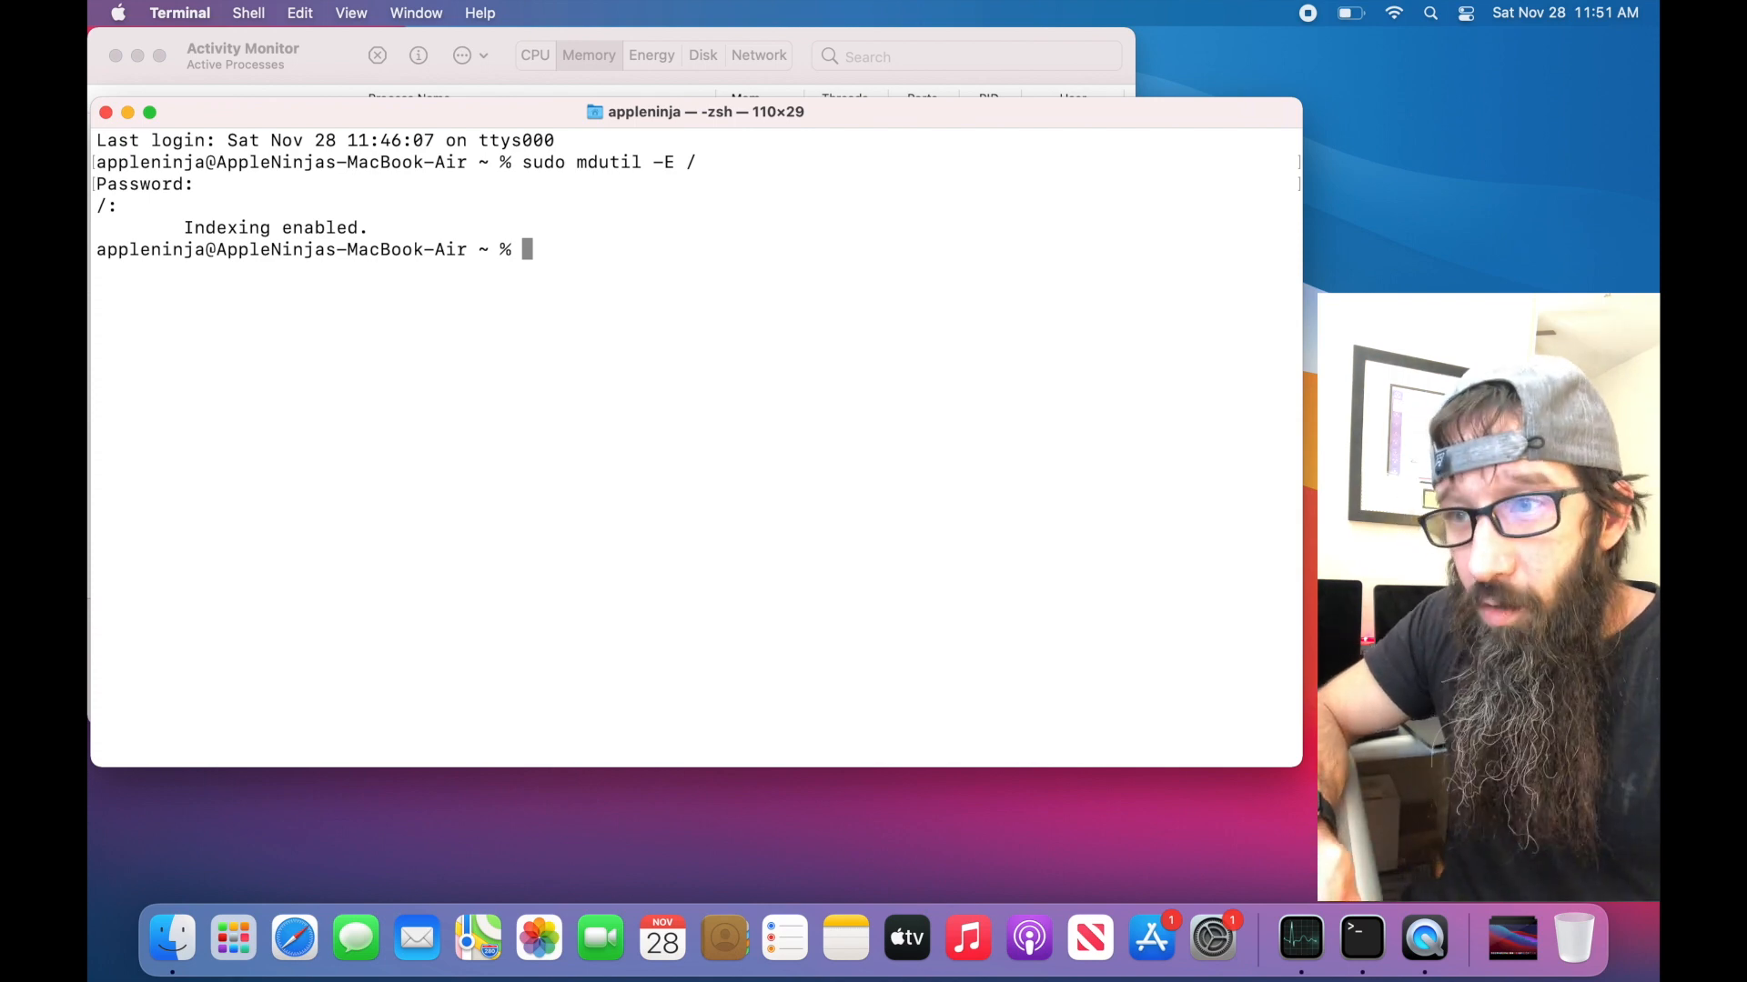
pyautogui.press('space')
pyautogui.write('activi')
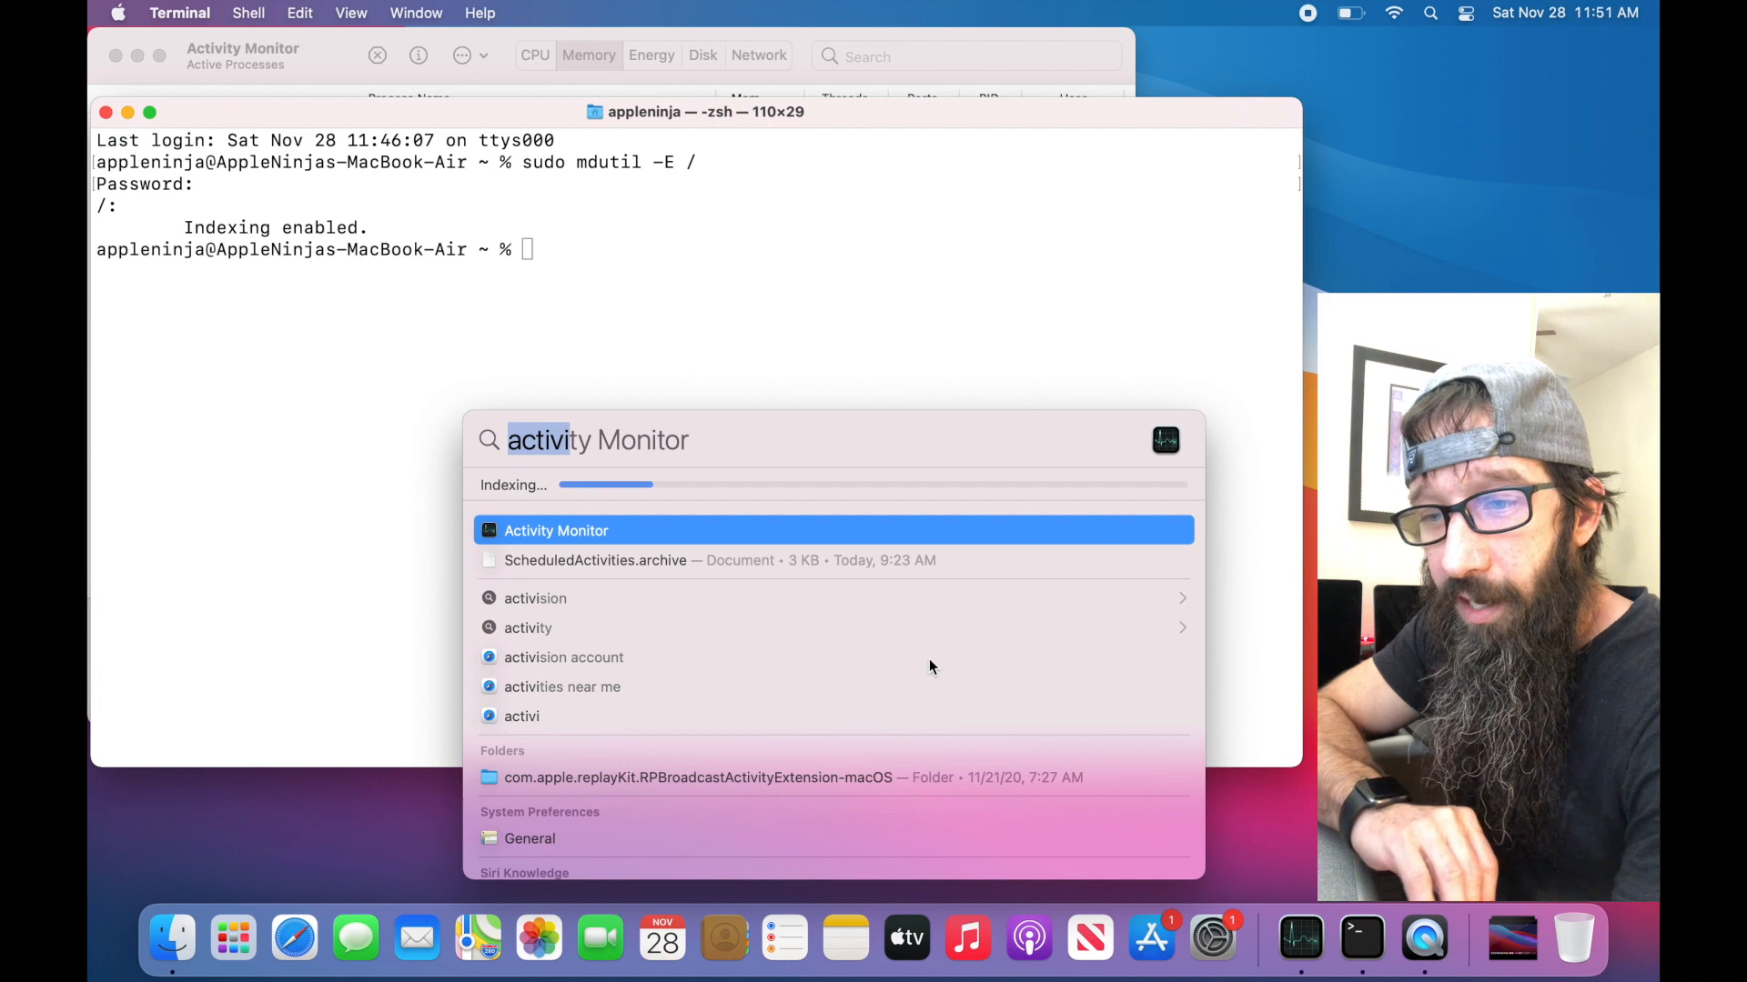
pyautogui.moveTo(505, 486)
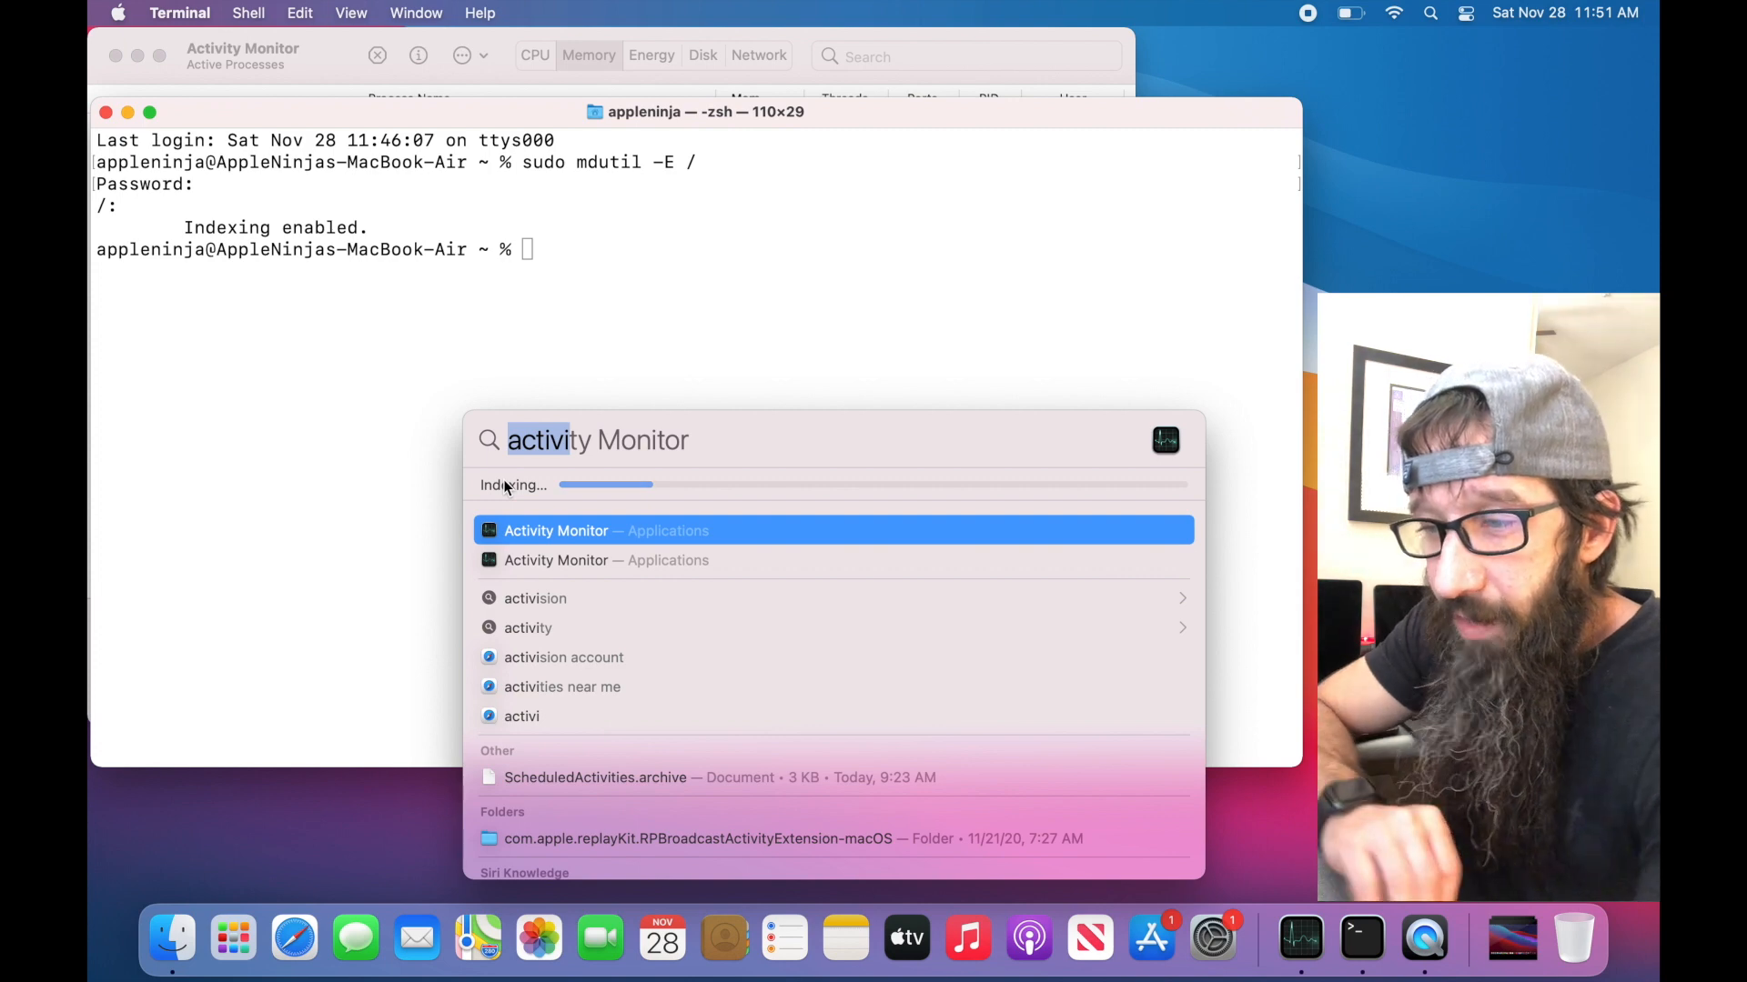
# Step: Dismiss Spotlight after seeing indexing progress, leaving Terminal at its prompt
pyautogui.press('escape')
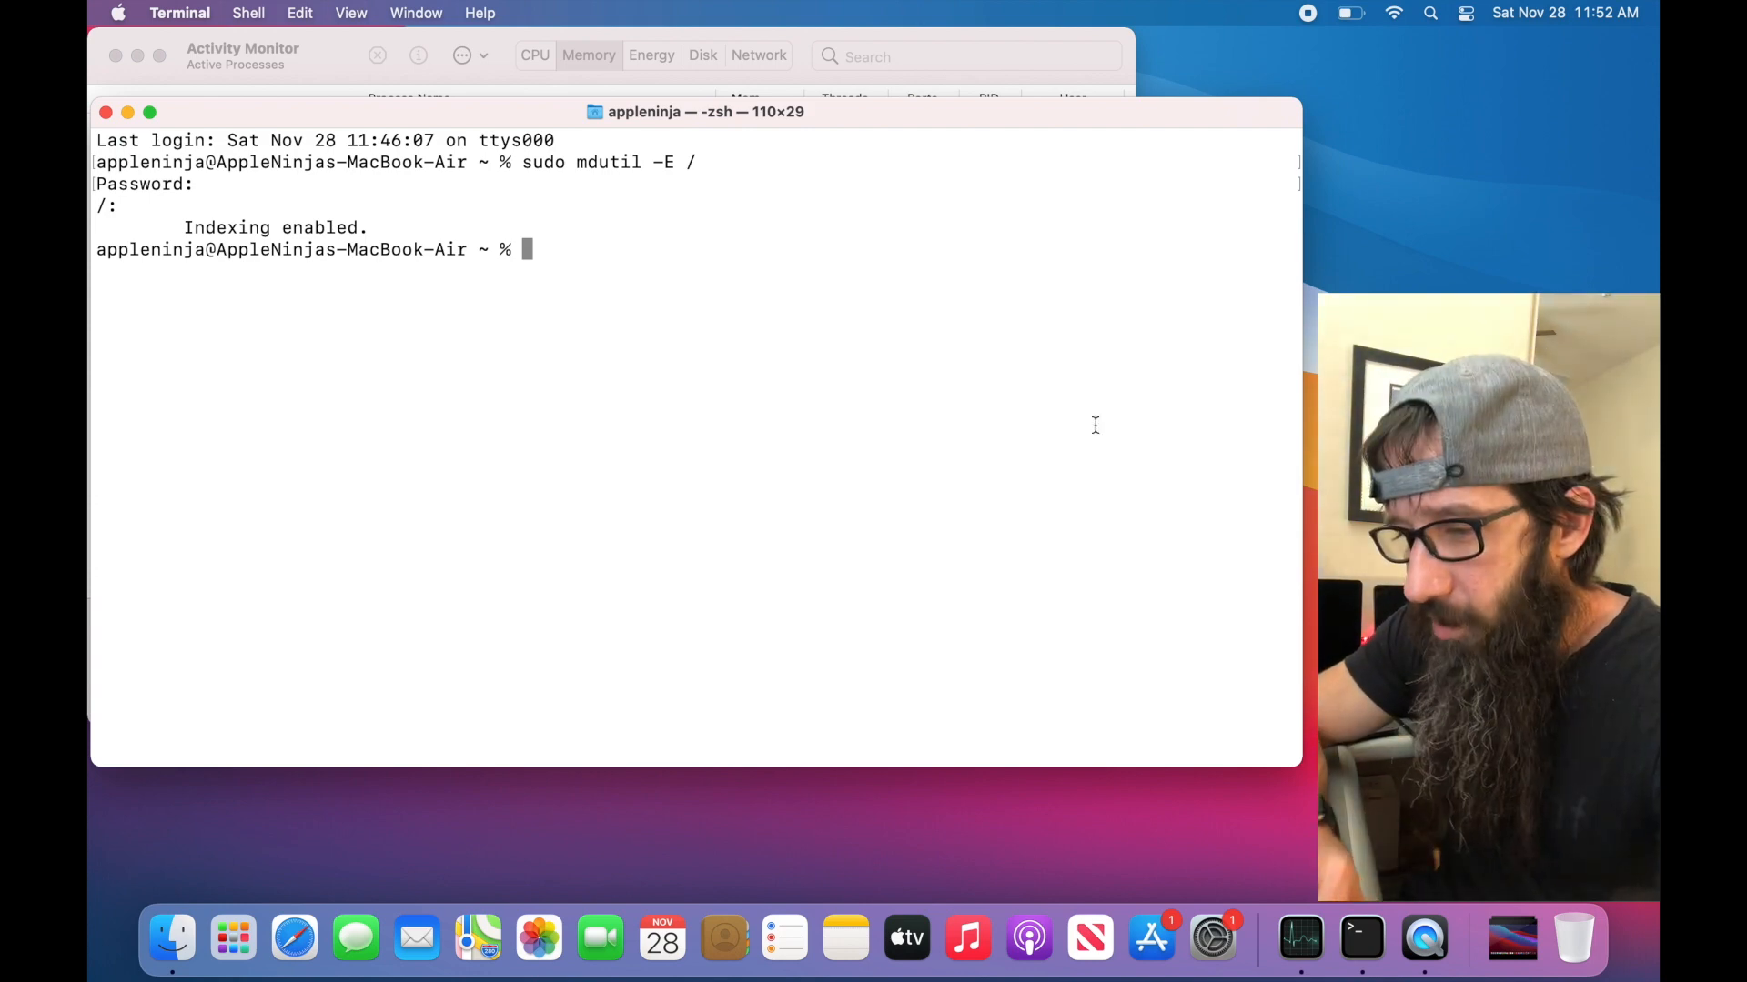
pyautogui.moveTo(1211, 939)
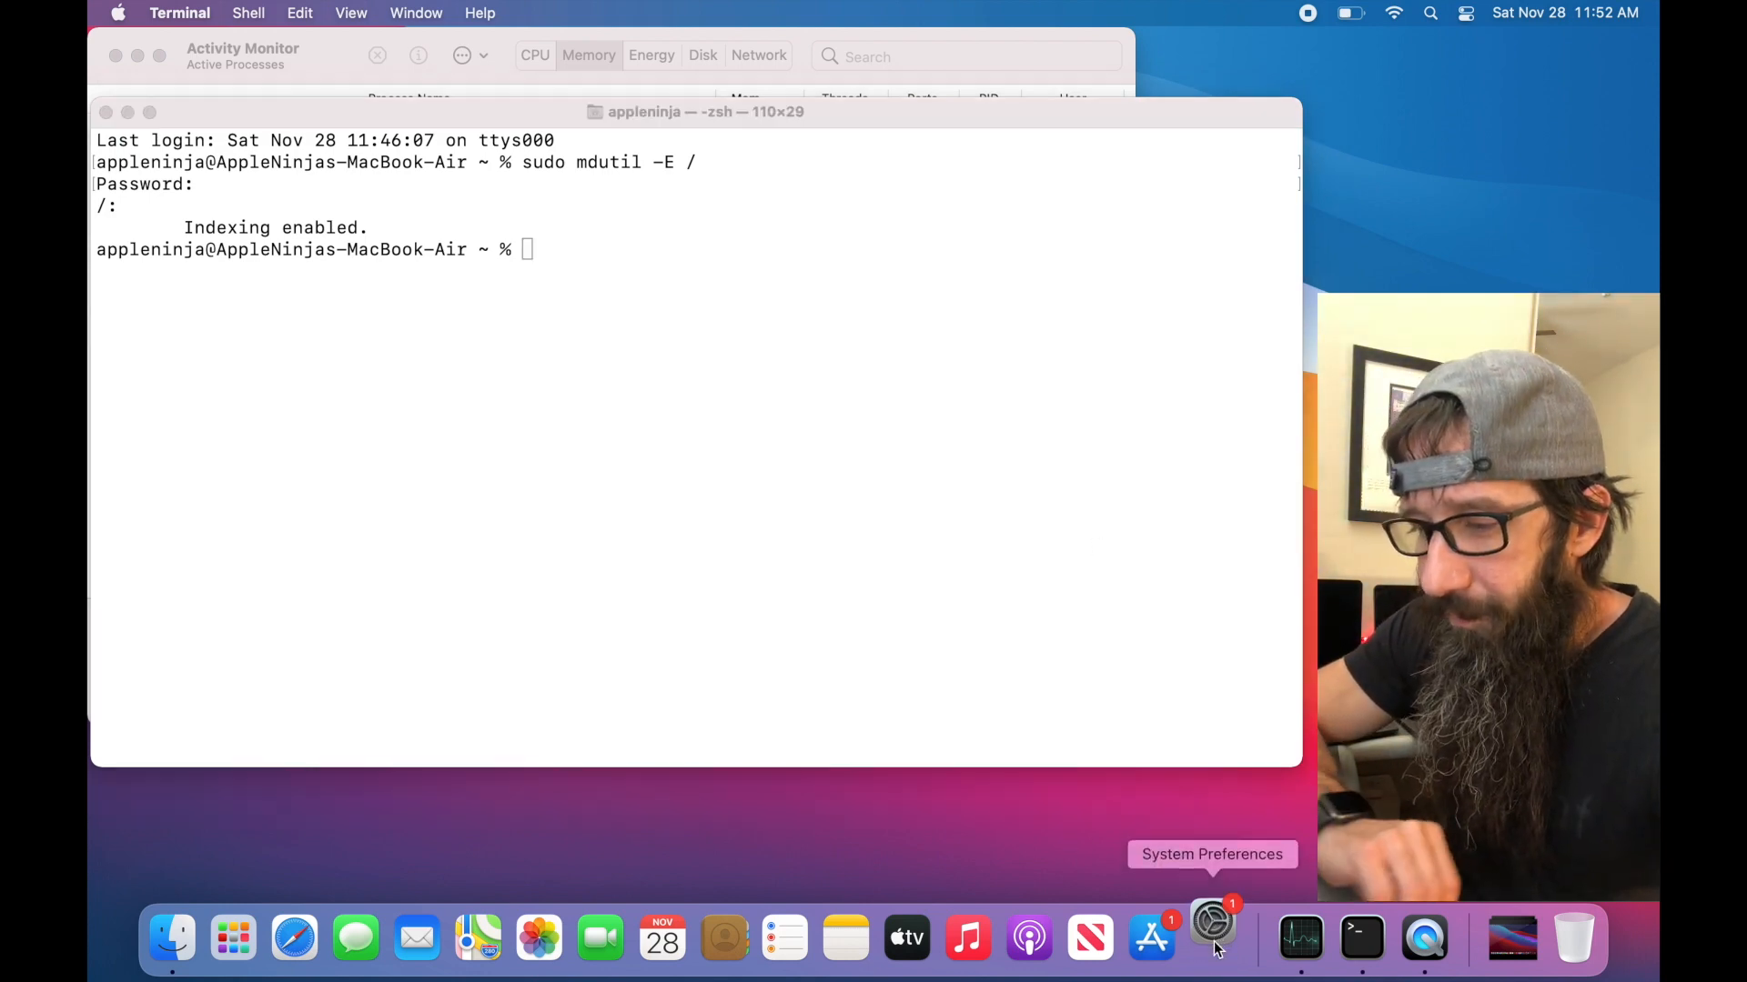
# Step: Open Battery Health from System Preferences' Battery pane, showing Battery Condition: Normal
pyautogui.click(1211, 939)
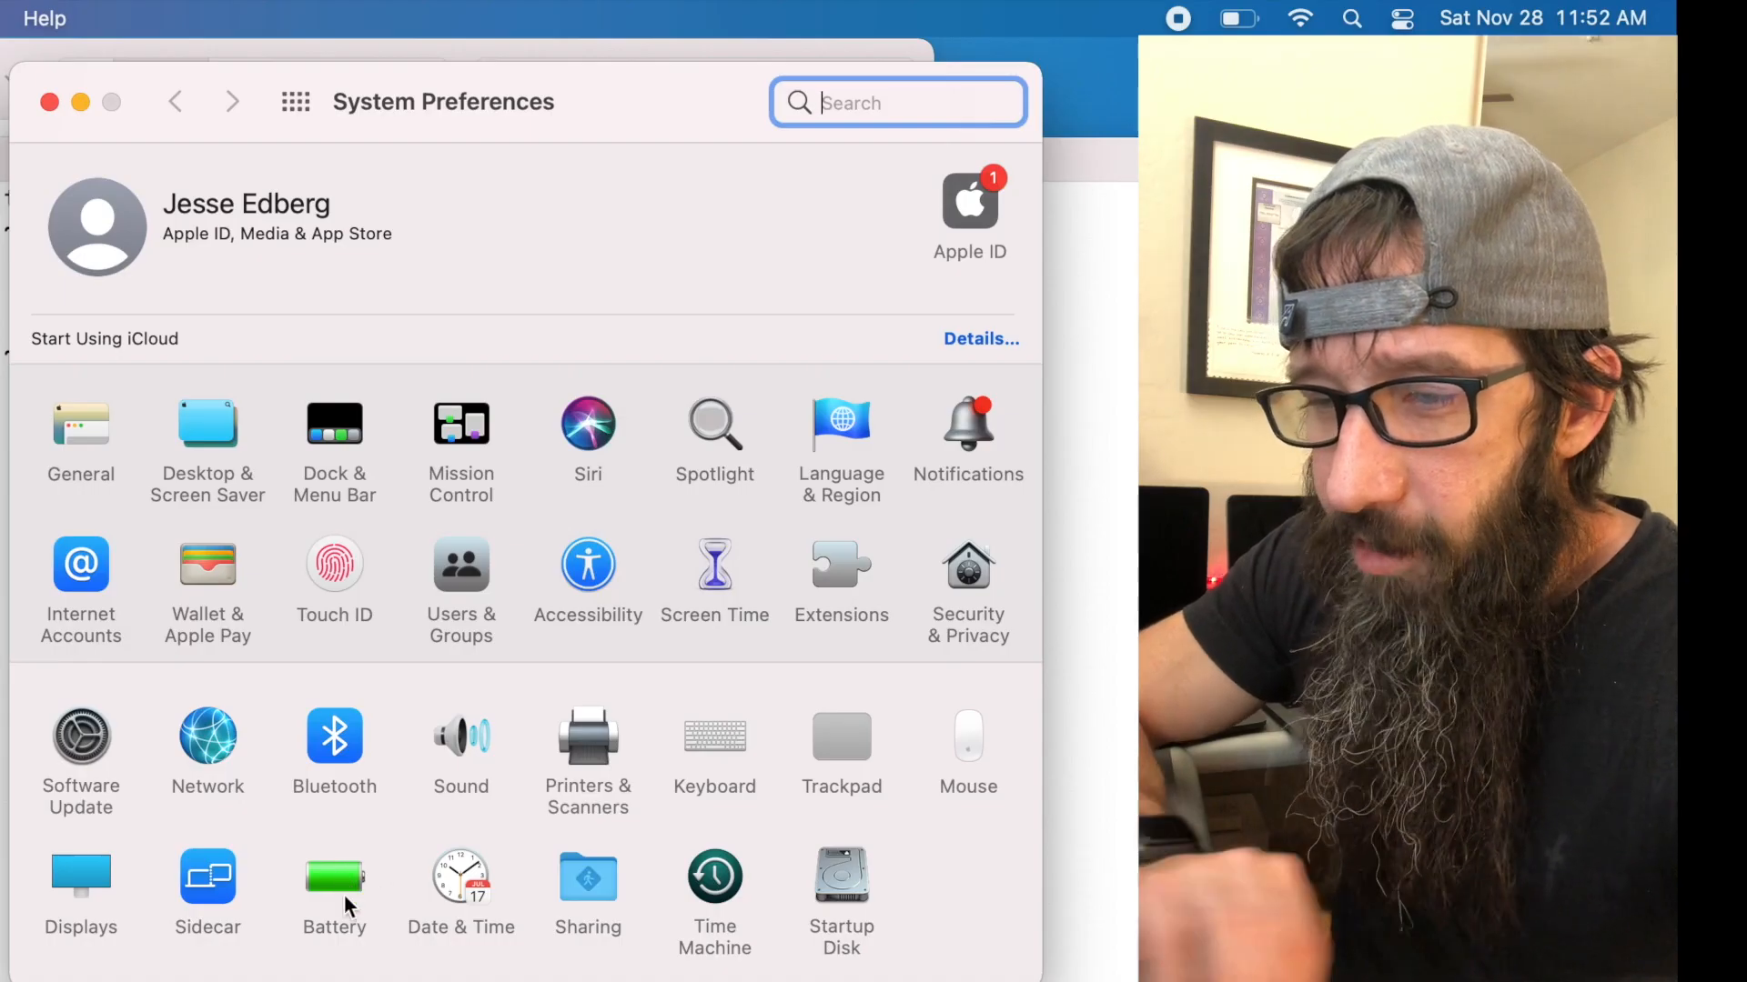
pyautogui.click(334, 888)
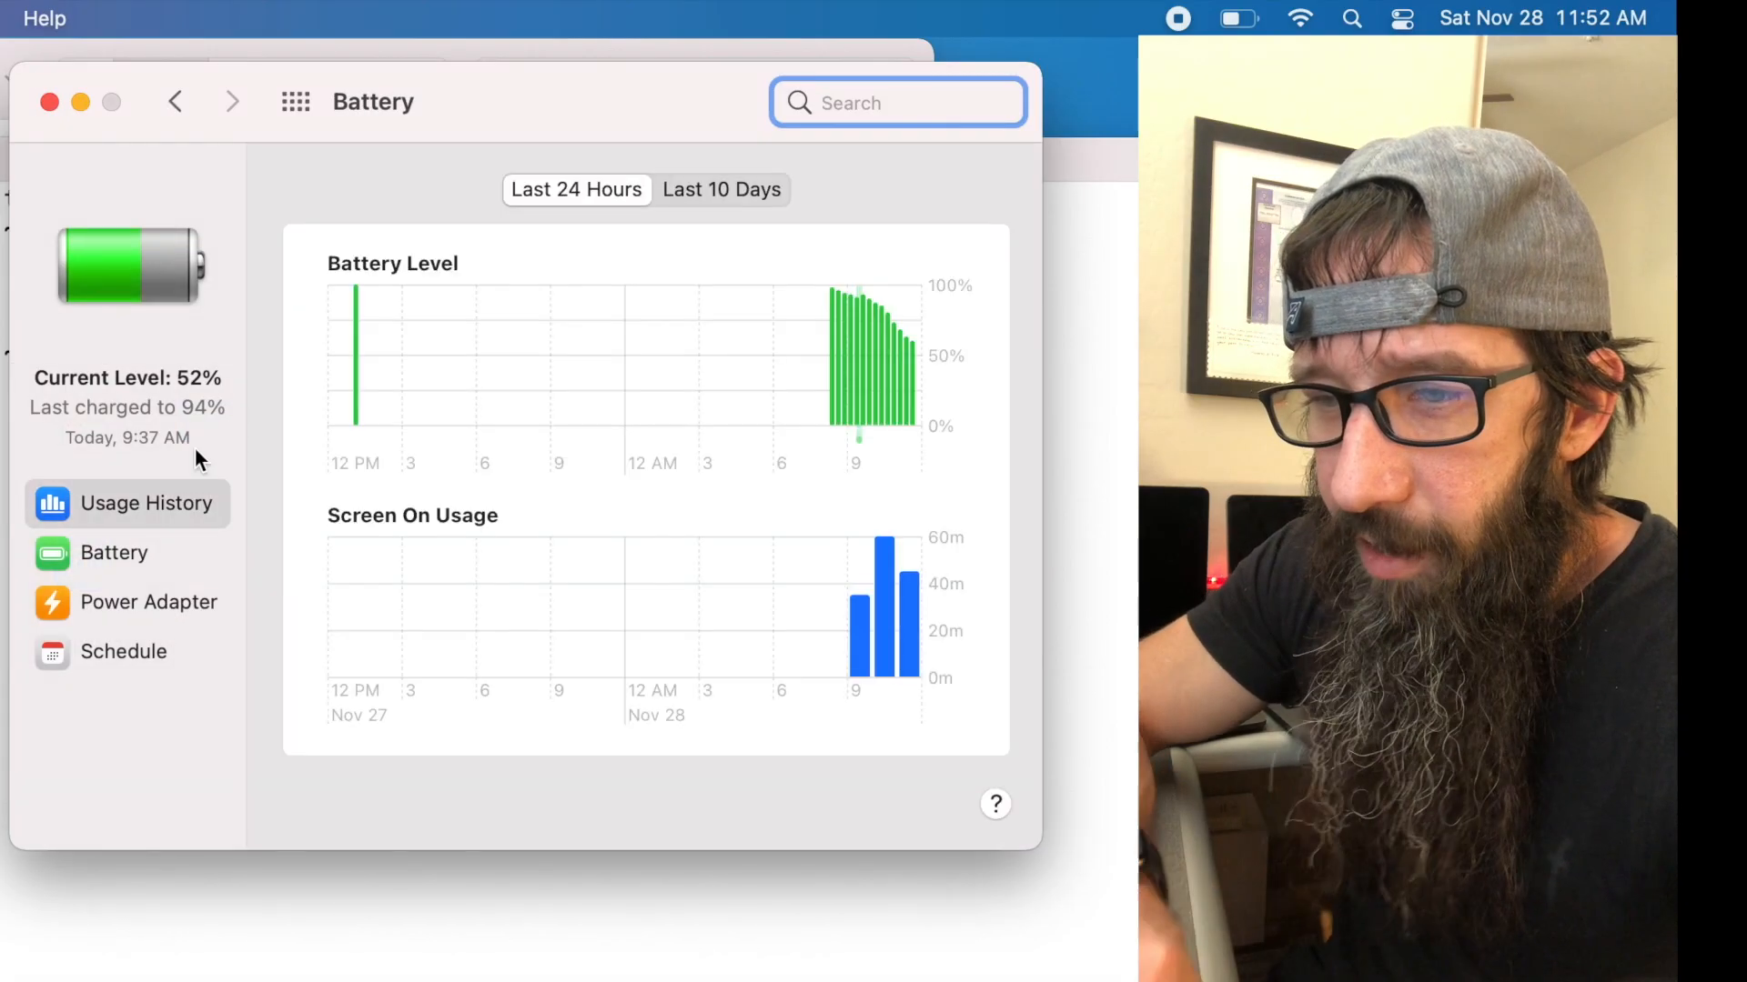
pyautogui.click(114, 553)
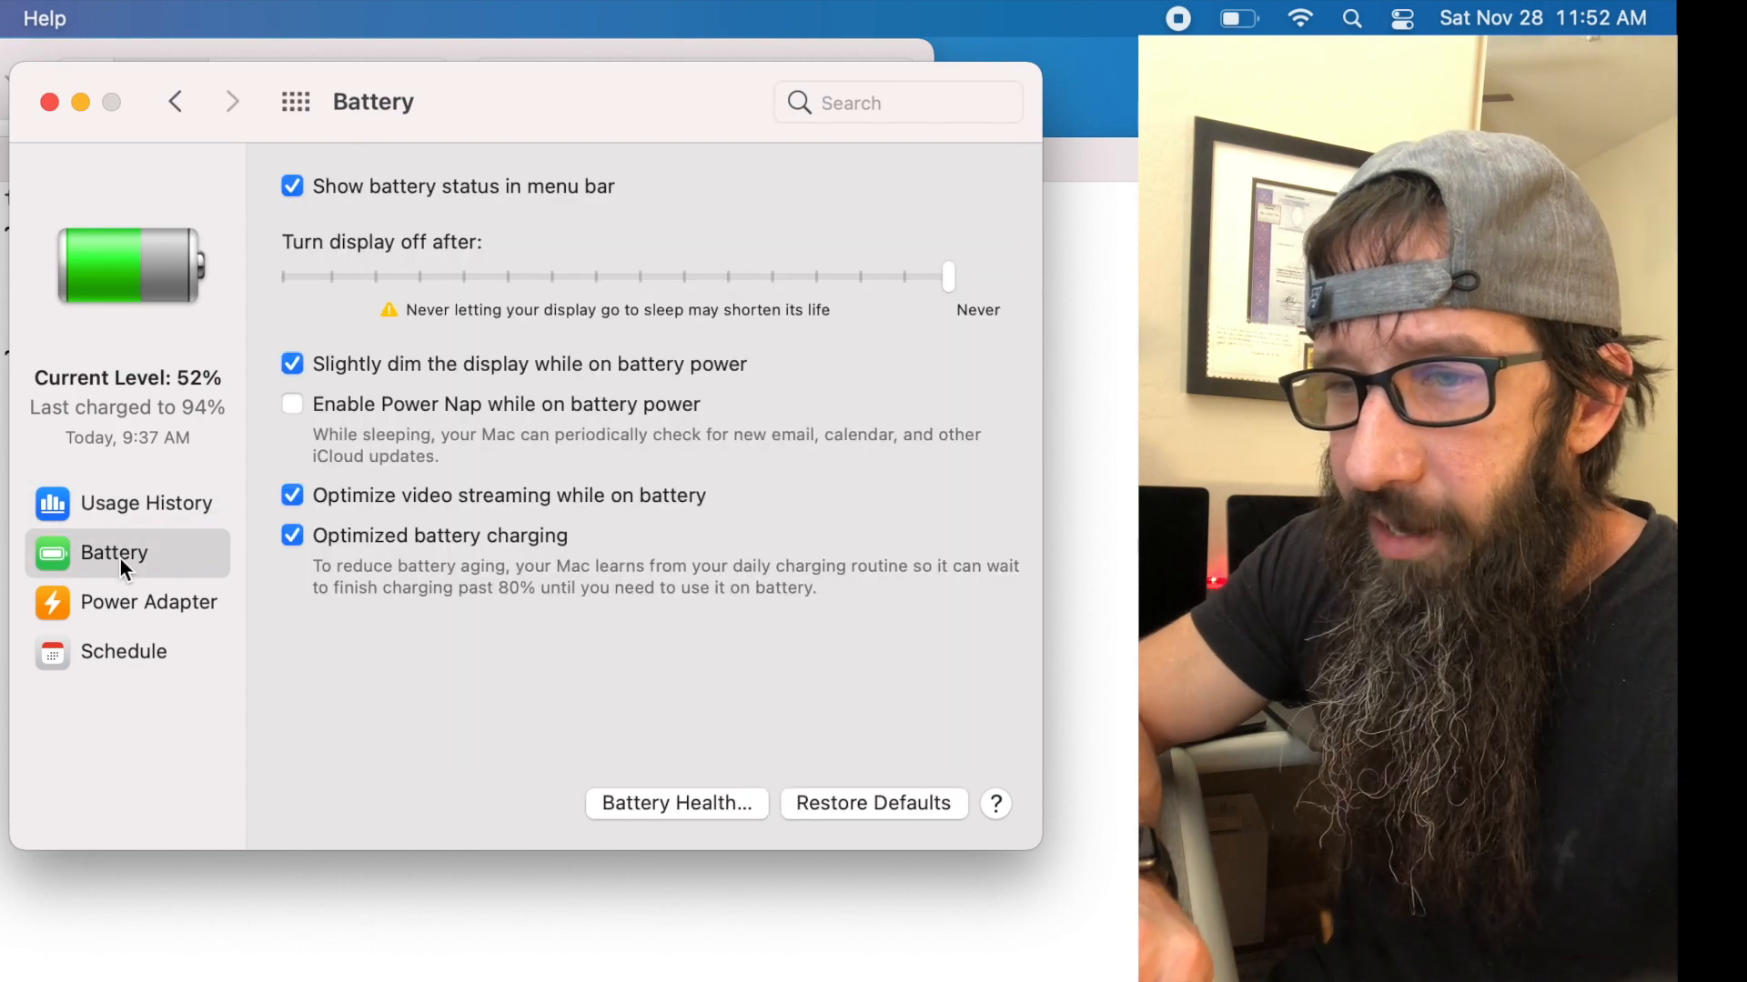
pyautogui.moveTo(709, 811)
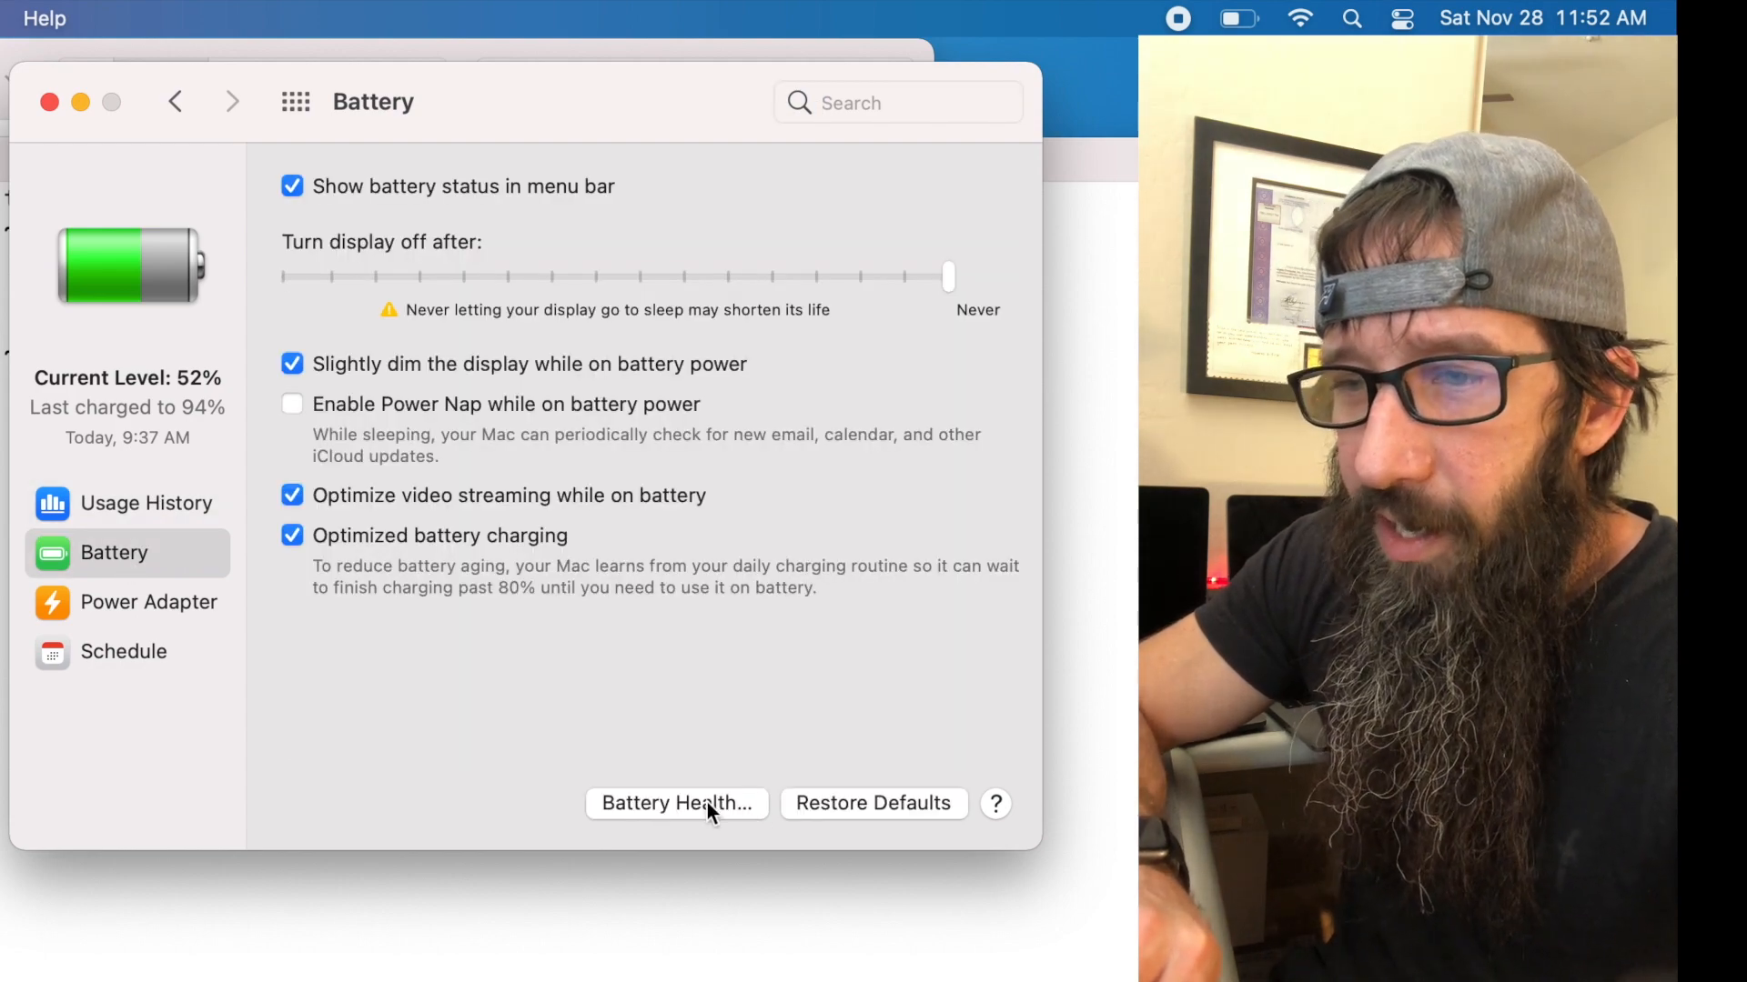
pyautogui.click(676, 803)
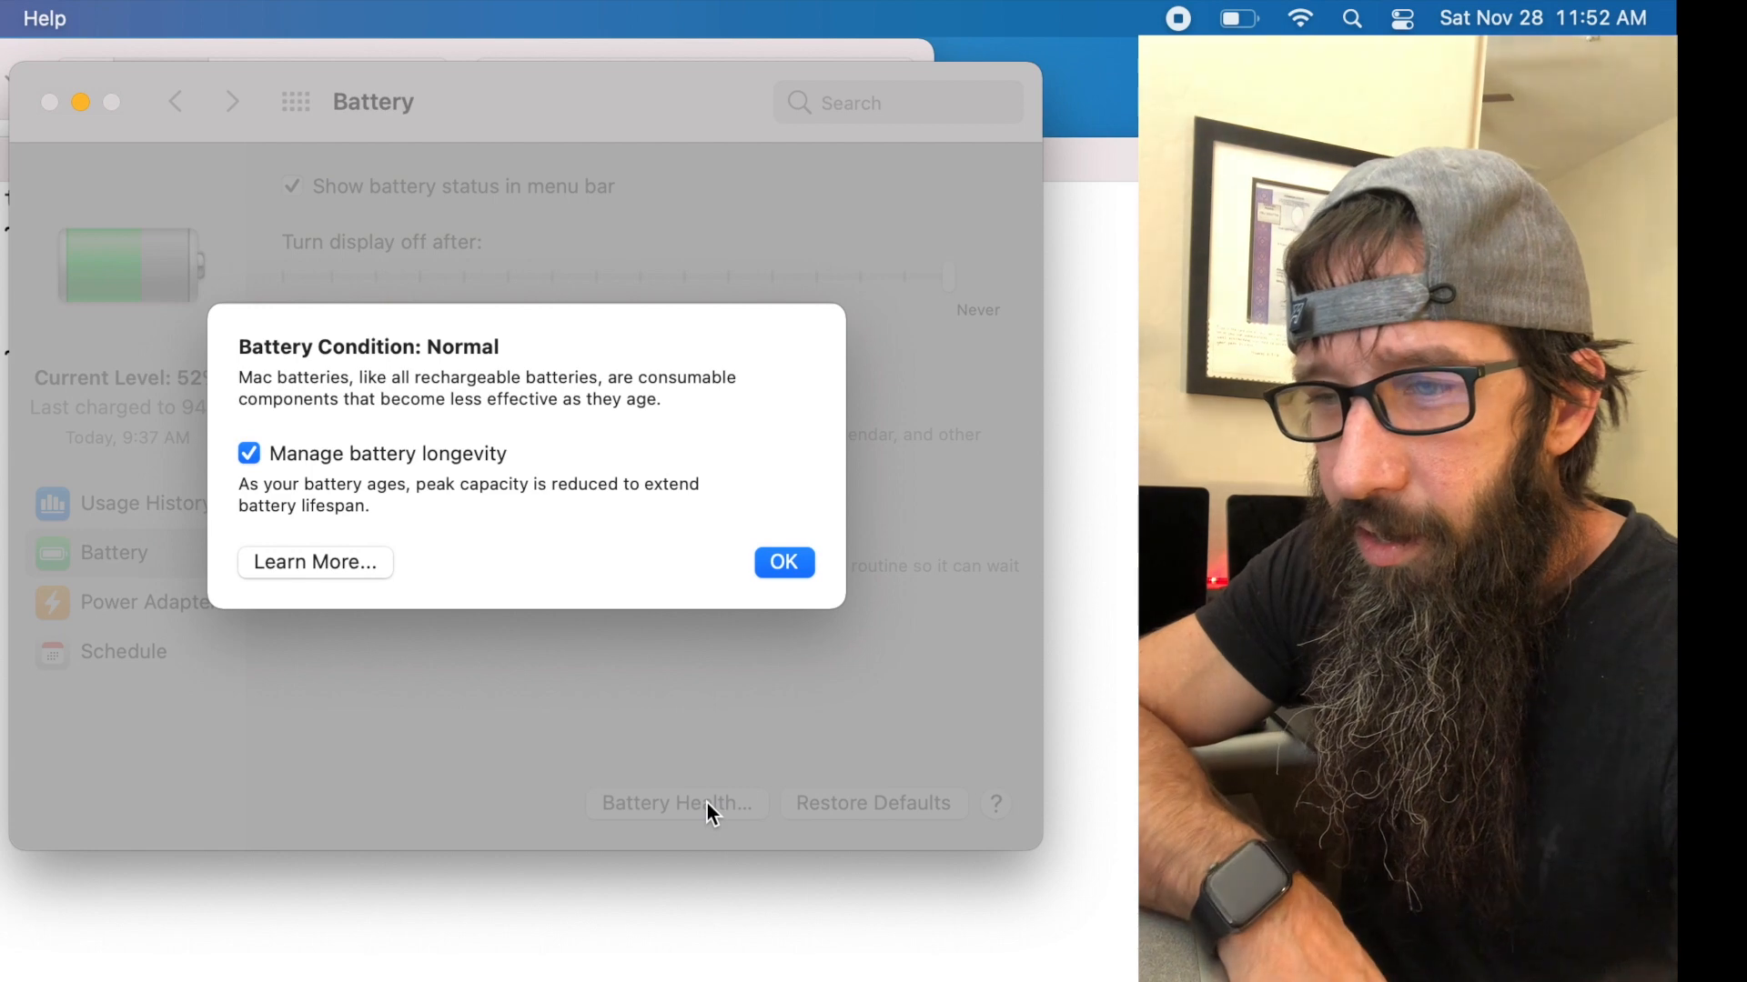
pyautogui.moveTo(279, 338)
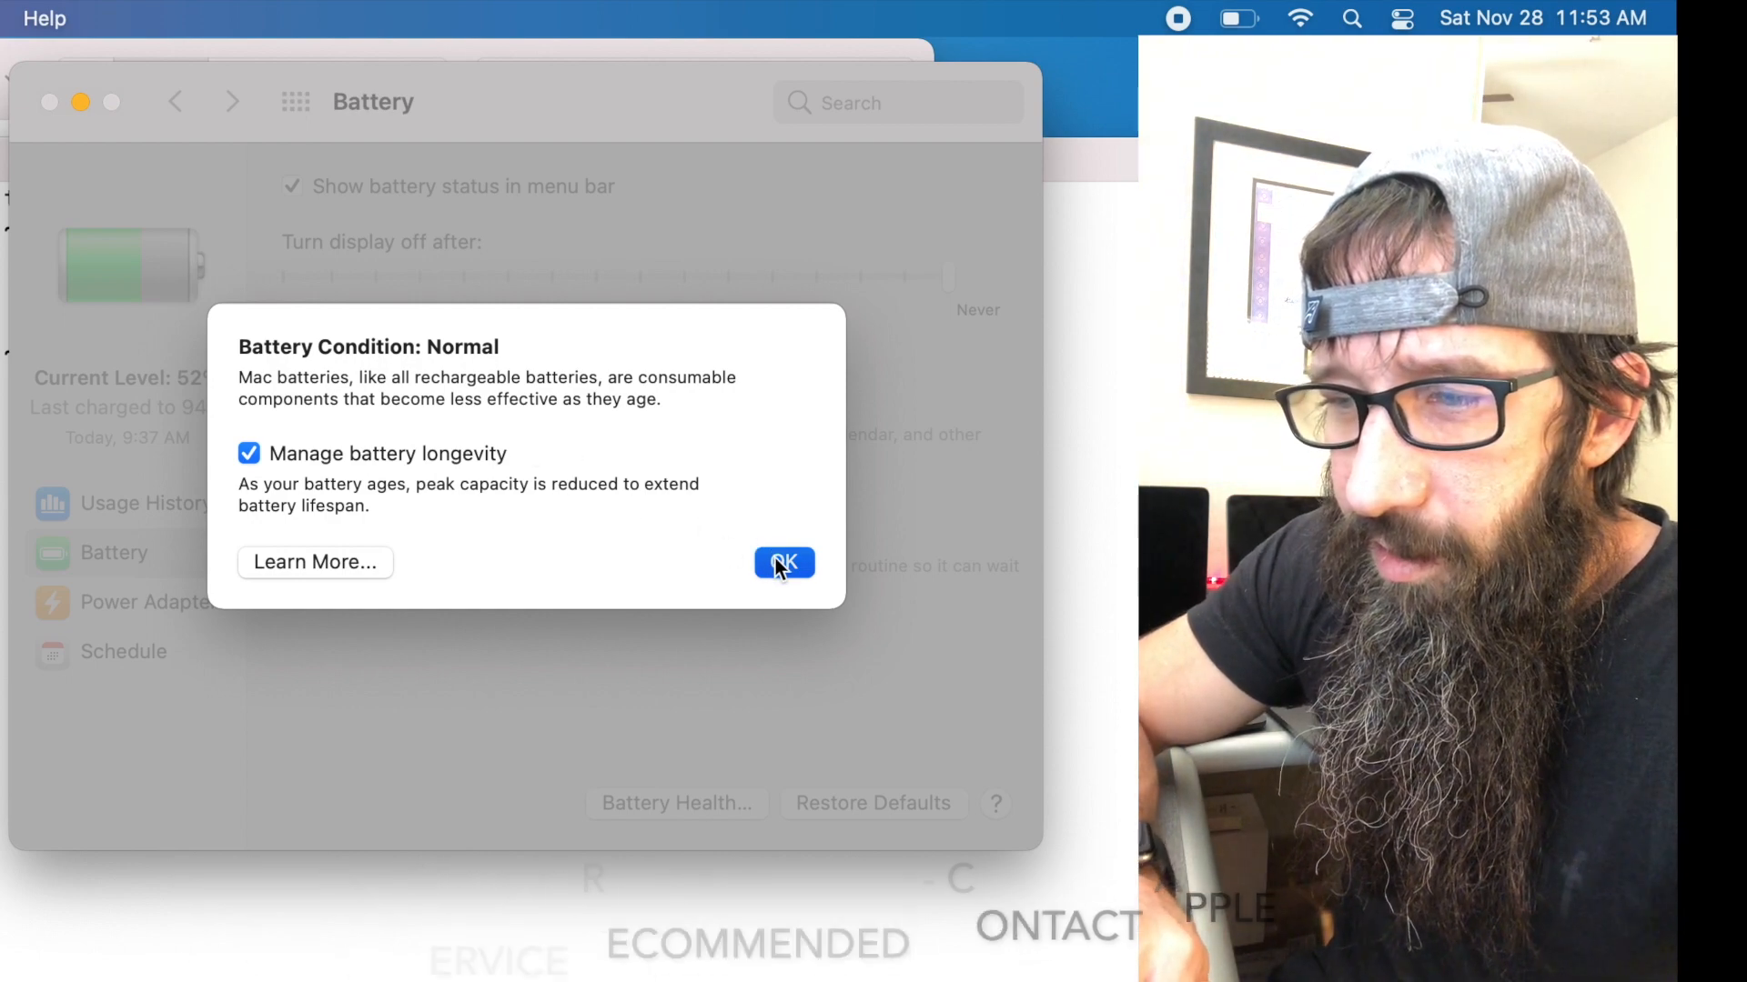
# Step: Dismiss the health report, toggle 'Show battery status in menu bar' off and on, then show all preferences
pyautogui.click(783, 562)
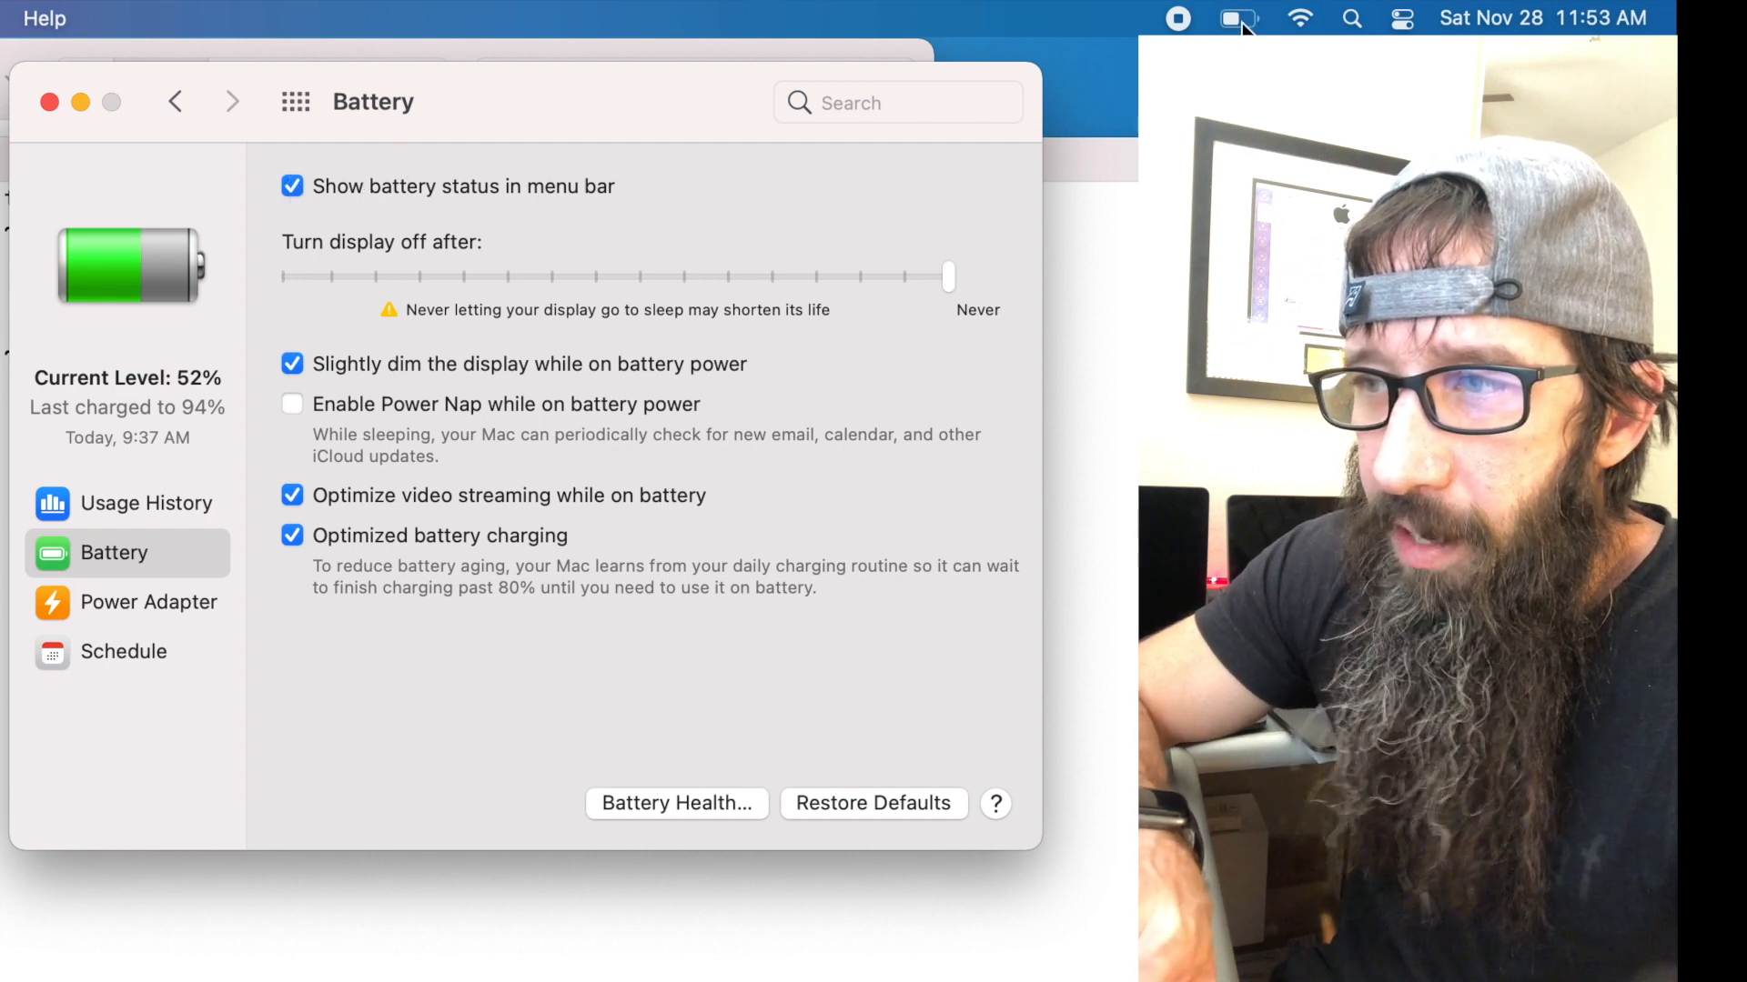
pyautogui.click(292, 186)
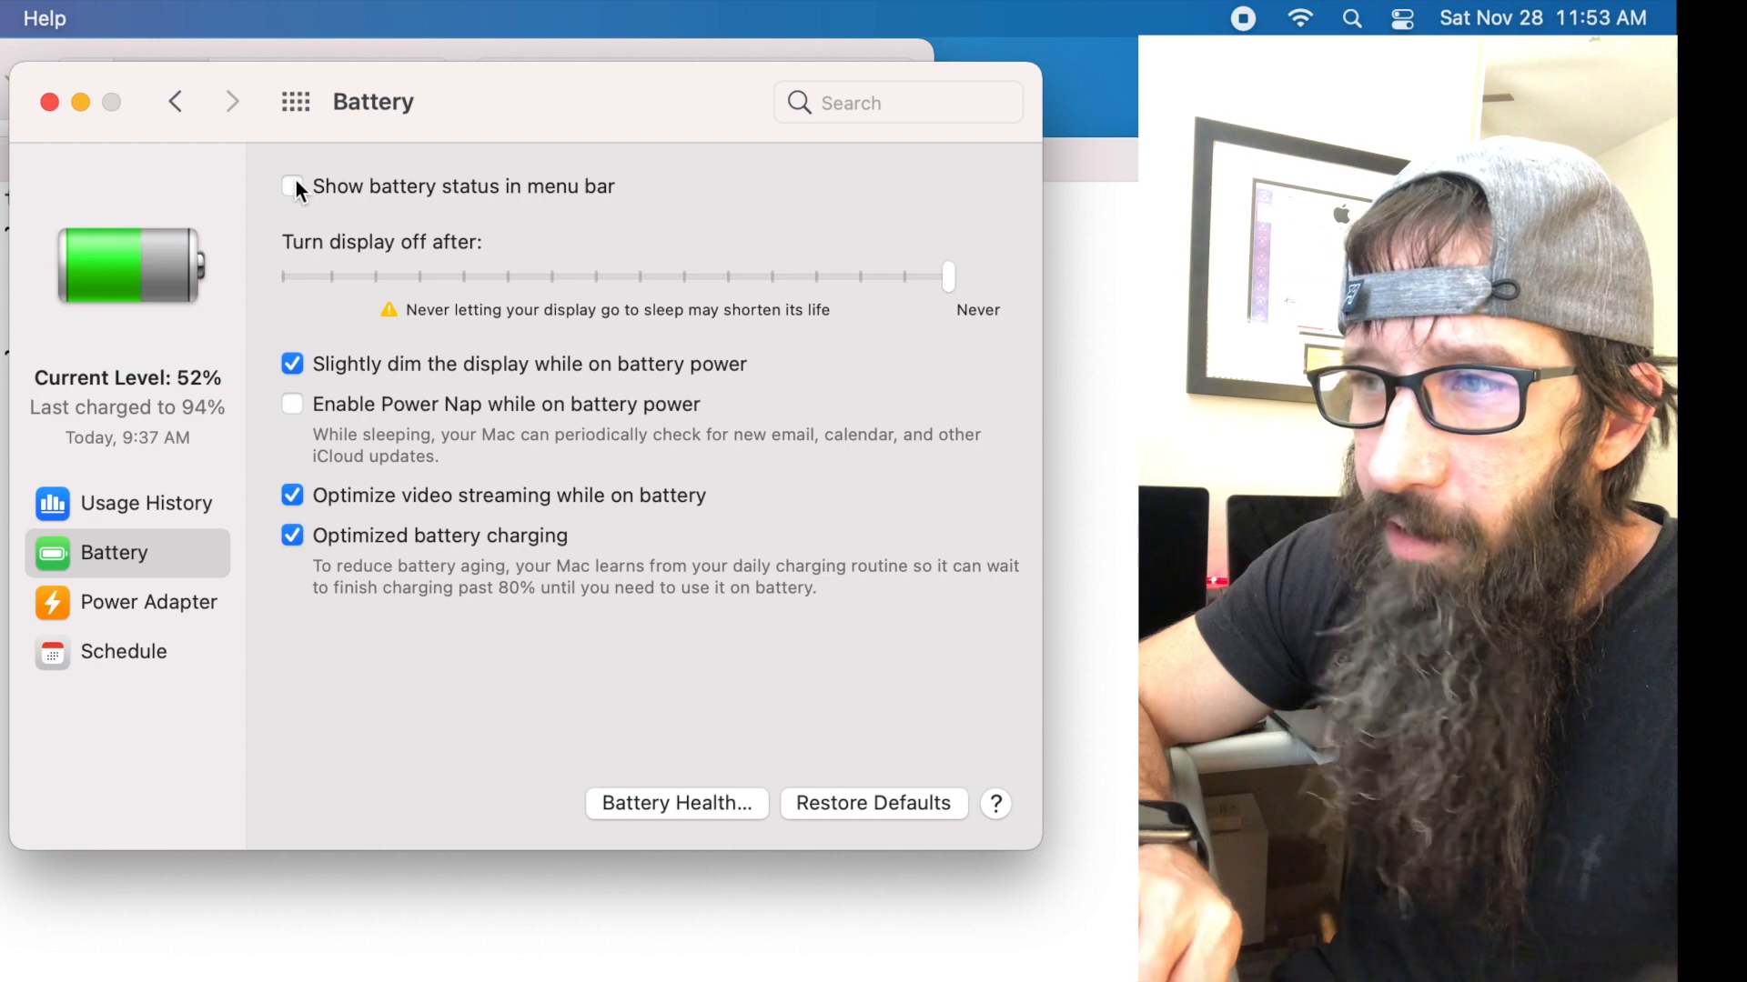
pyautogui.click(292, 186)
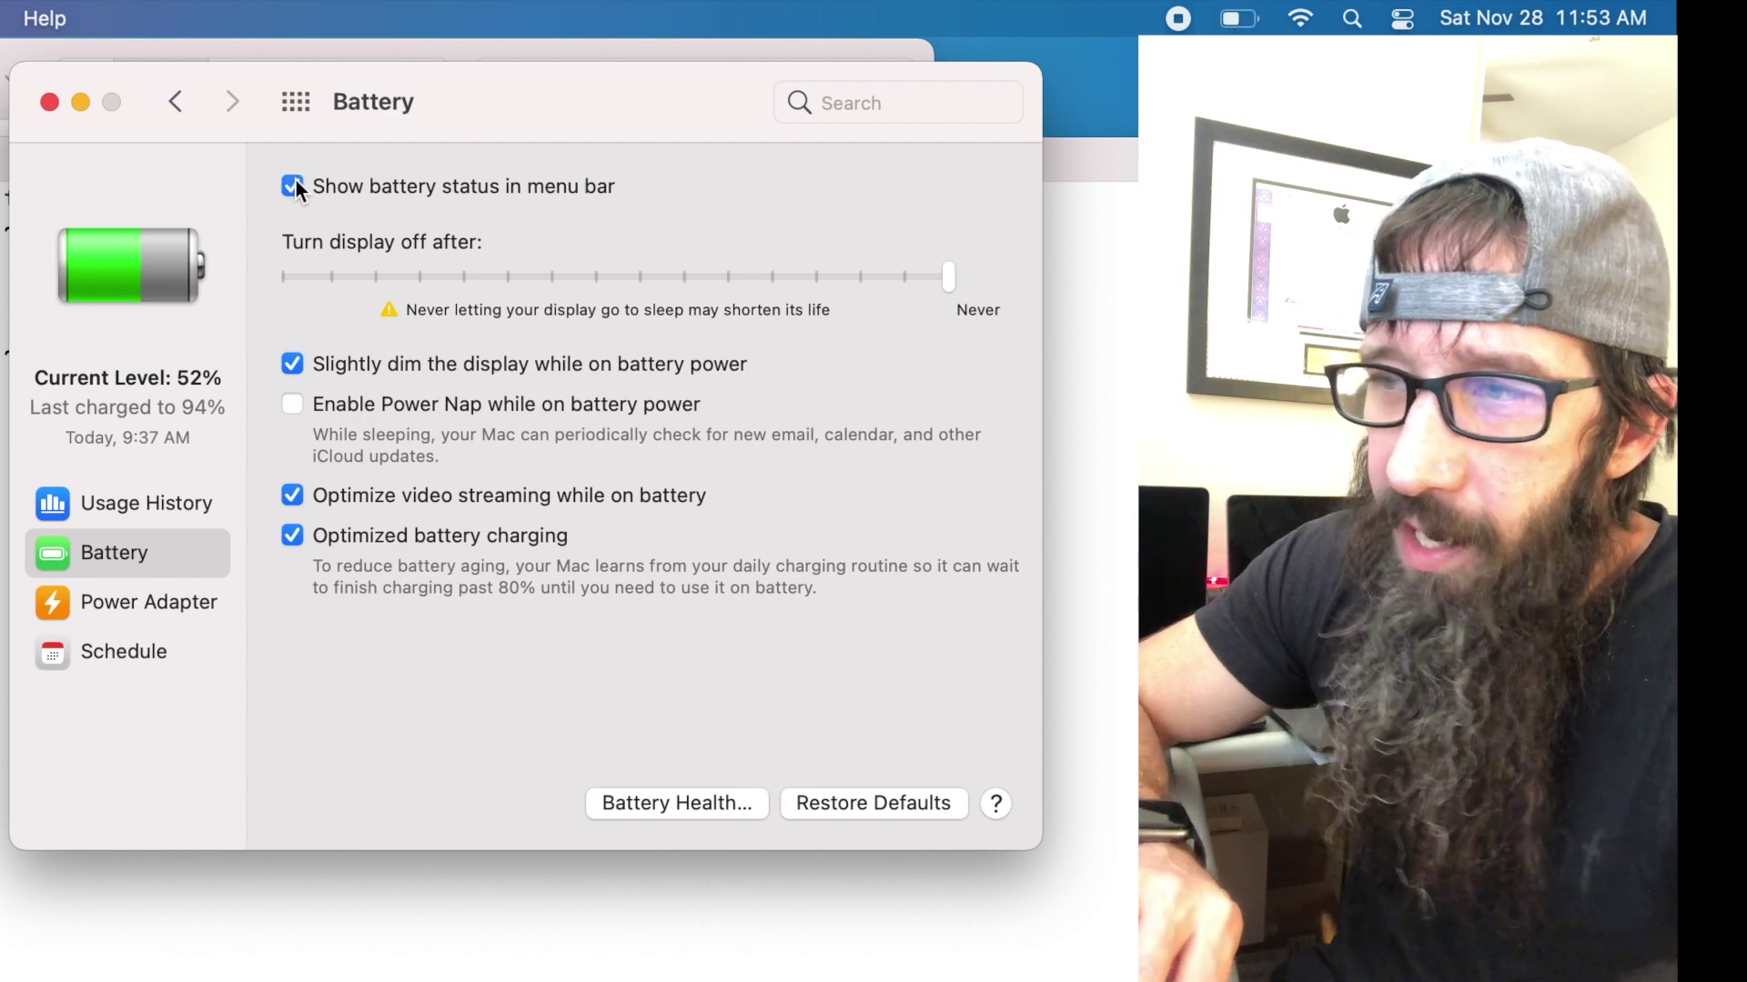
pyautogui.moveTo(984, 73)
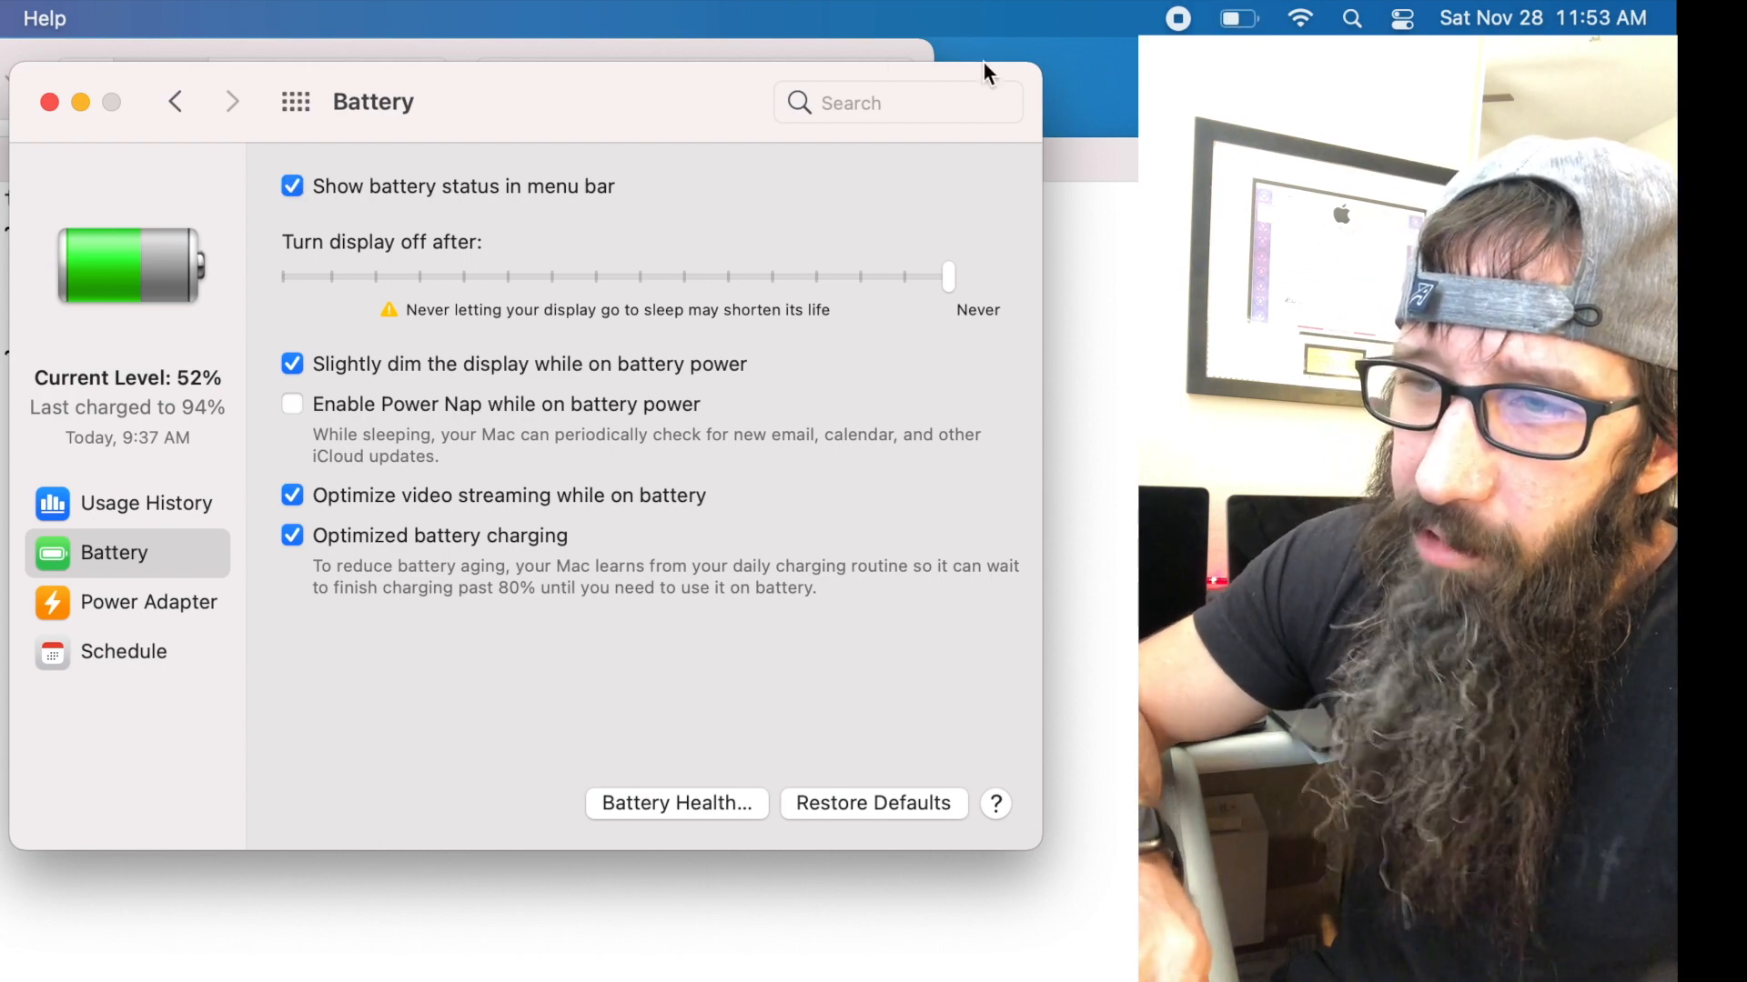
pyautogui.click(294, 101)
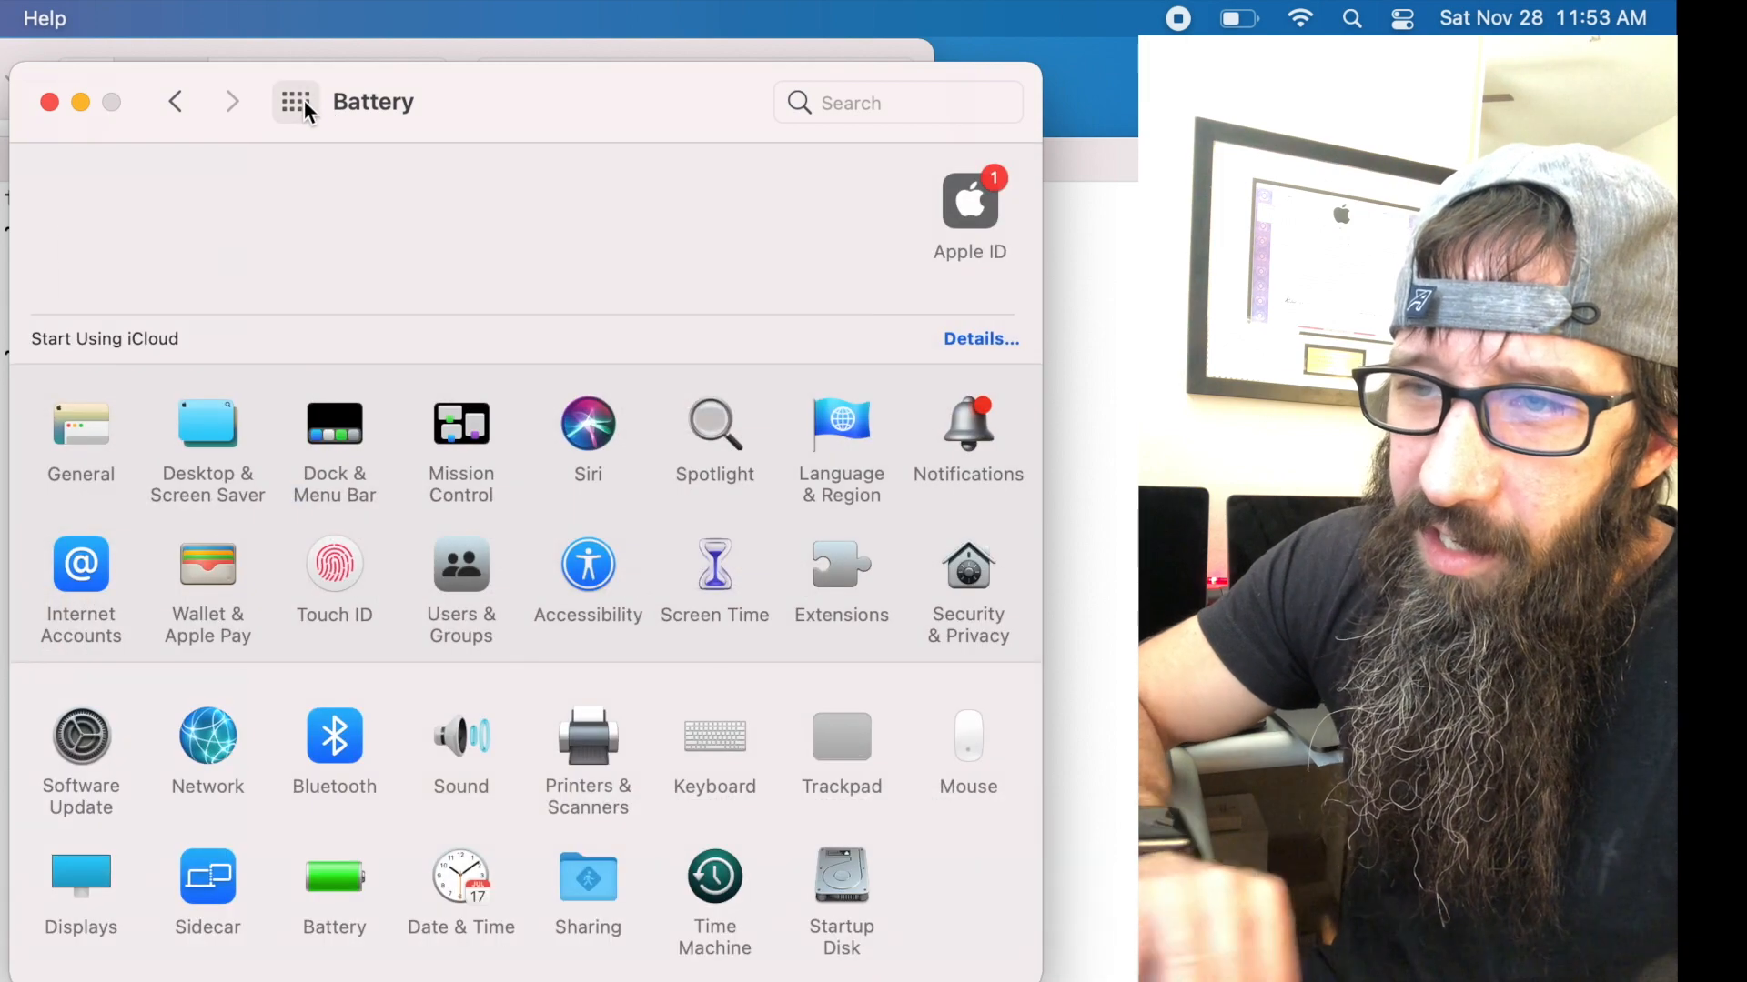
# Step: Enable Show Percentage in Dock & Menu Bar's Battery module so the menu bar reads 51%
pyautogui.click(295, 101)
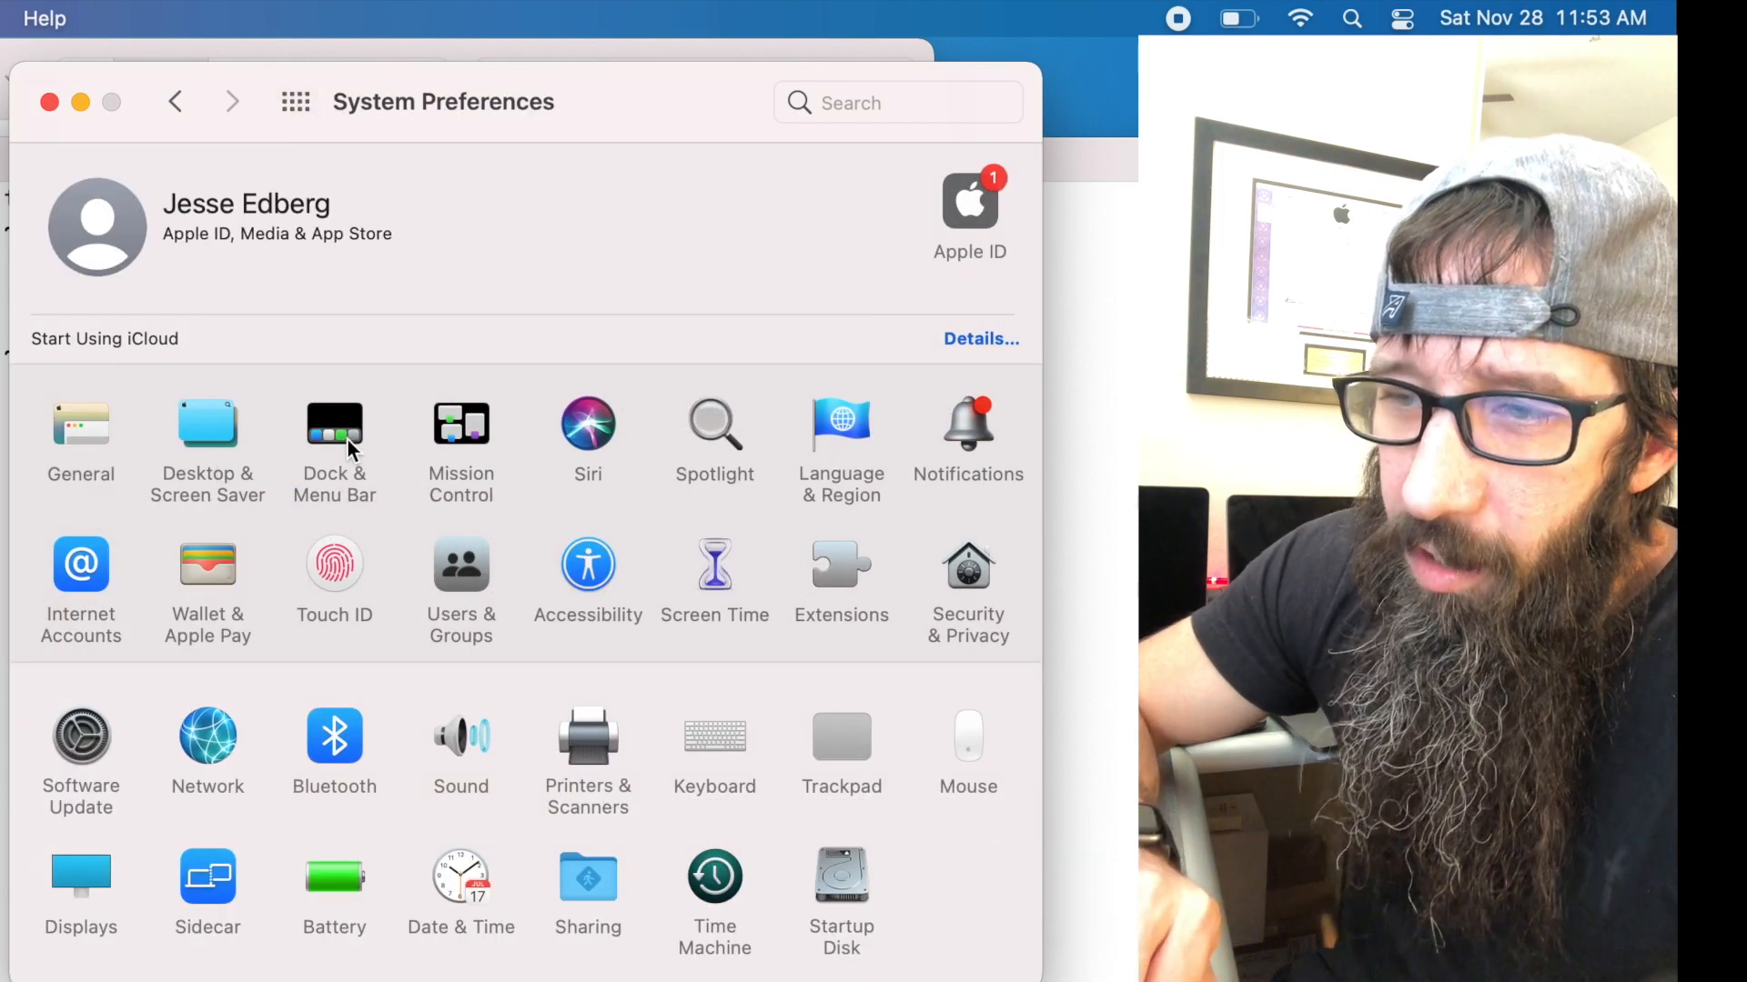
pyautogui.click(334, 423)
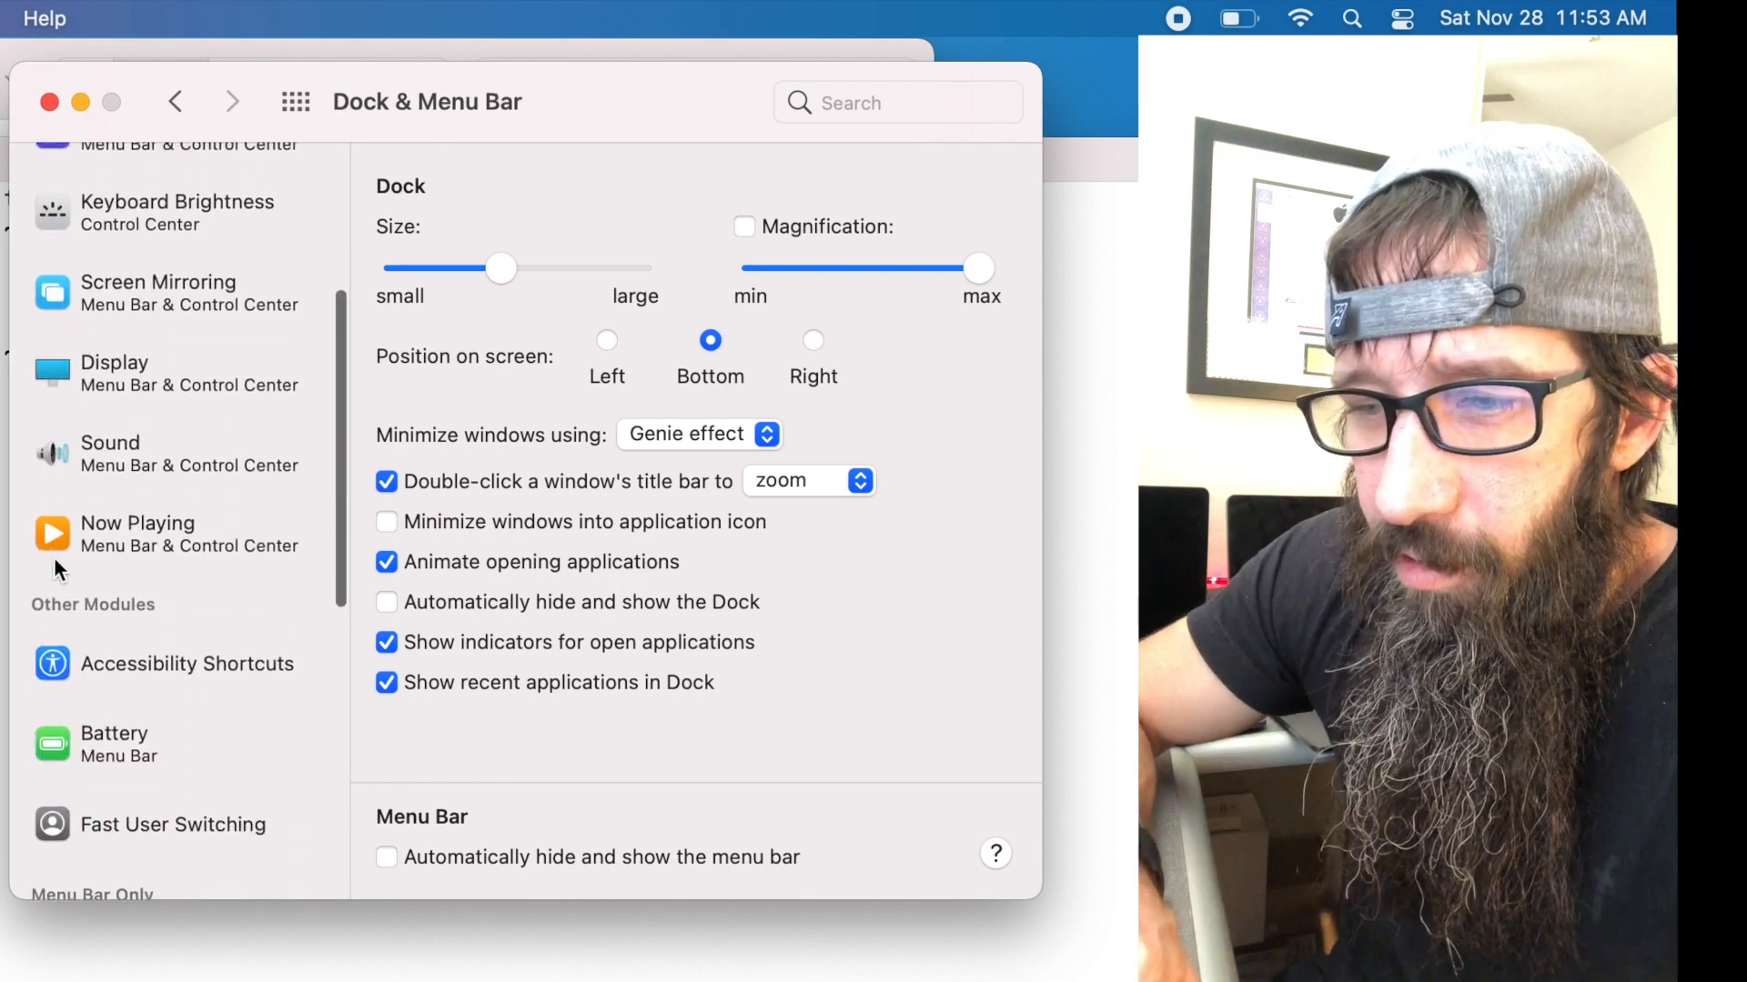
pyautogui.click(114, 741)
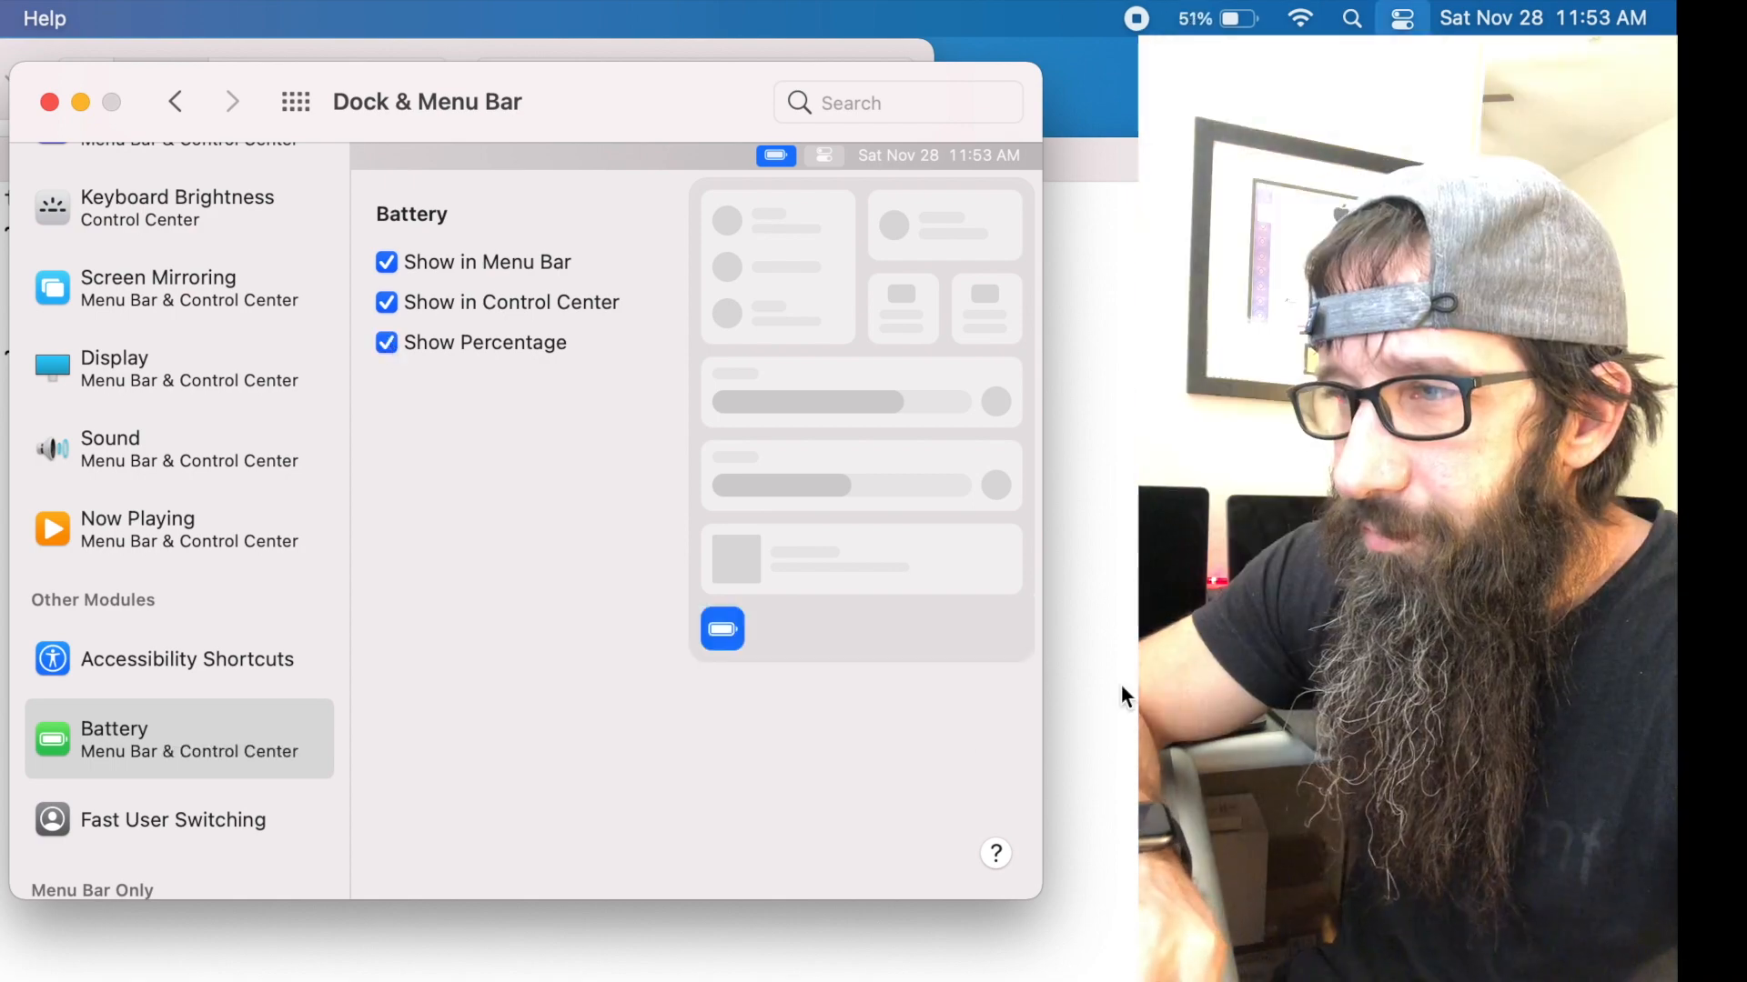
pyautogui.moveTo(483, 488)
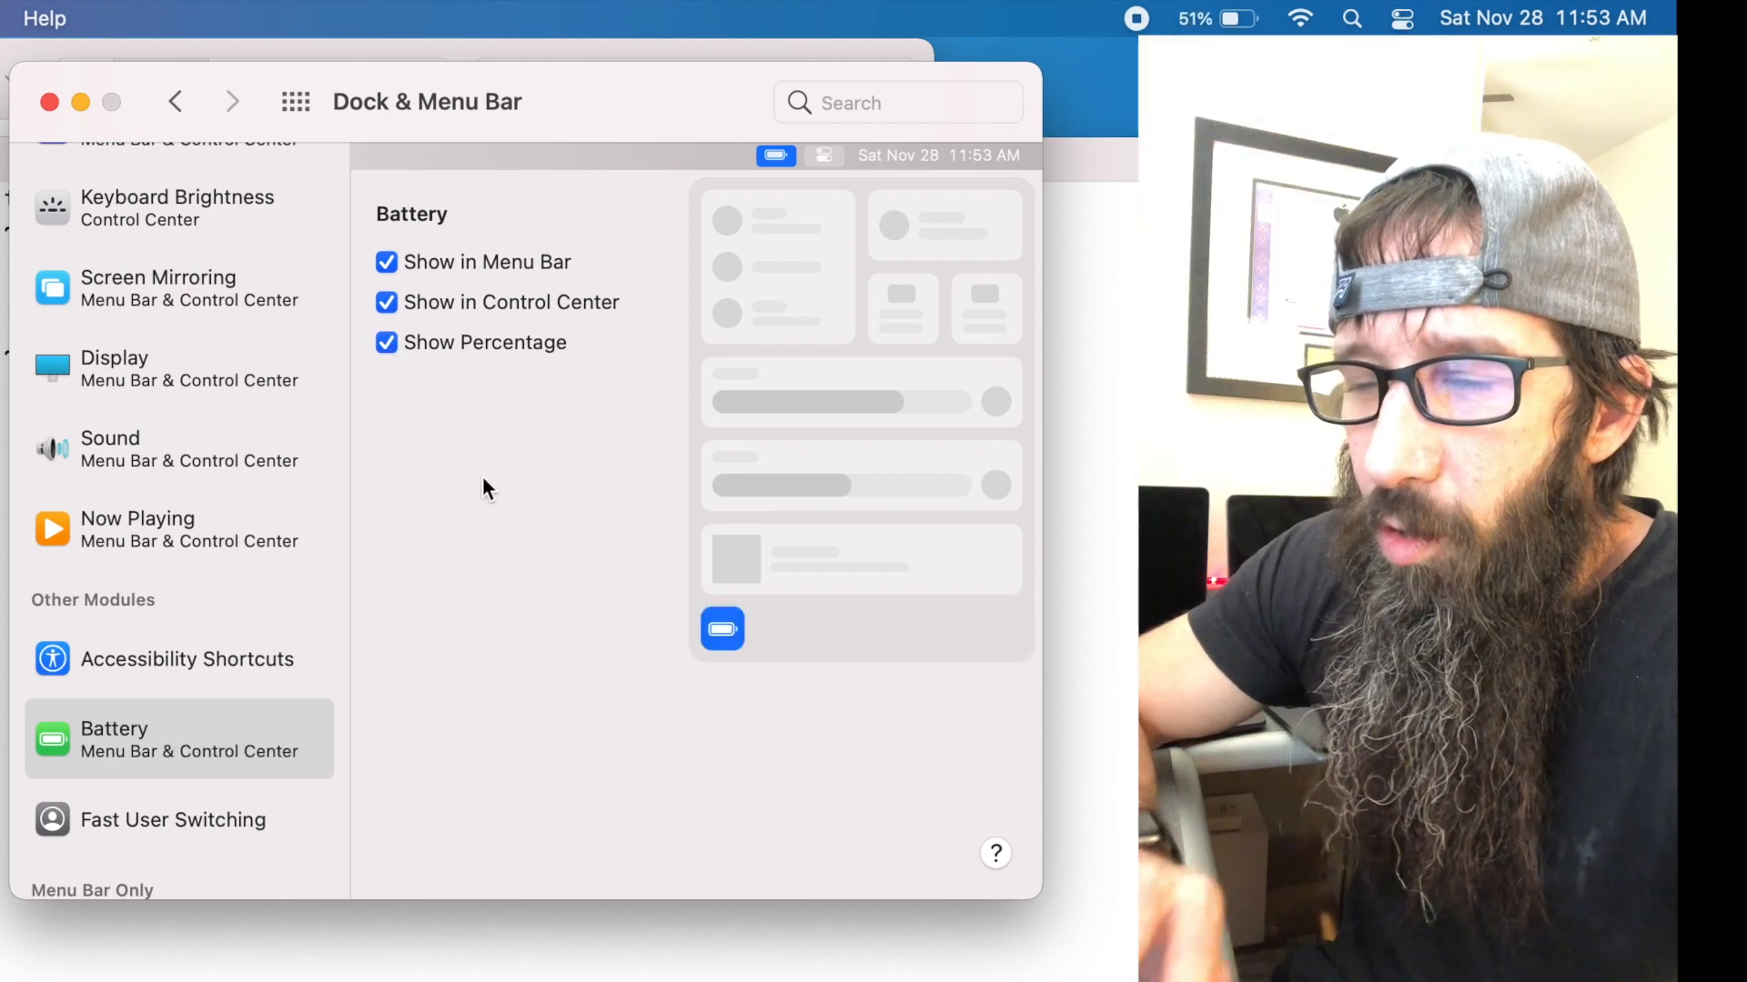